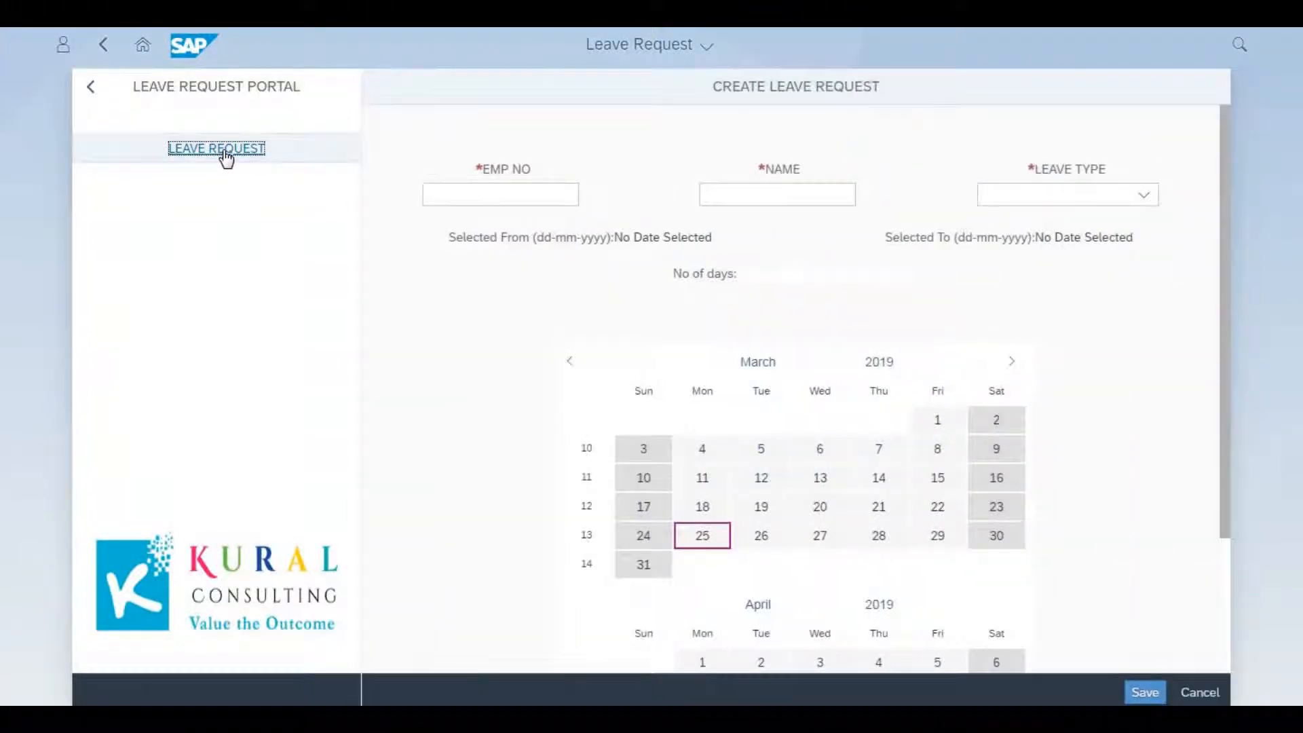
Enter EMP NO 110 and name raj, and open the Leave Type dropdown
{"action": "type", "text": "1"}
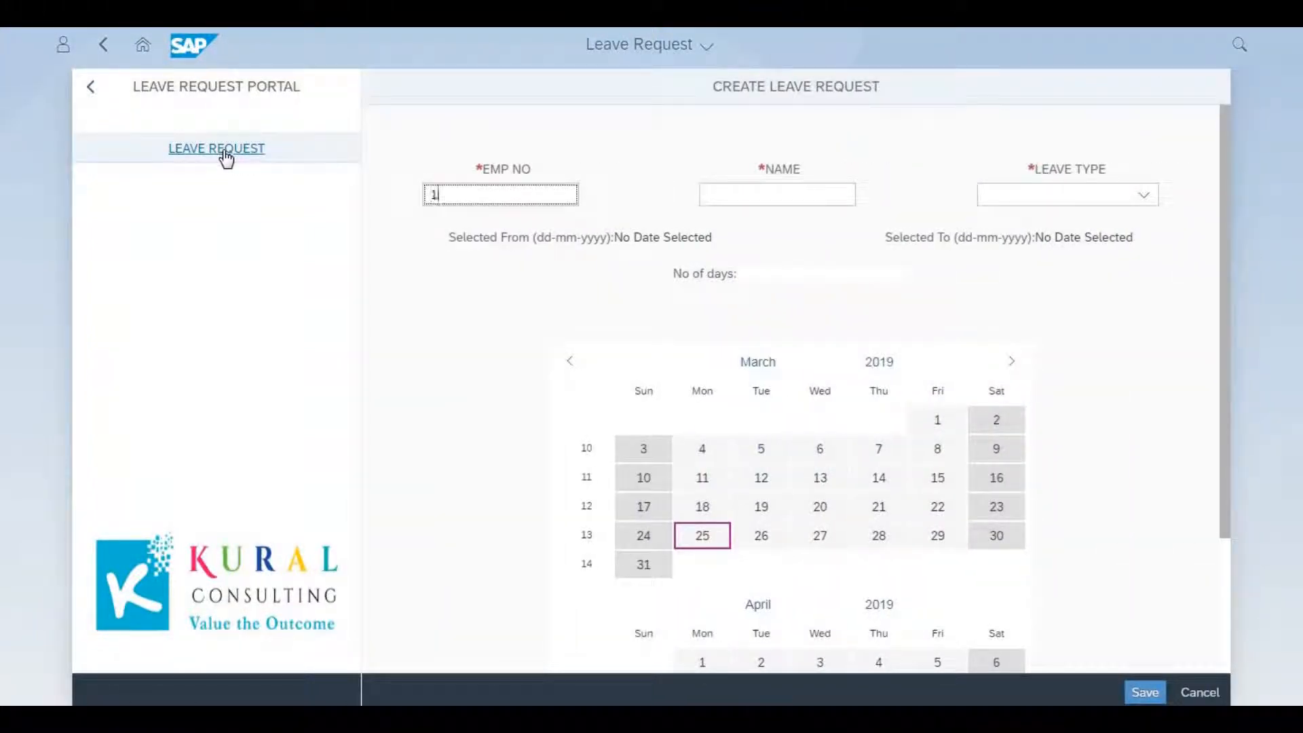
{"action": "type", "text": "10"}
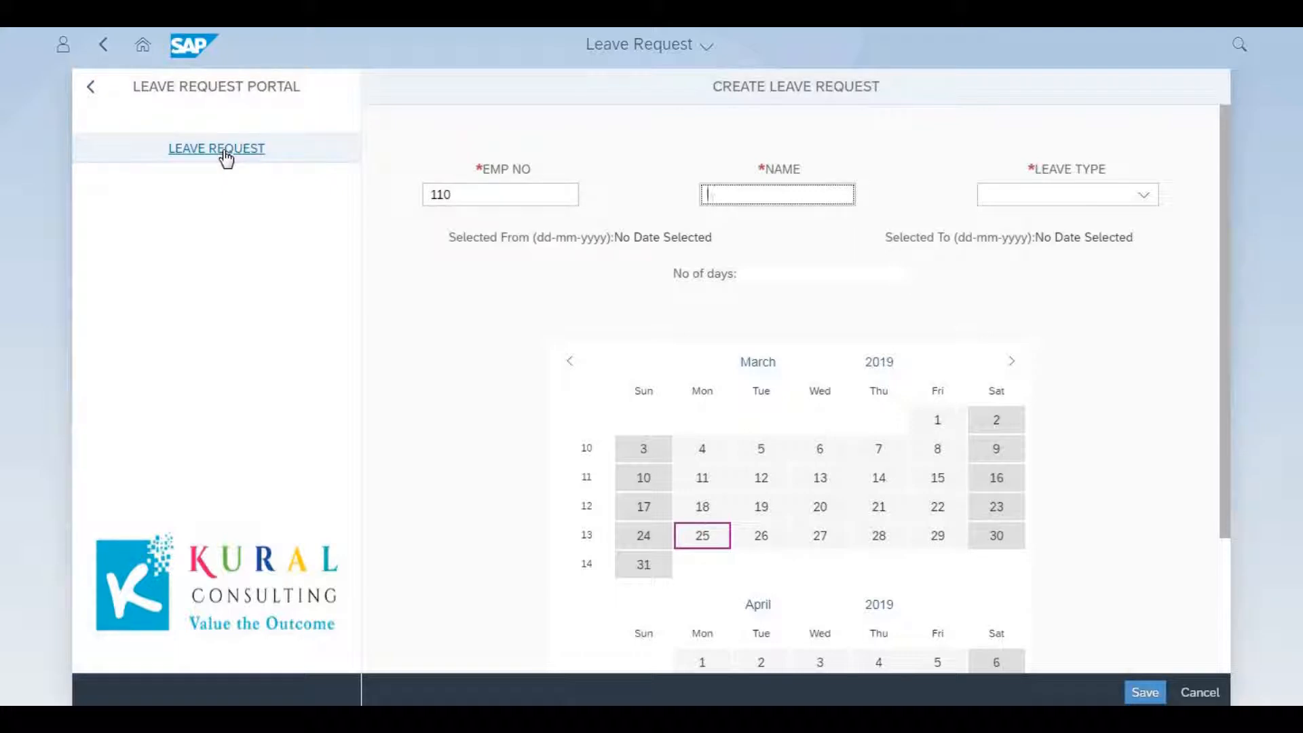
{"action": "type", "text": "r"}
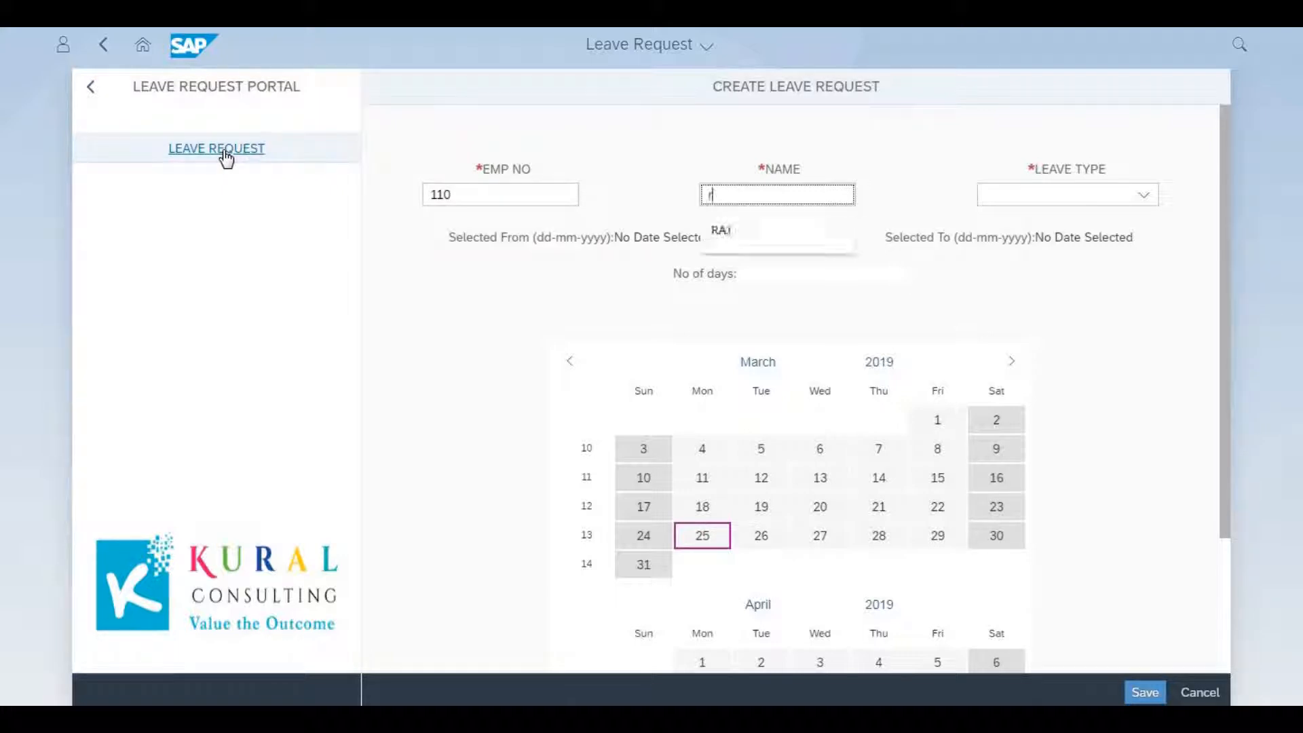
{"action": "type", "text": "aj"}
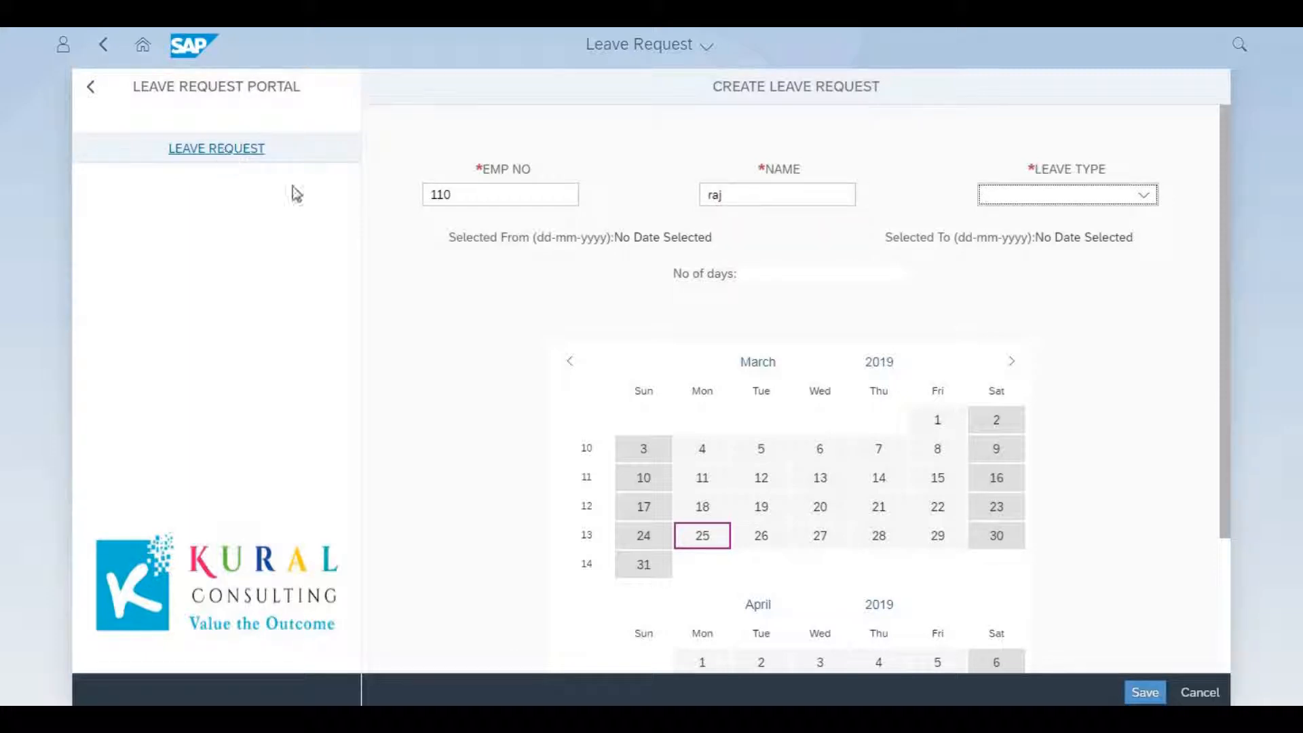
{"action": "mouse_move", "coordinate": [1154, 203]}
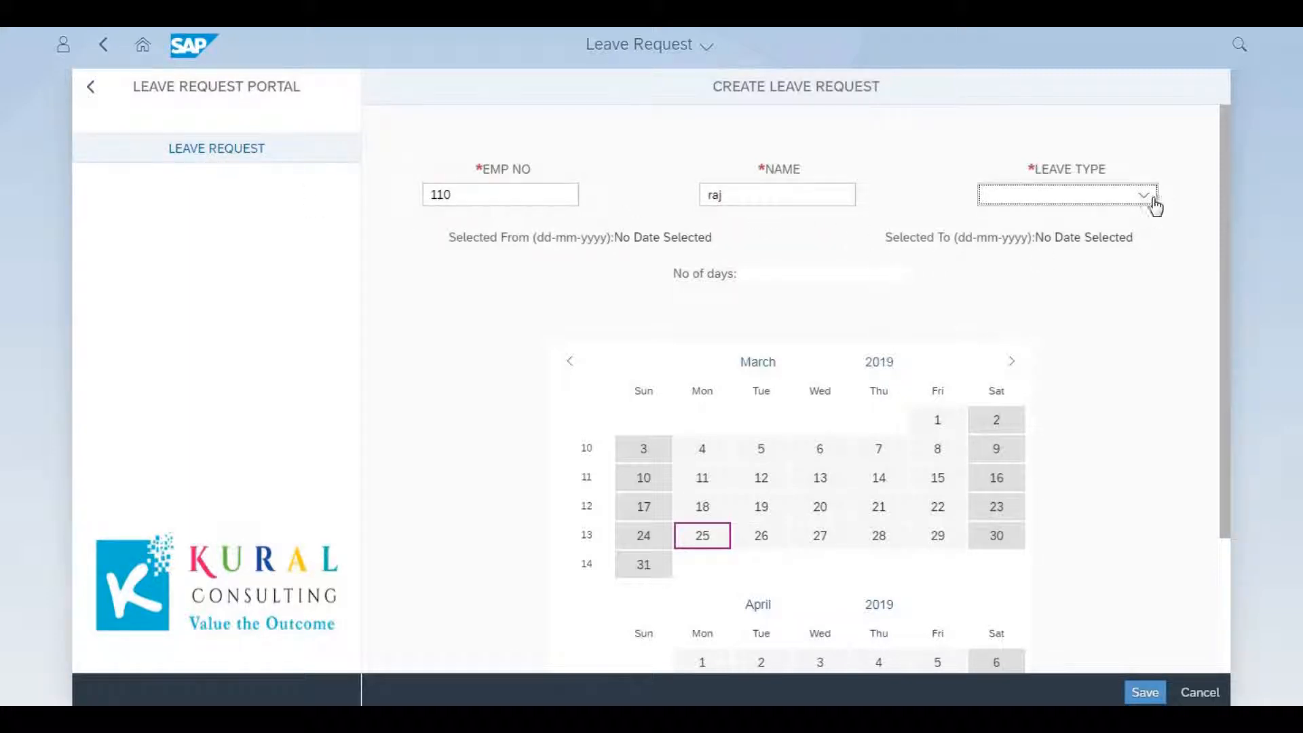
{"action": "left_click", "coordinate": [1143, 195]}
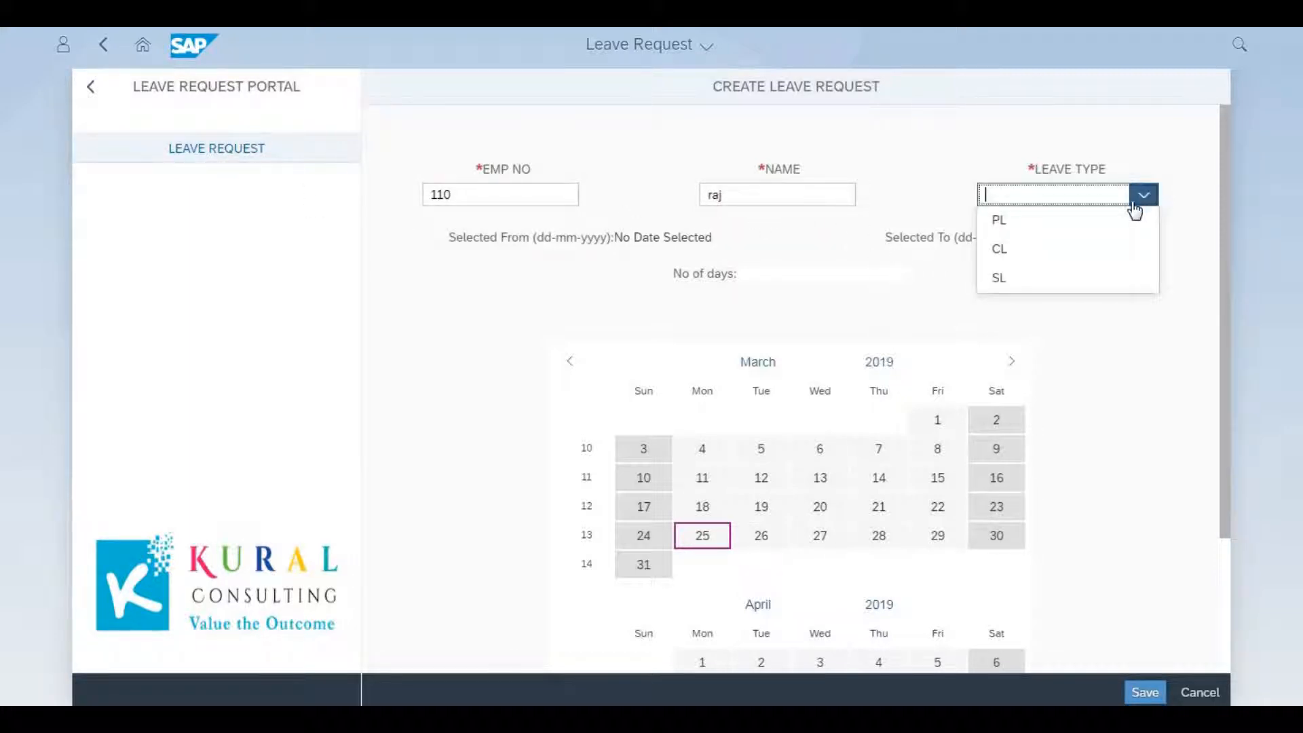
{"action": "mouse_move", "coordinate": [1106, 249]}
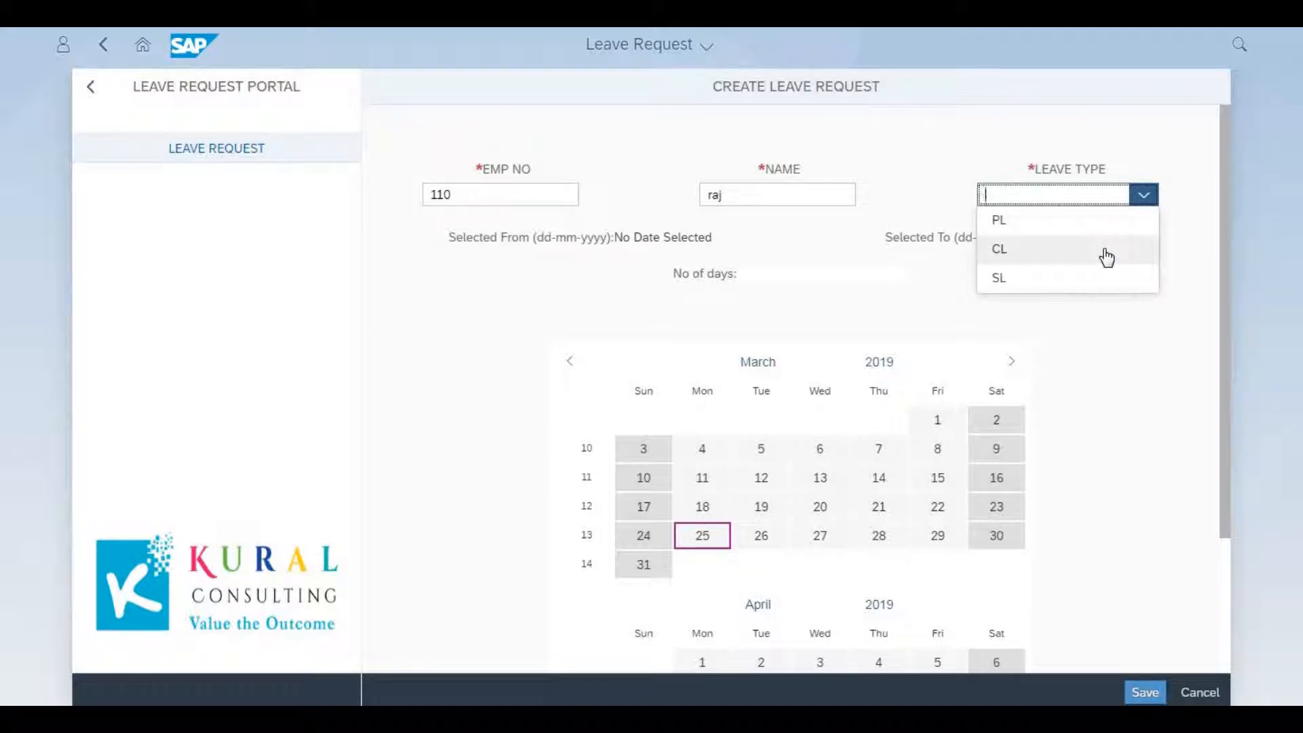
Choose CL leave for 26 March 2019 only and save raj's request
{"action": "left_click", "coordinate": [999, 248]}
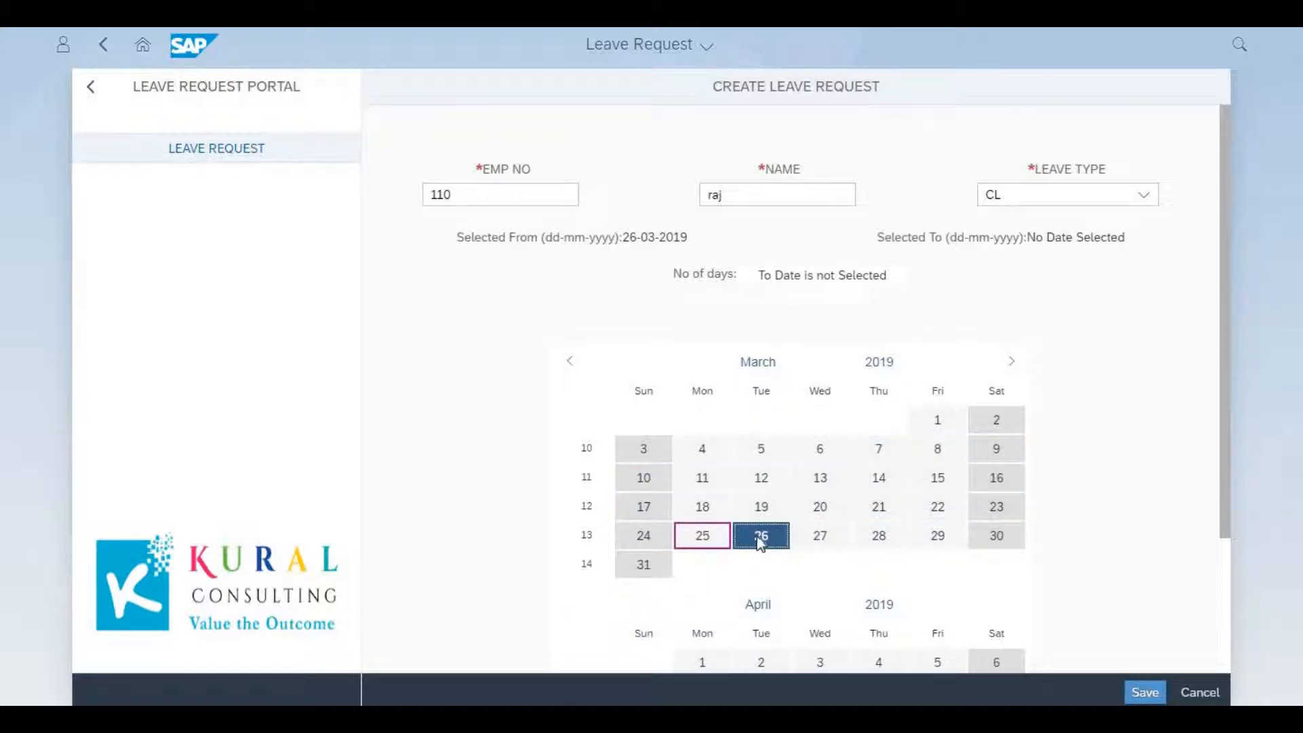
{"action": "left_click", "coordinate": [761, 536]}
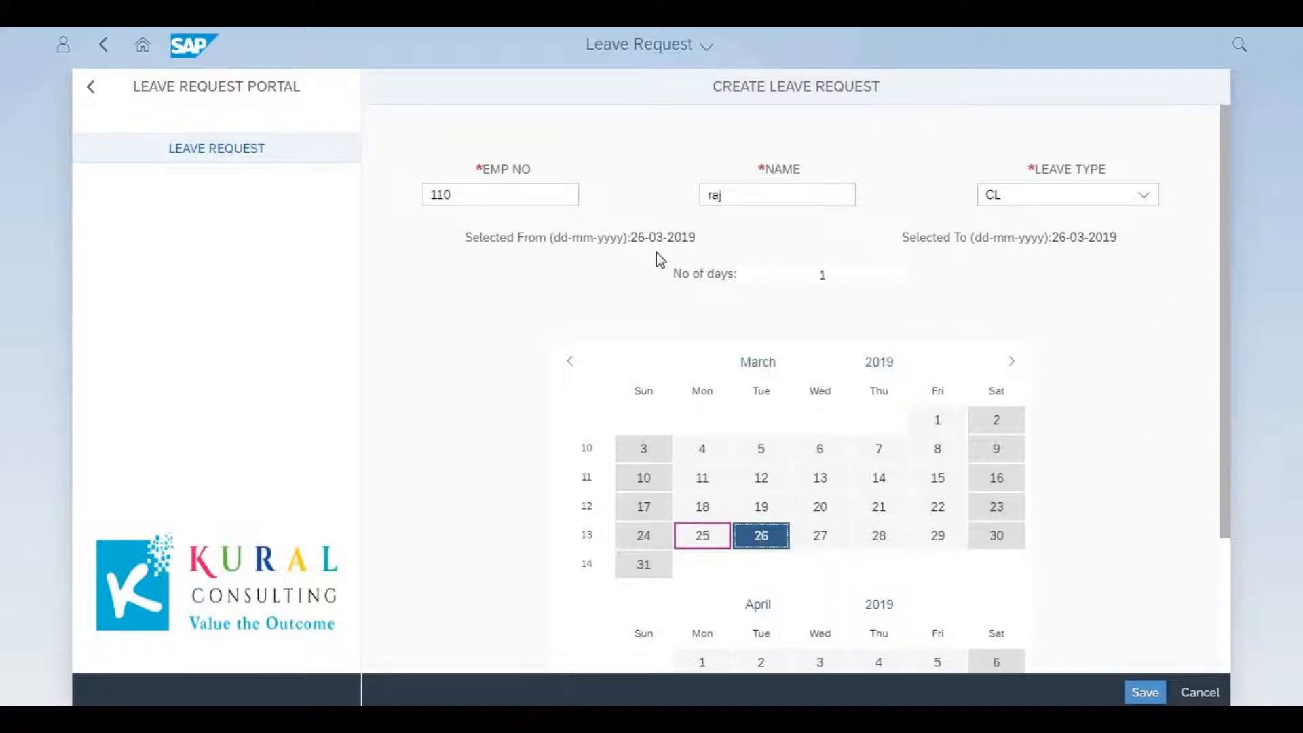
{"action": "mouse_move", "coordinate": [884, 312]}
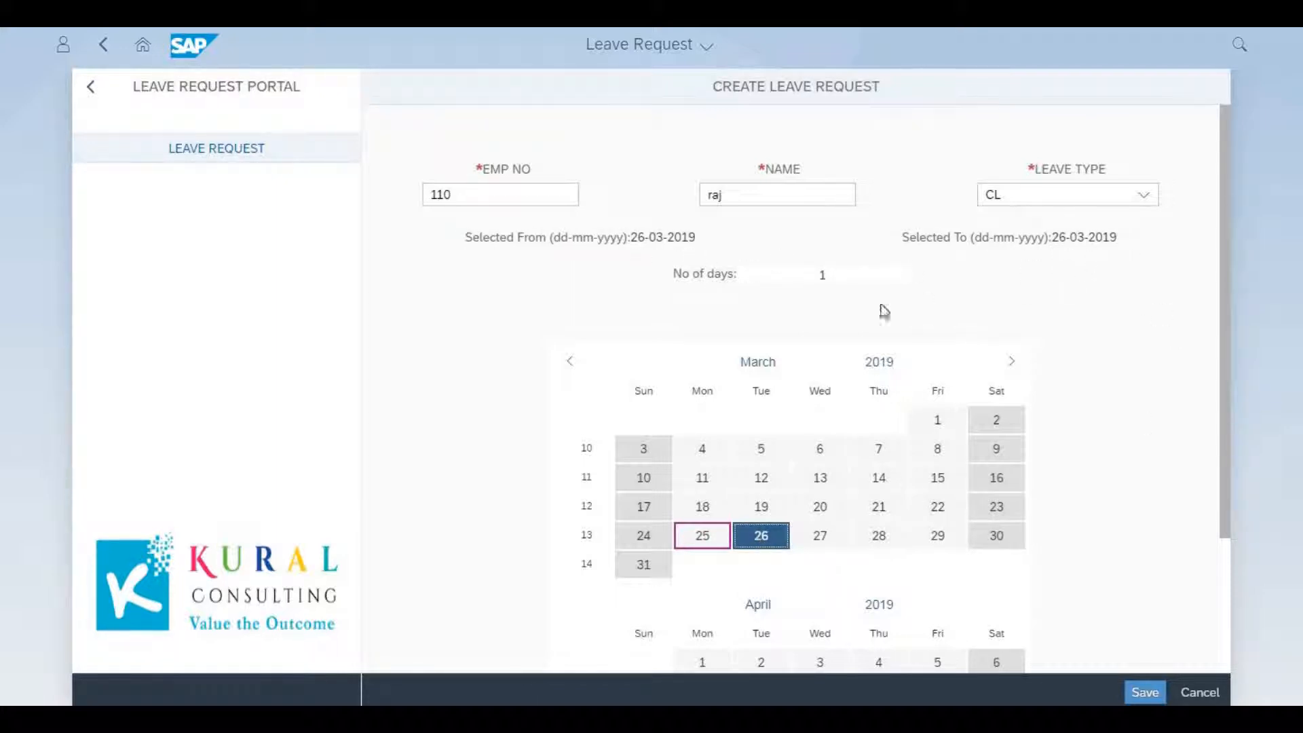
{"action": "scroll", "scroll_direction": "down", "scroll_amount": 3}
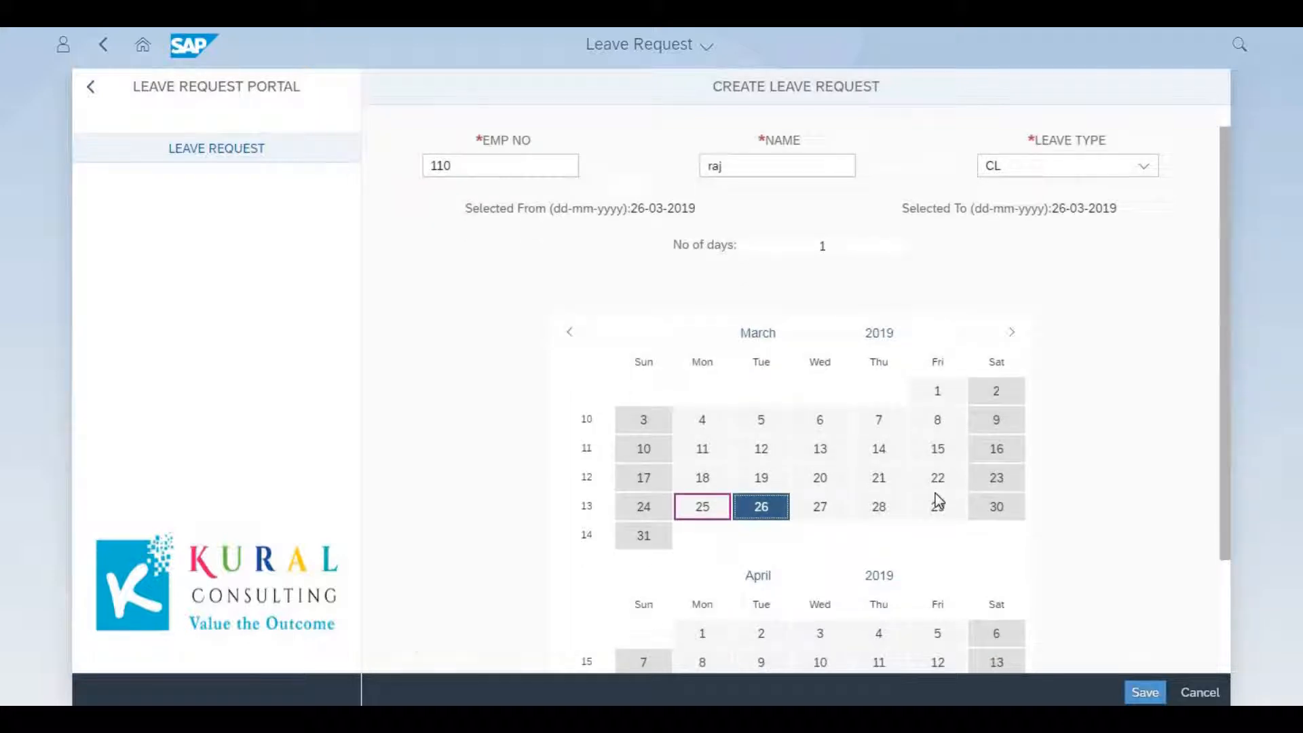
{"action": "scroll", "scroll_direction": "down", "scroll_amount": 3}
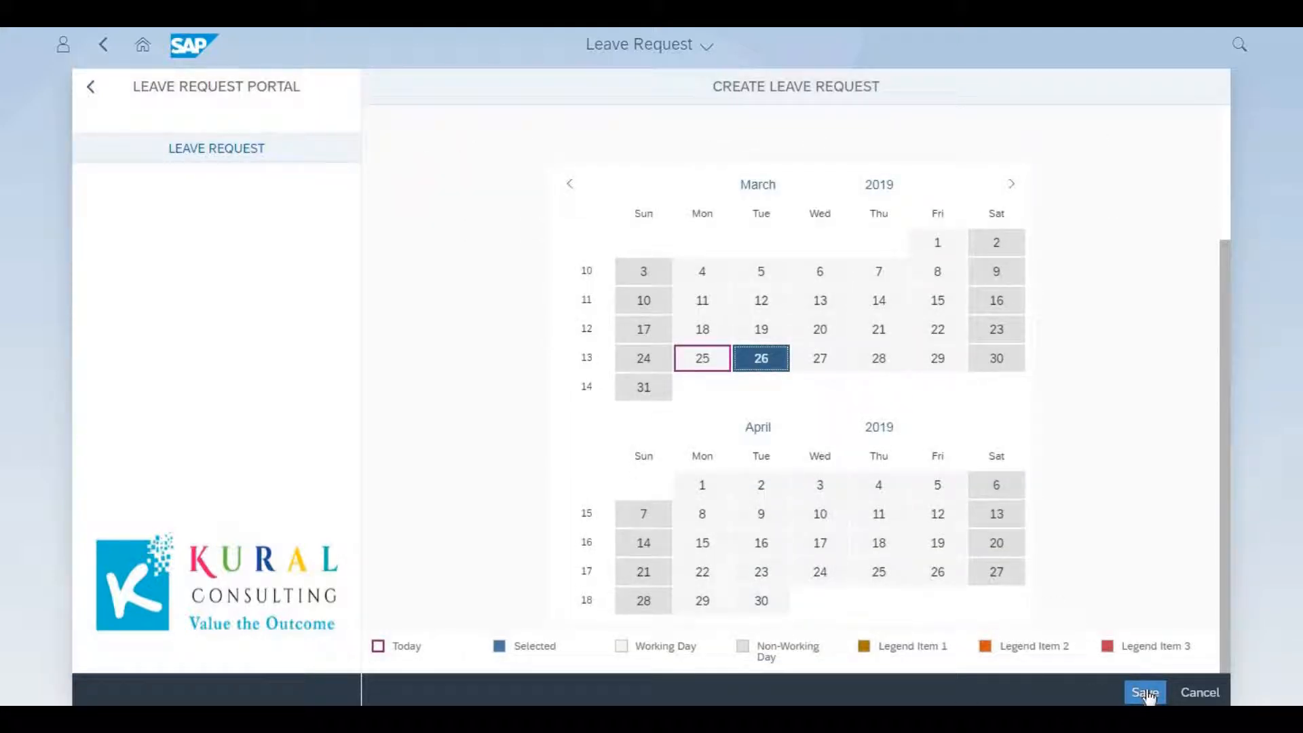
{"action": "left_click", "coordinate": [1144, 692]}
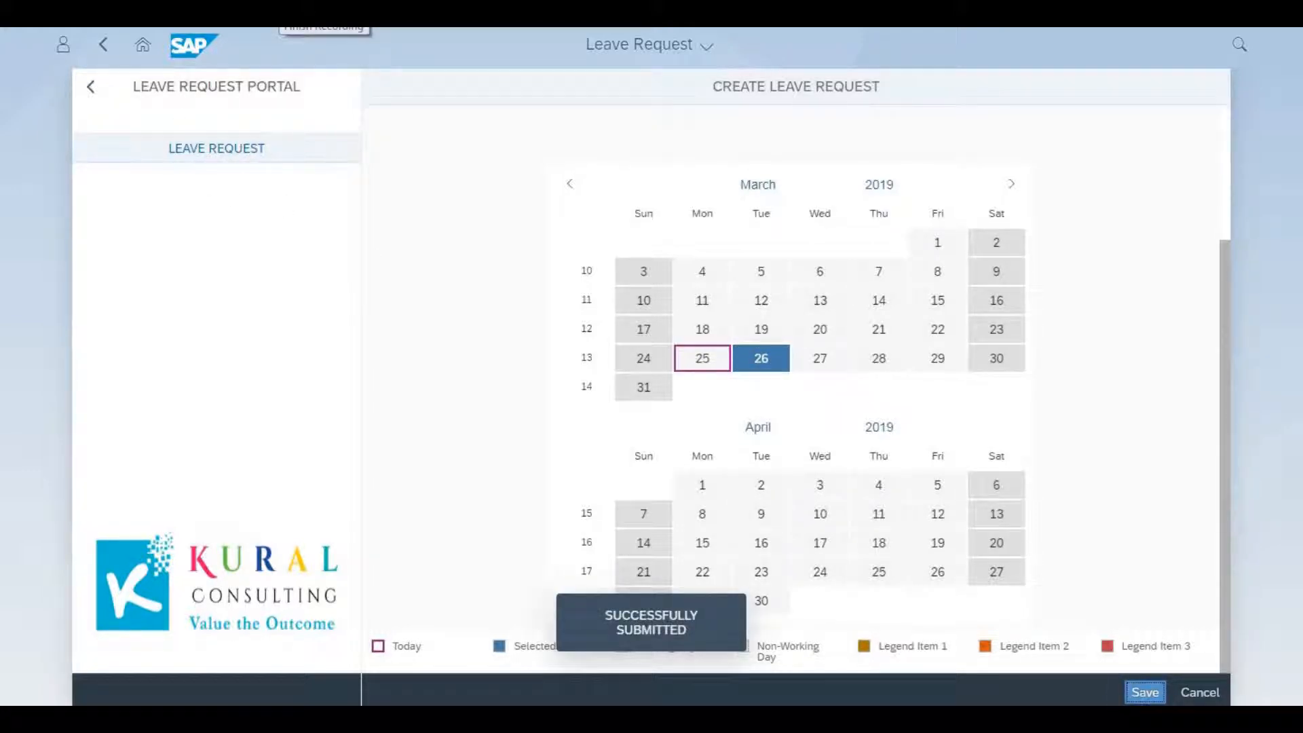
{"action": "left_click", "coordinate": [1145, 691]}
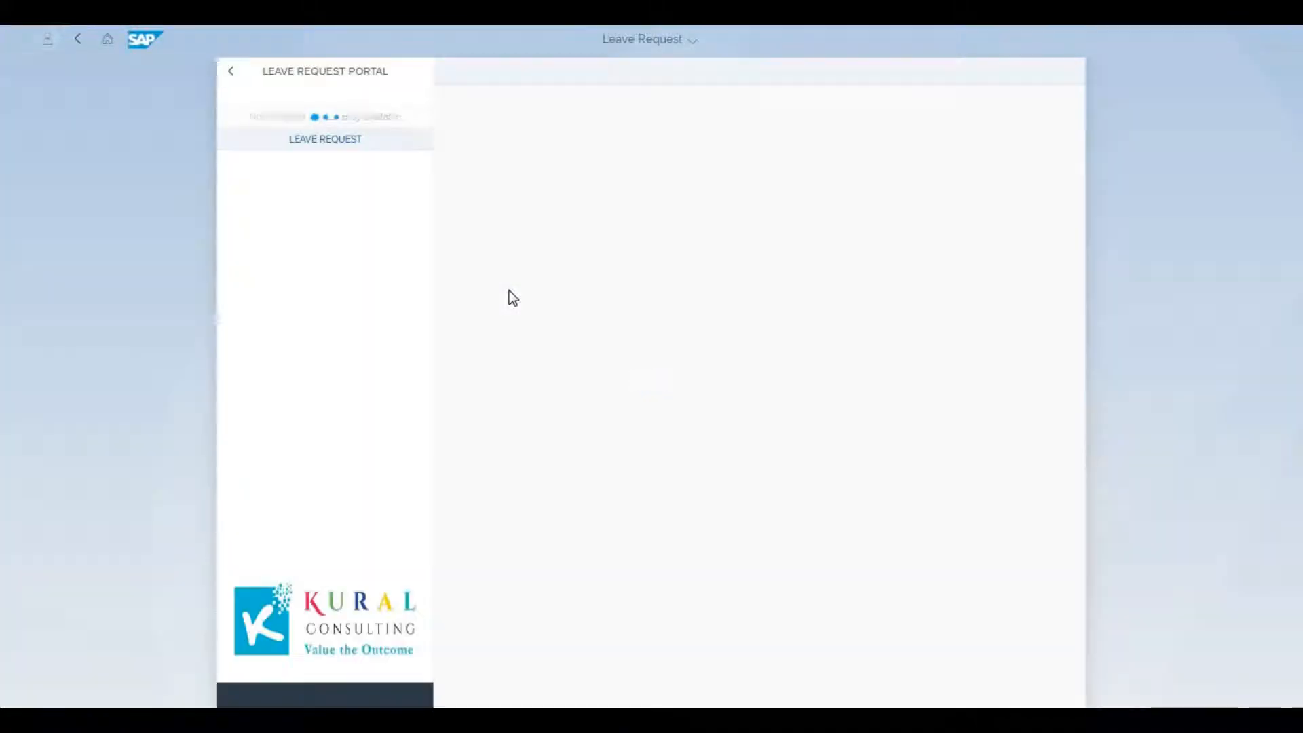
Open a new Leave Request form with EMP NO 120 and name arun
{"action": "left_click", "coordinate": [326, 138]}
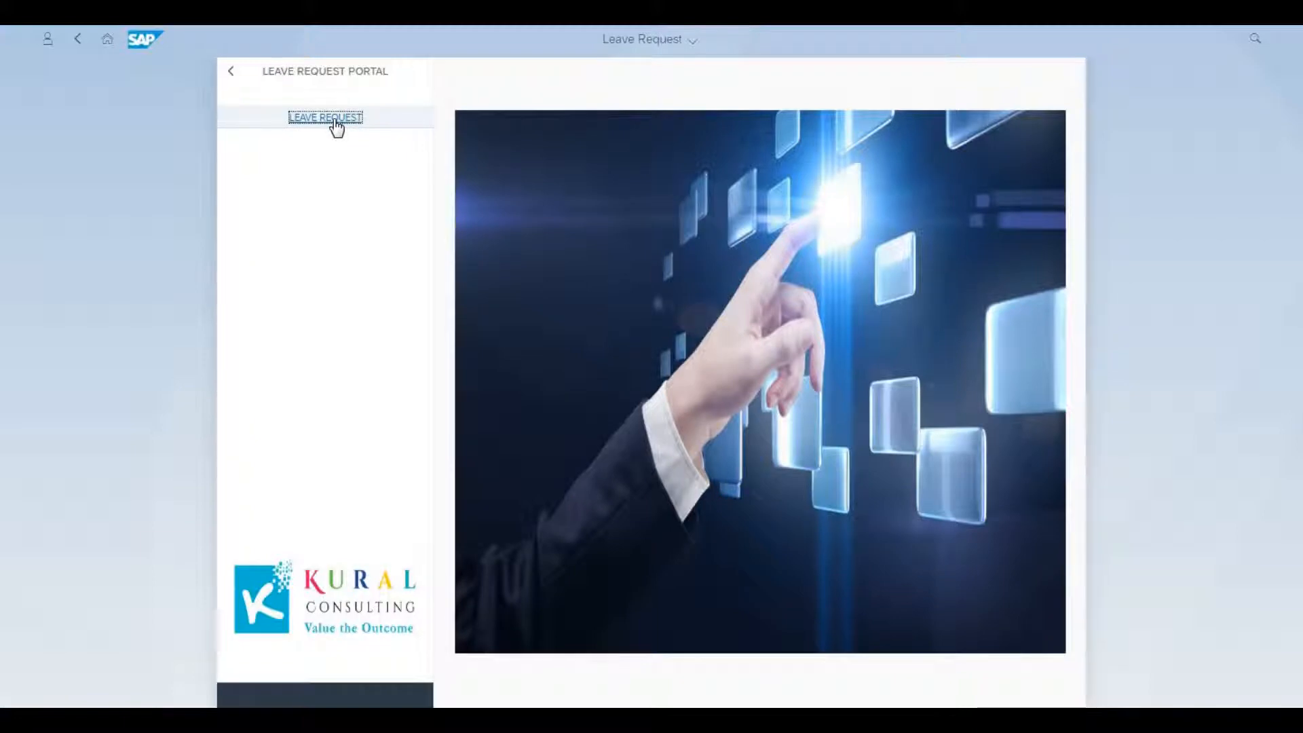
{"action": "left_click", "coordinate": [325, 118]}
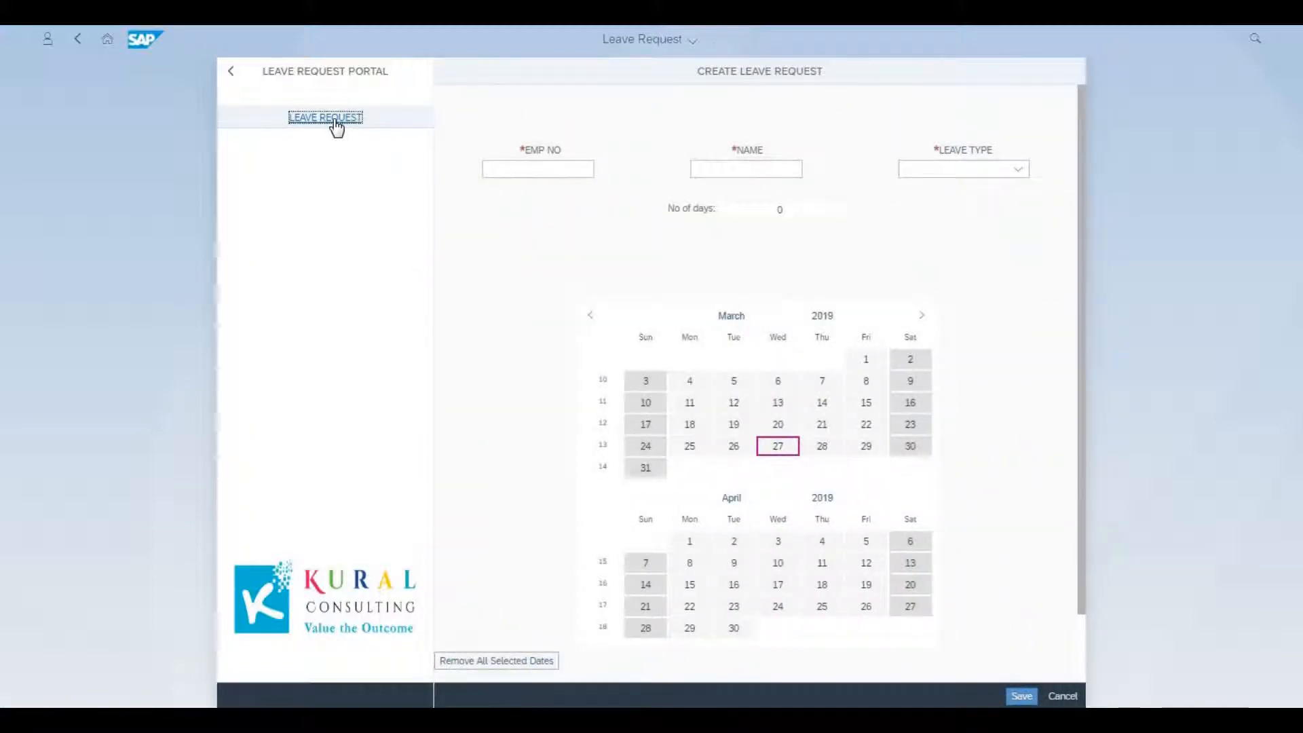
{"action": "type", "text": "120"}
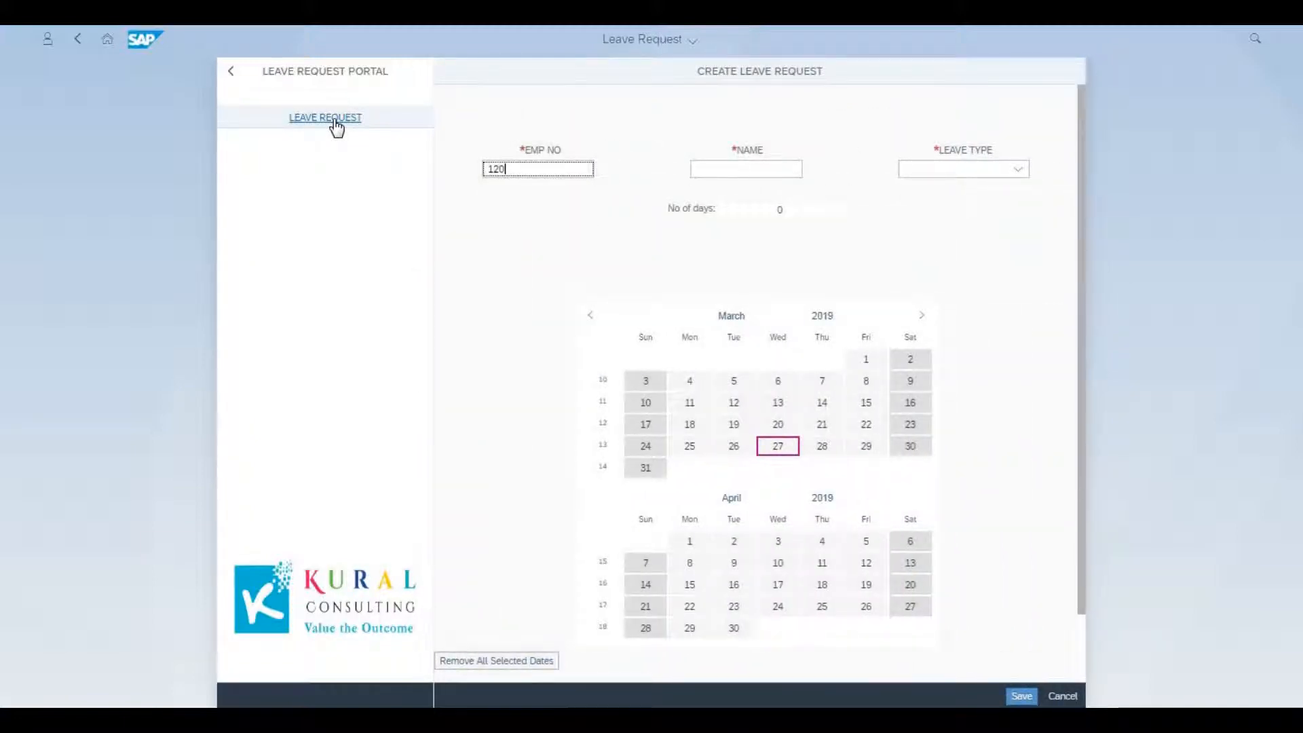
{"action": "left_click", "coordinate": [745, 169]}
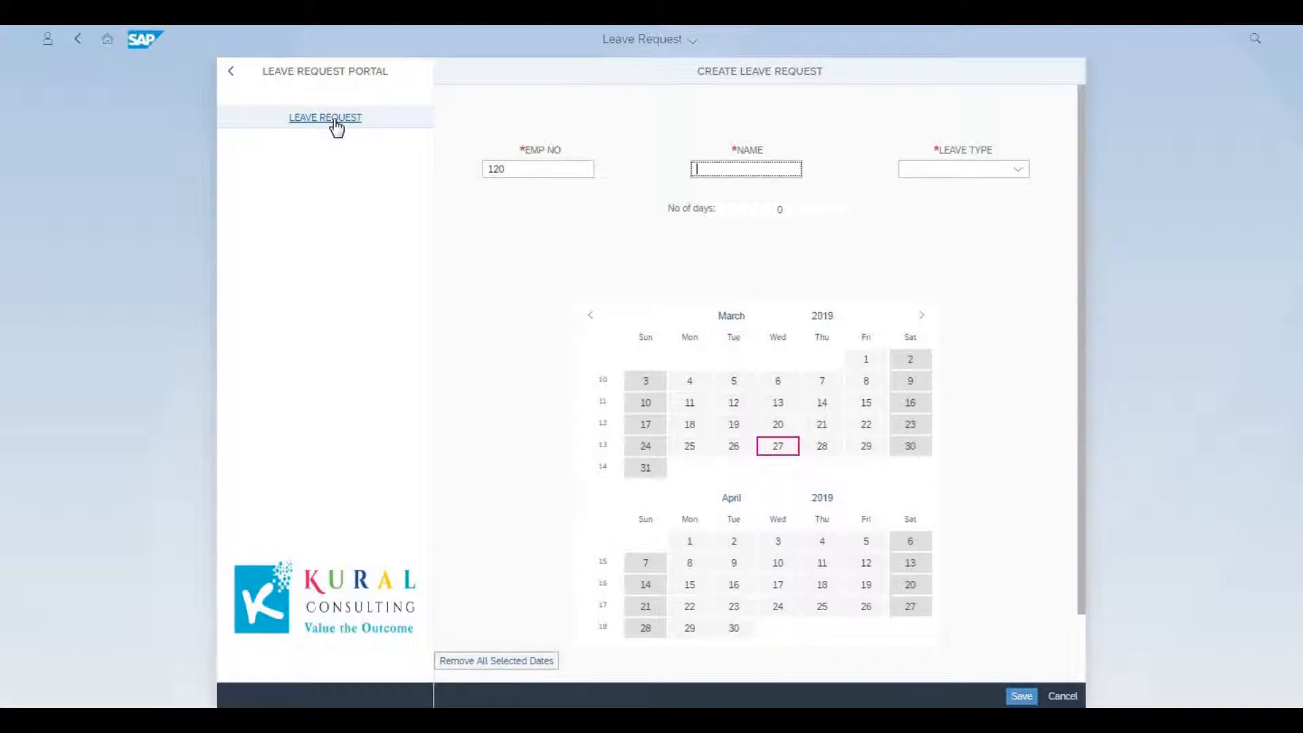
{"action": "type", "text": "arun"}
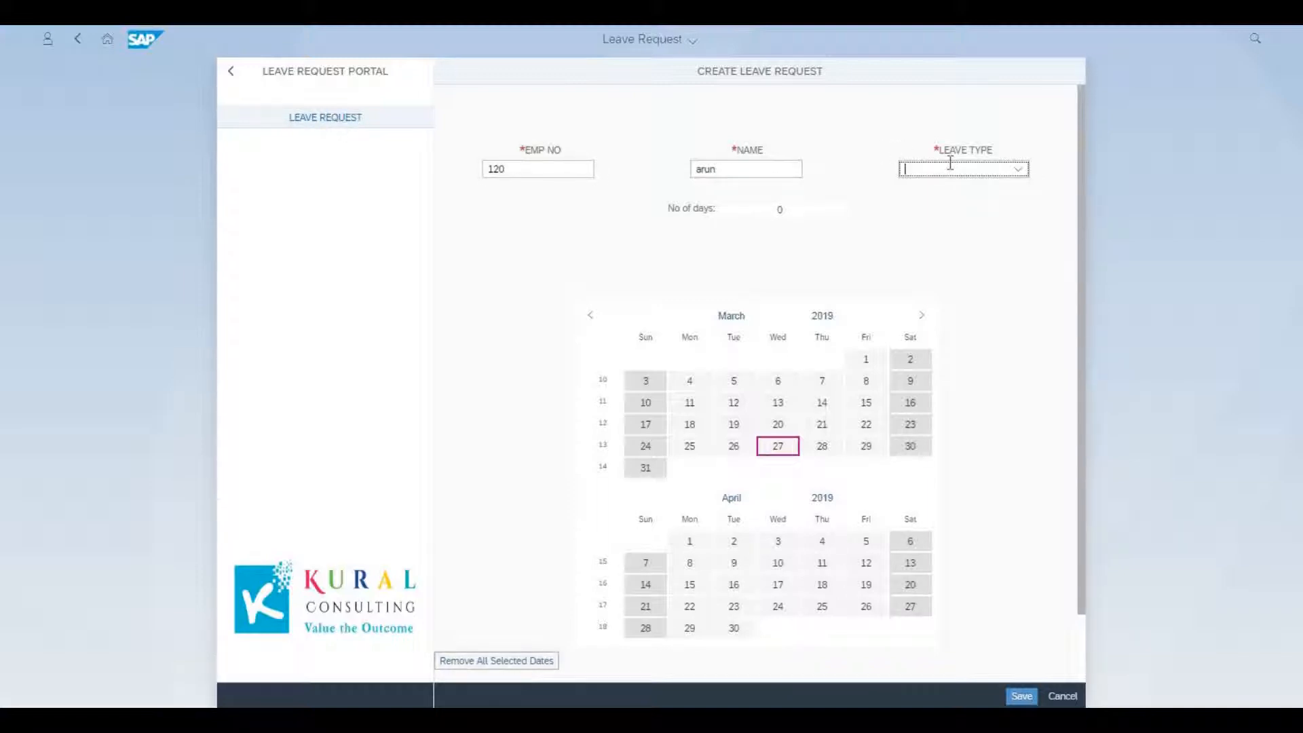
{"action": "left_click", "coordinate": [1016, 169]}
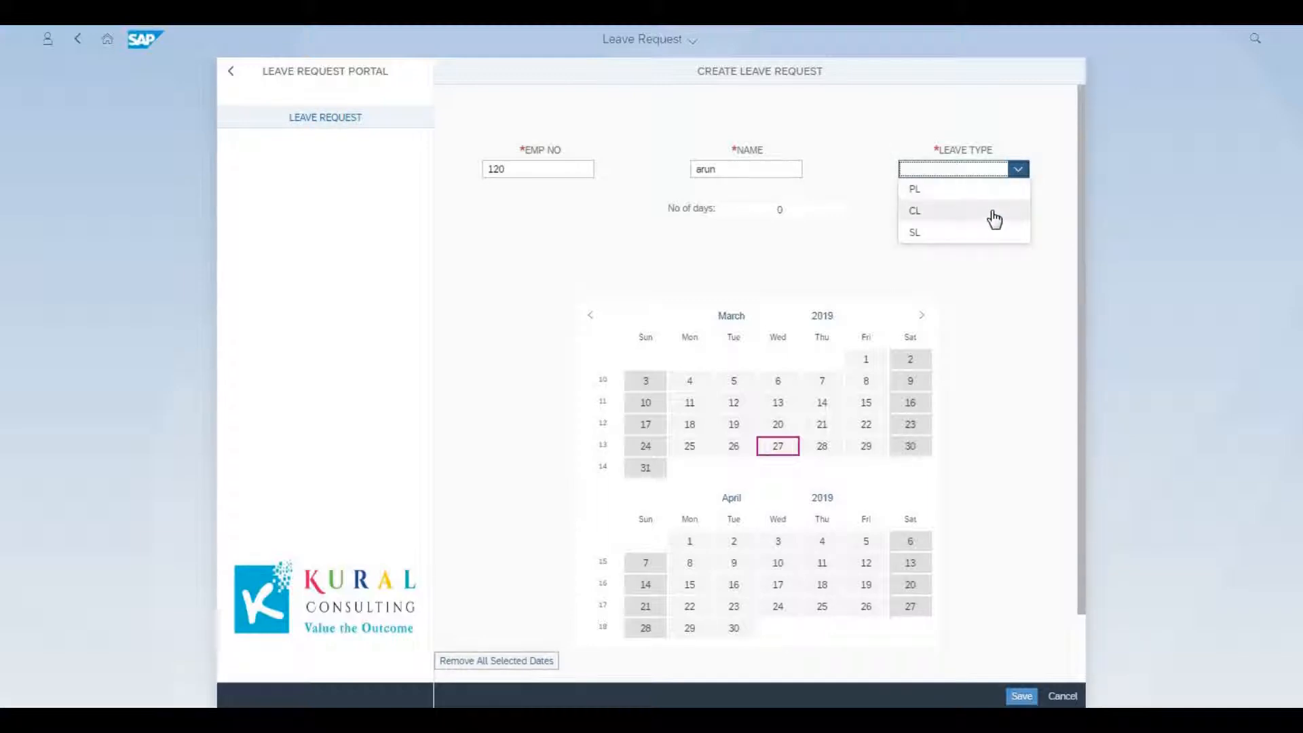
Choose CL, pick 3, 8 and 11 April 2019, and save arun's request
{"action": "left_click", "coordinate": [914, 211]}
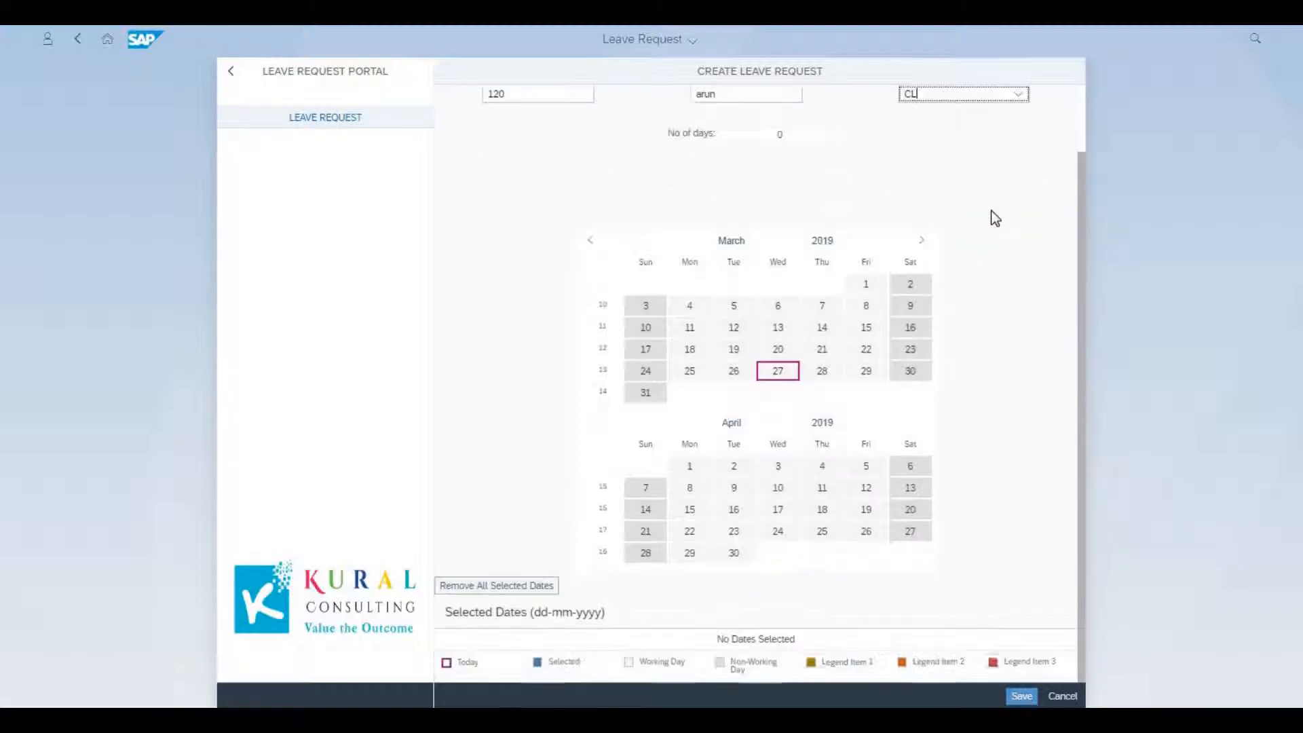
{"action": "left_click", "coordinate": [777, 464]}
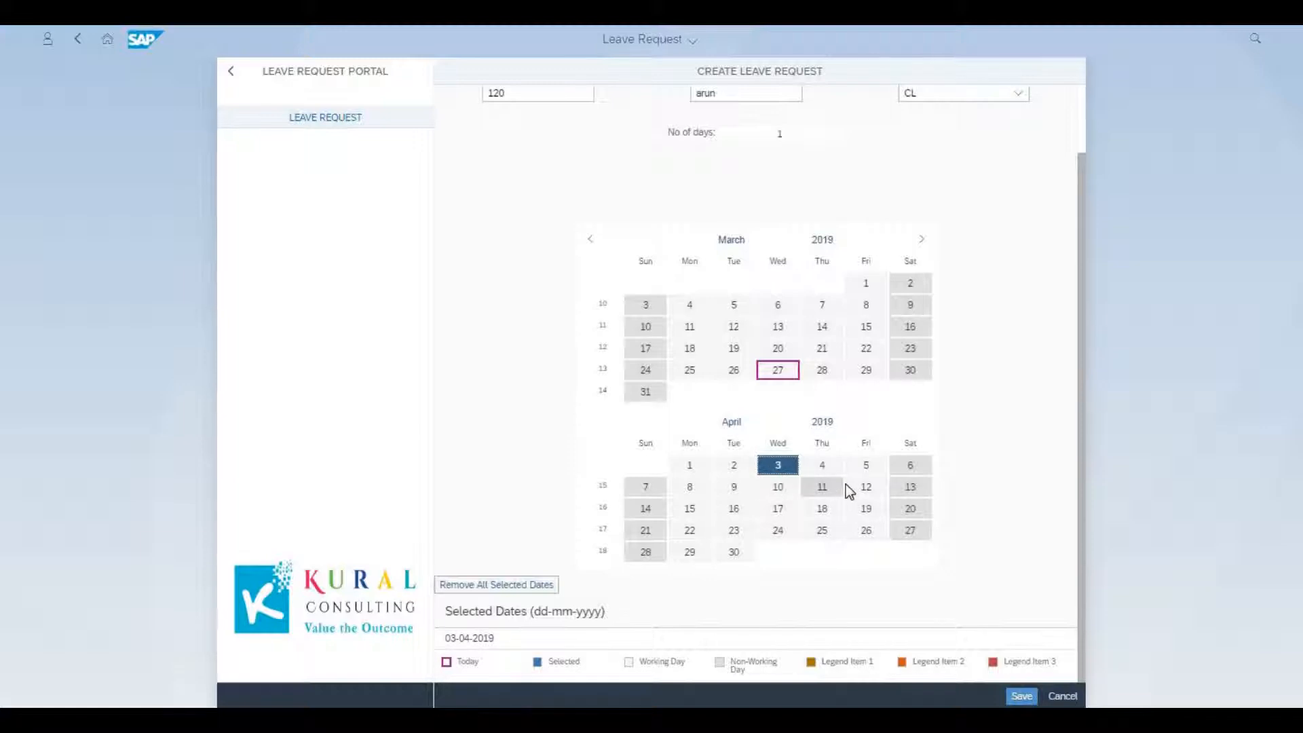
{"action": "mouse_move", "coordinate": [814, 210]}
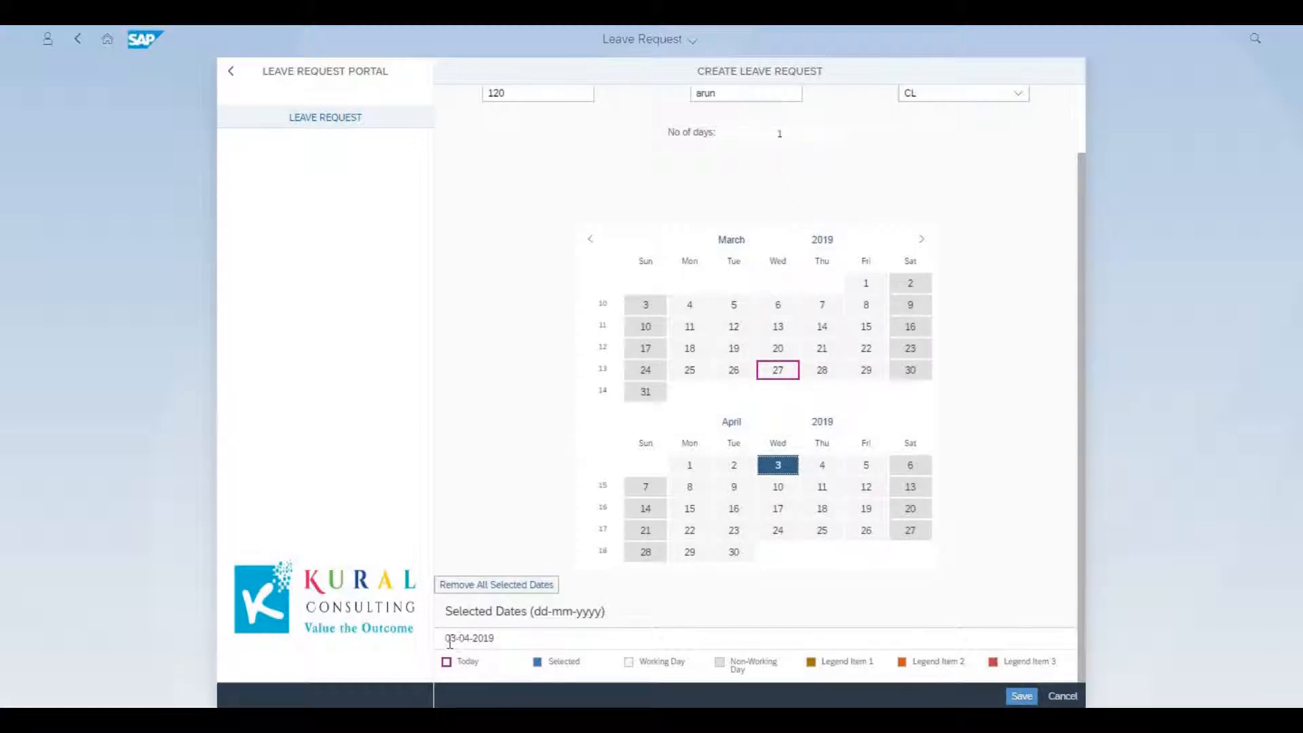
{"action": "mouse_move", "coordinate": [866, 486]}
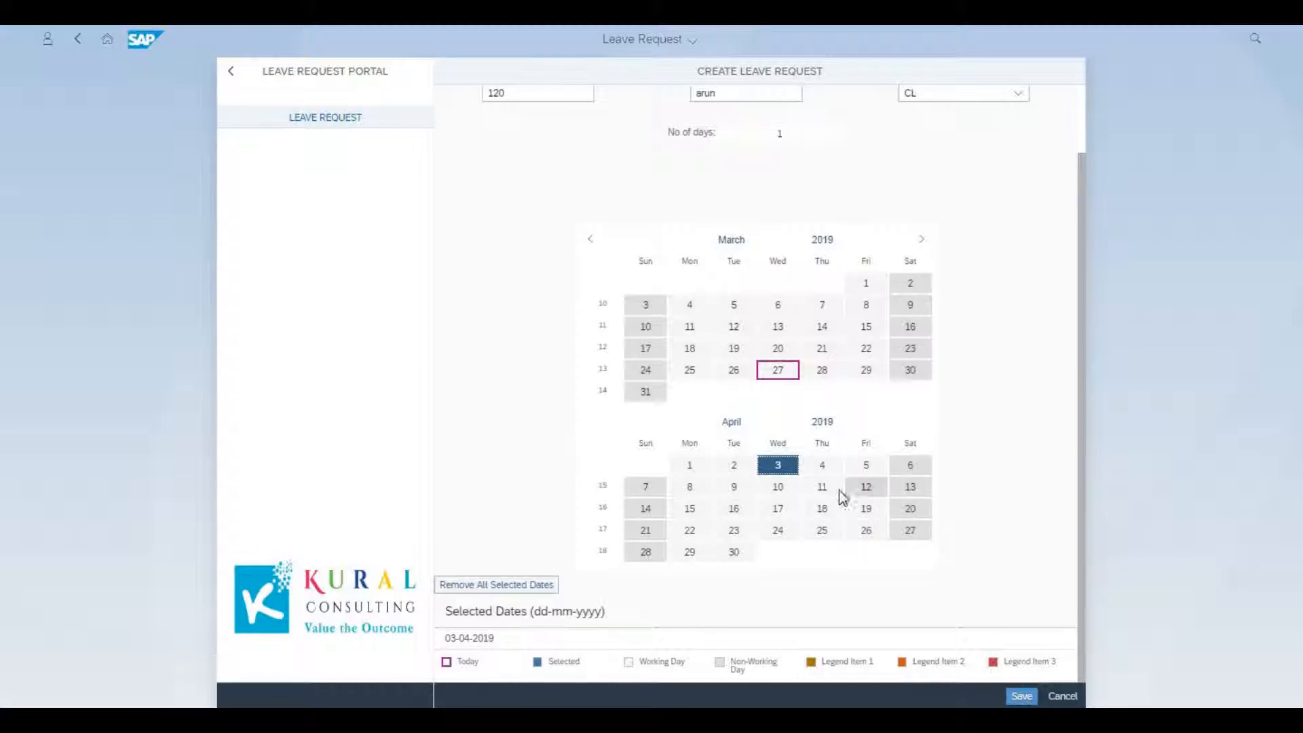
{"action": "left_click", "coordinate": [689, 486]}
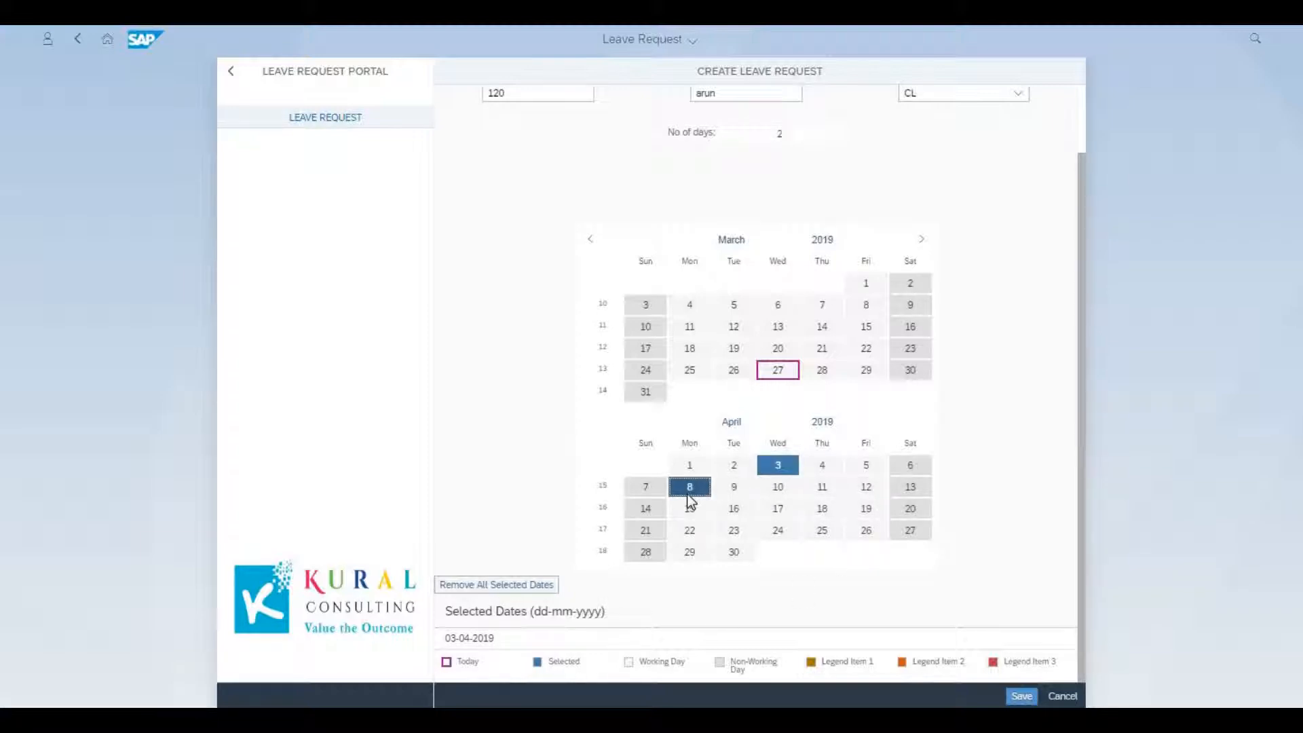
{"action": "left_click", "coordinate": [689, 486]}
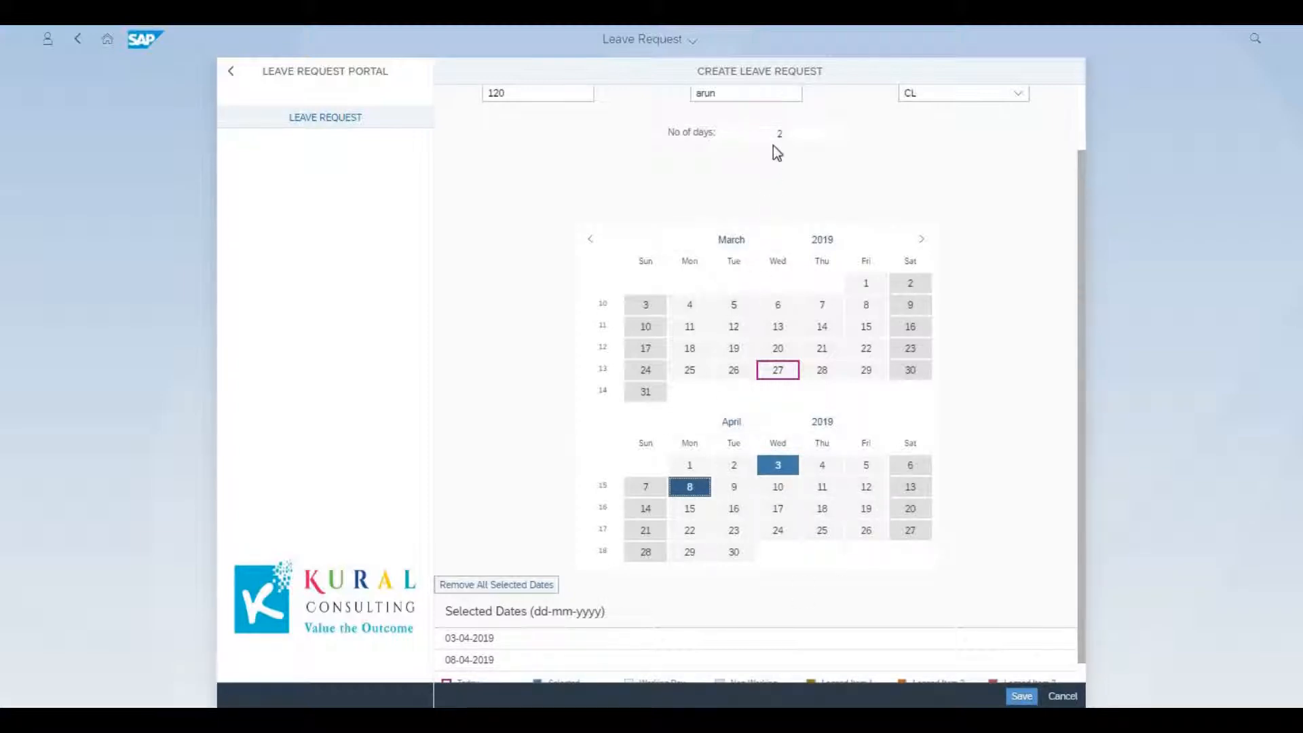
{"action": "mouse_move", "coordinate": [581, 627]}
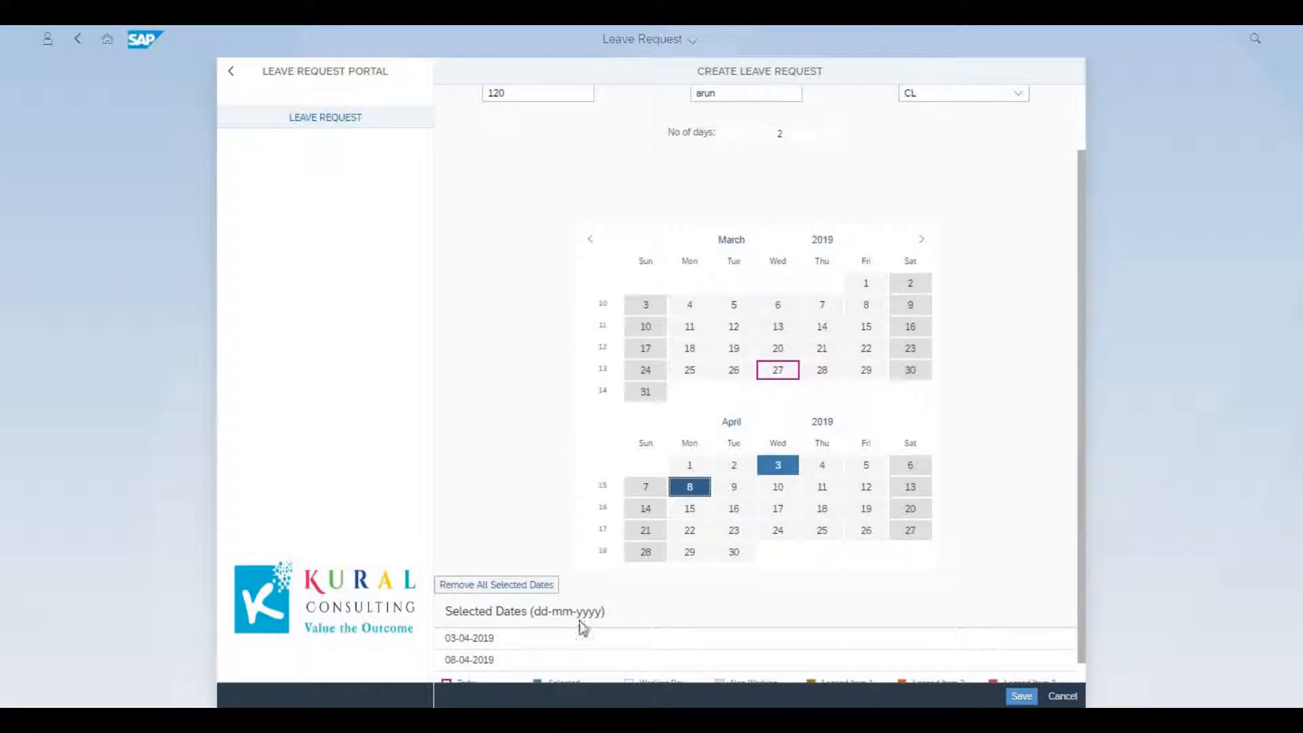
{"action": "left_click", "coordinate": [821, 487]}
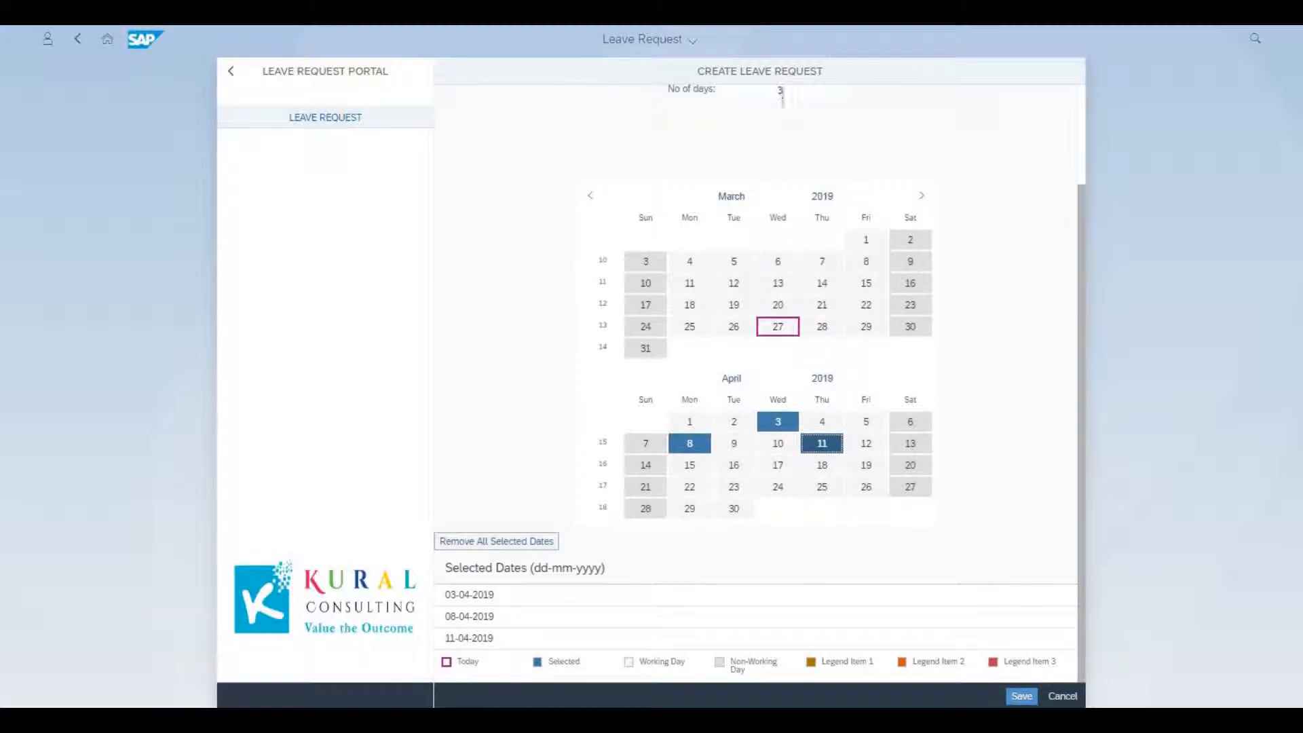
{"action": "mouse_move", "coordinate": [982, 592]}
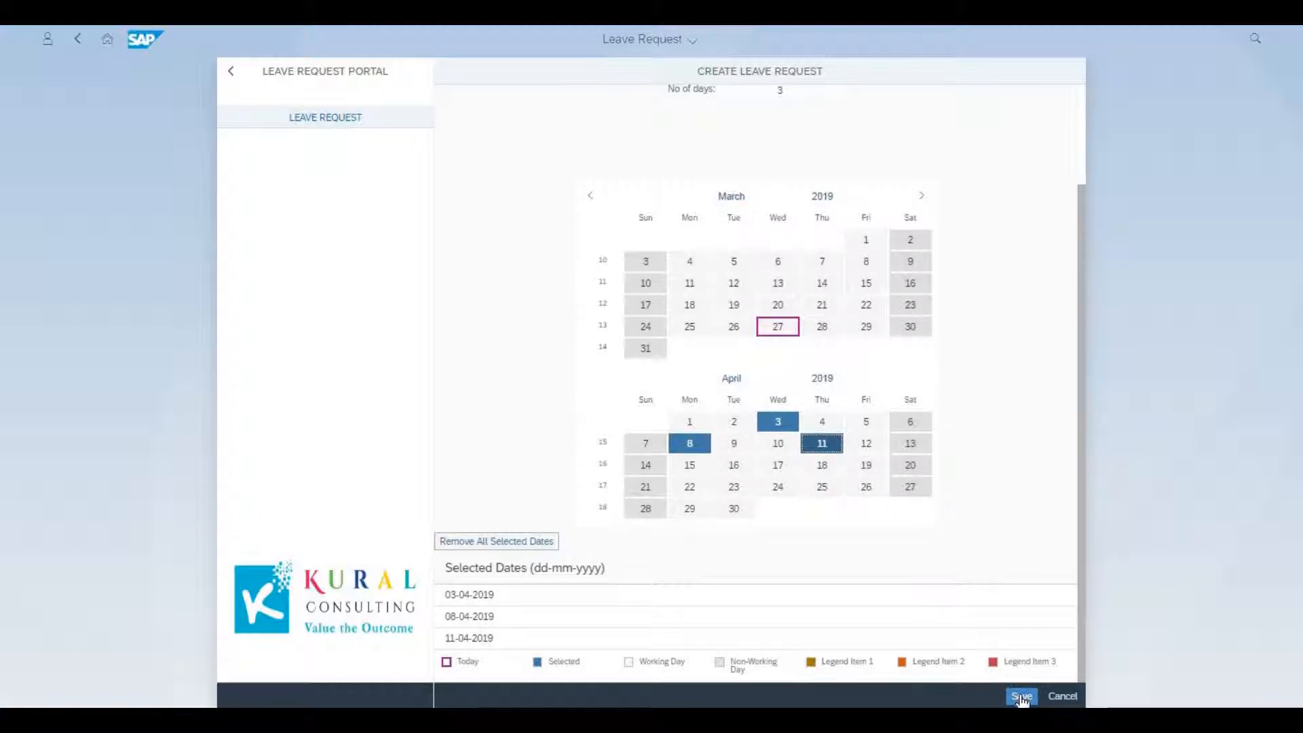
{"action": "left_click", "coordinate": [1021, 695]}
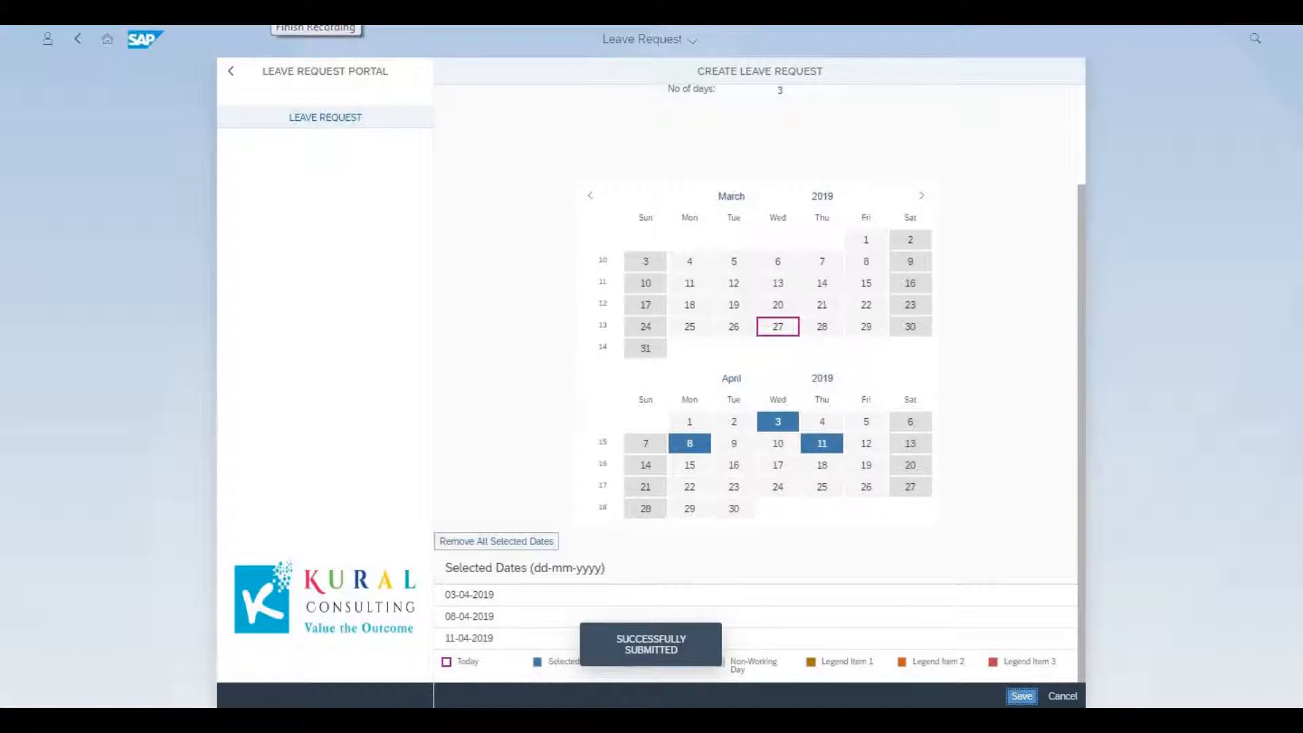
Return home and start a new request with EMP NO 100 and name sai
{"action": "left_click", "coordinate": [1020, 696]}
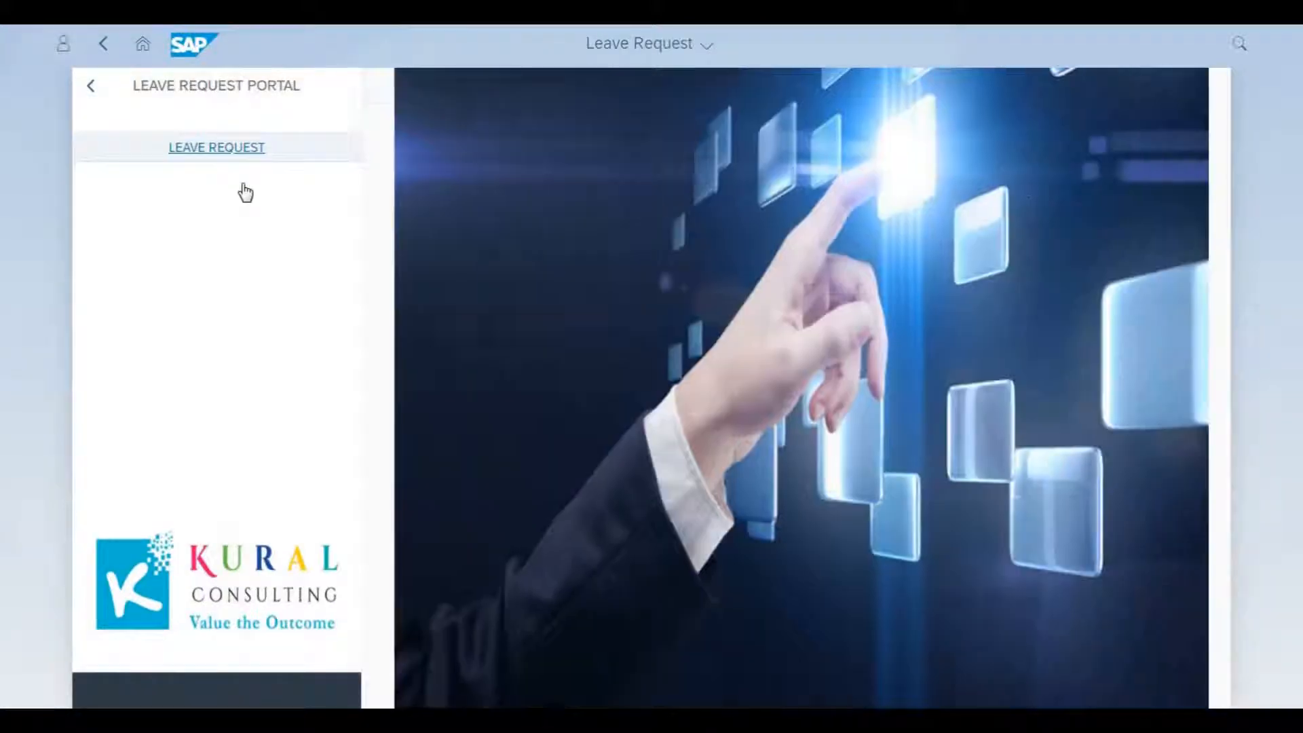
{"action": "left_click", "coordinate": [215, 147]}
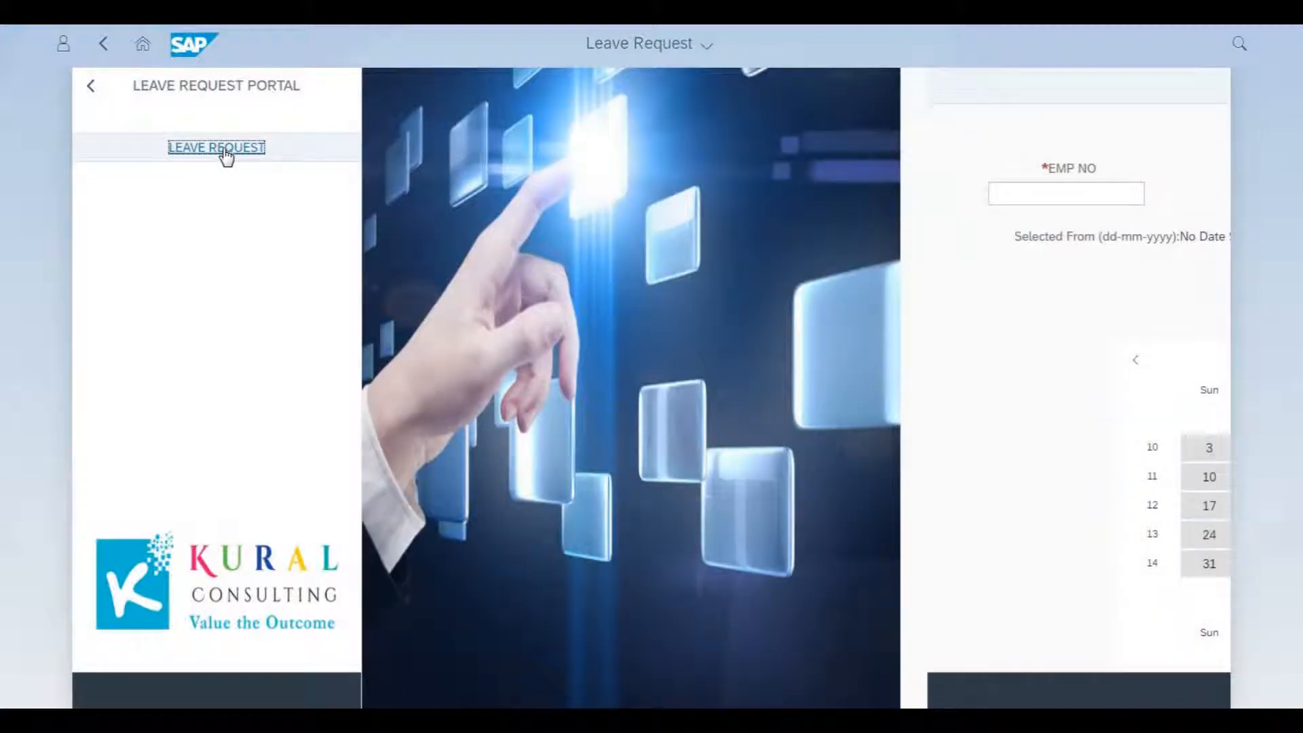
{"action": "left_click", "coordinate": [216, 147]}
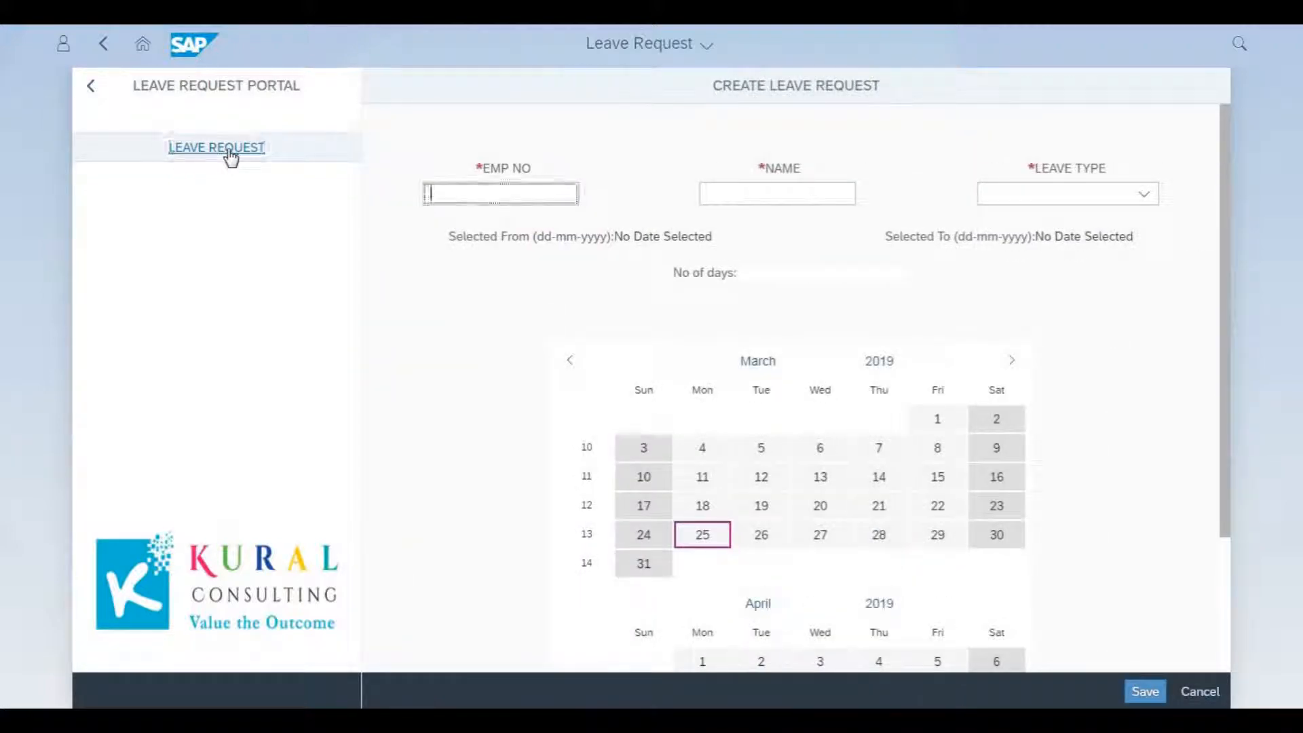
{"action": "type", "text": "100"}
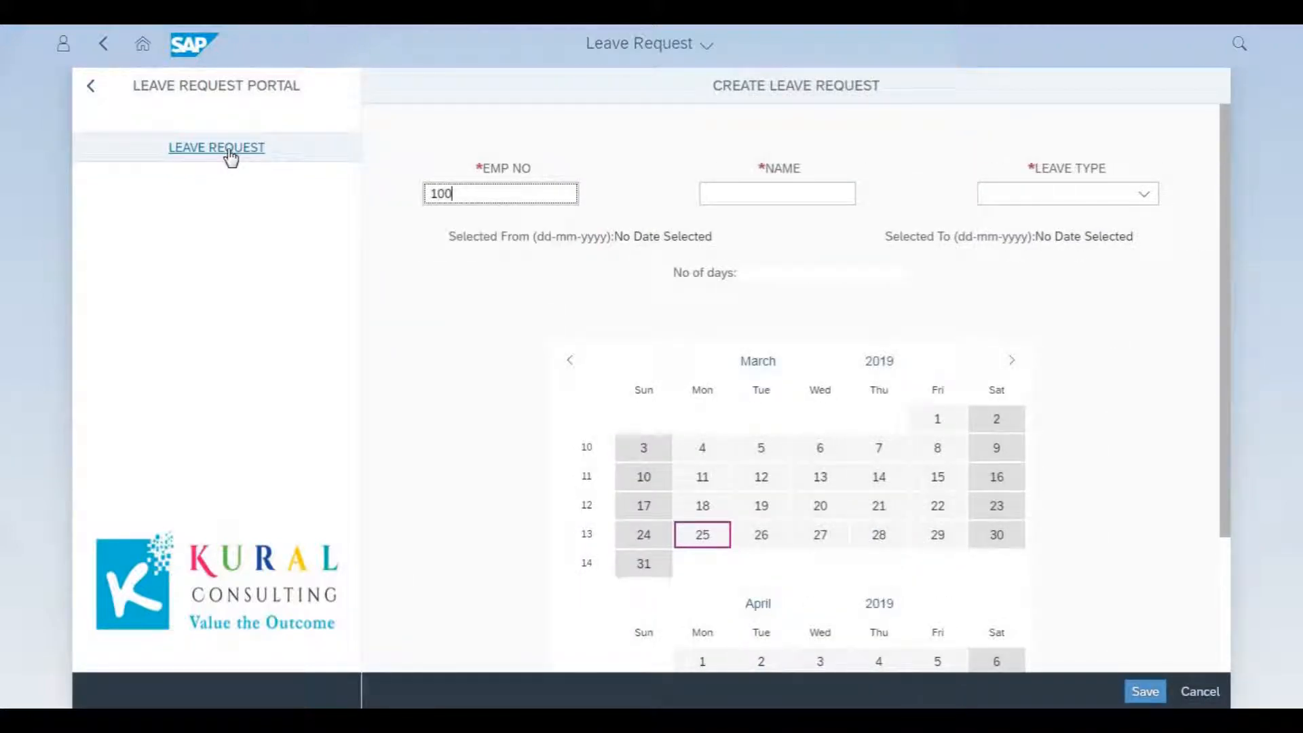
{"action": "type", "text": "sa"}
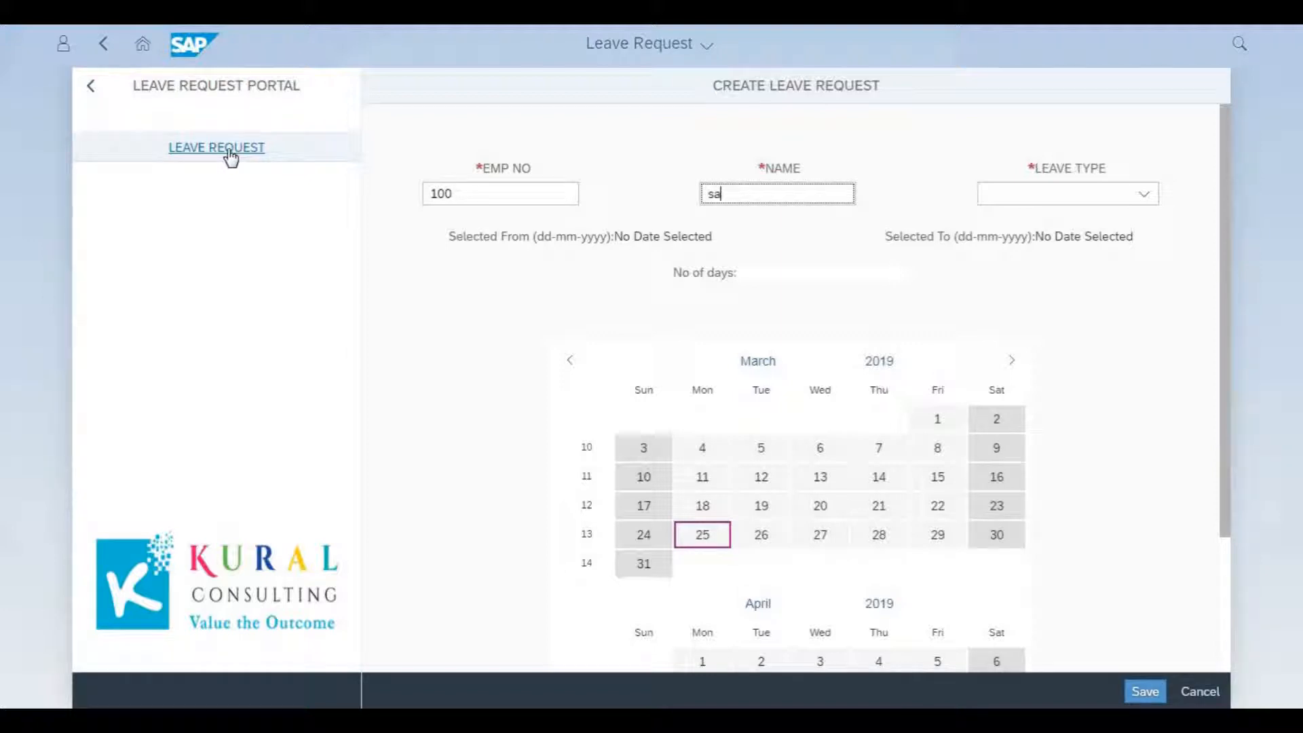
{"action": "type", "text": "i"}
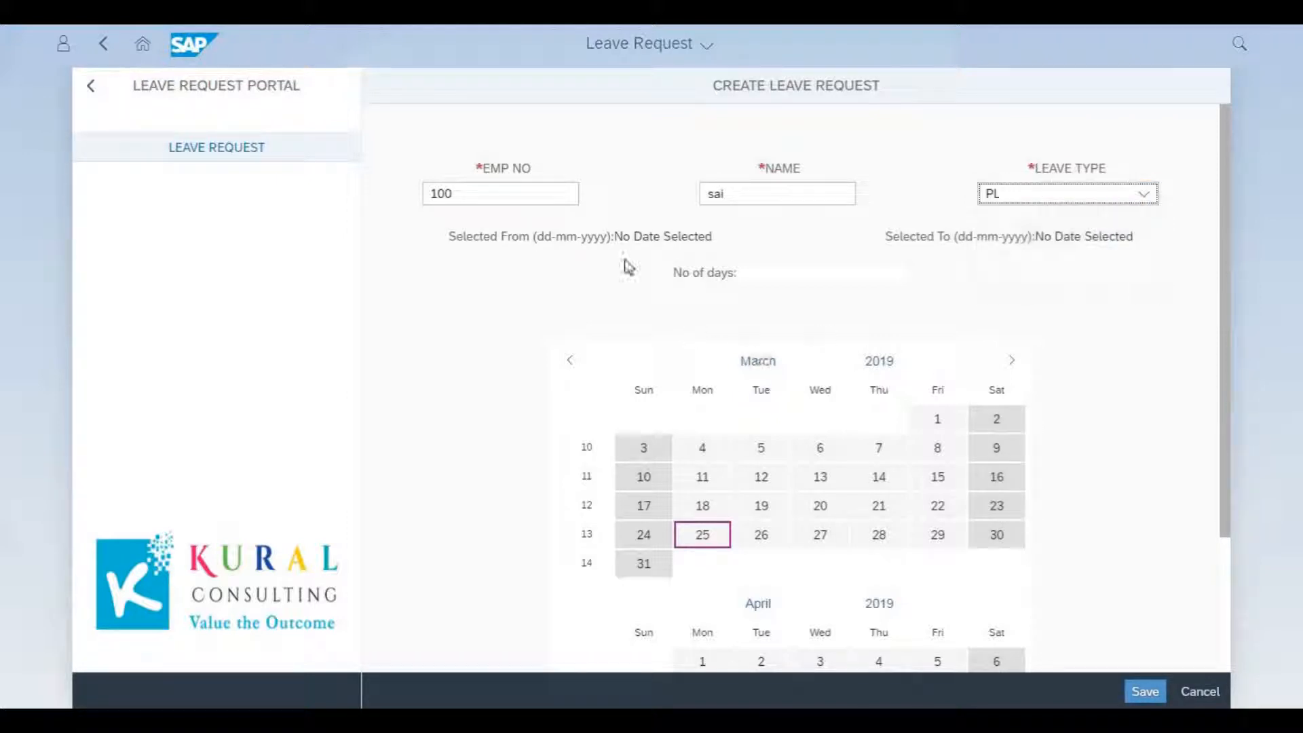
{"action": "mouse_move", "coordinate": [1124, 291]}
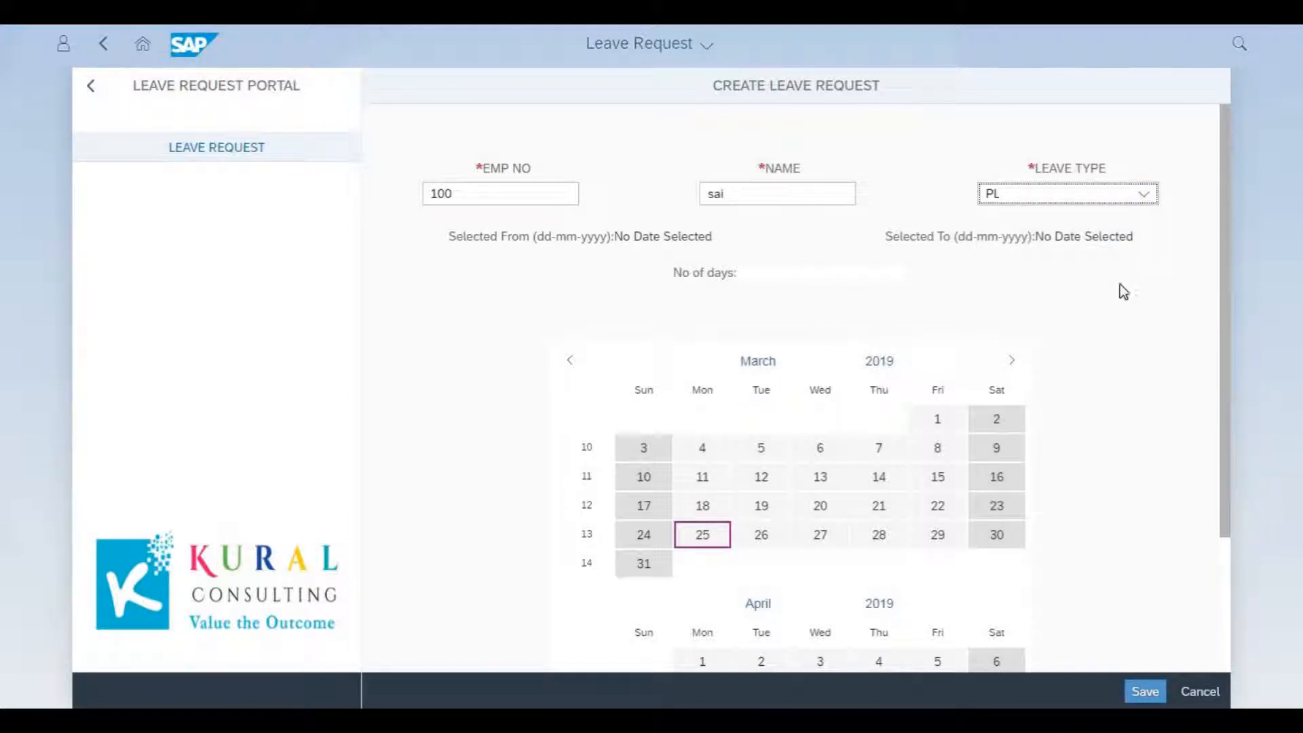
Pick 26 March as the From date and 28 March as the To date
{"action": "scroll", "scroll_direction": "down", "scroll_amount": 3}
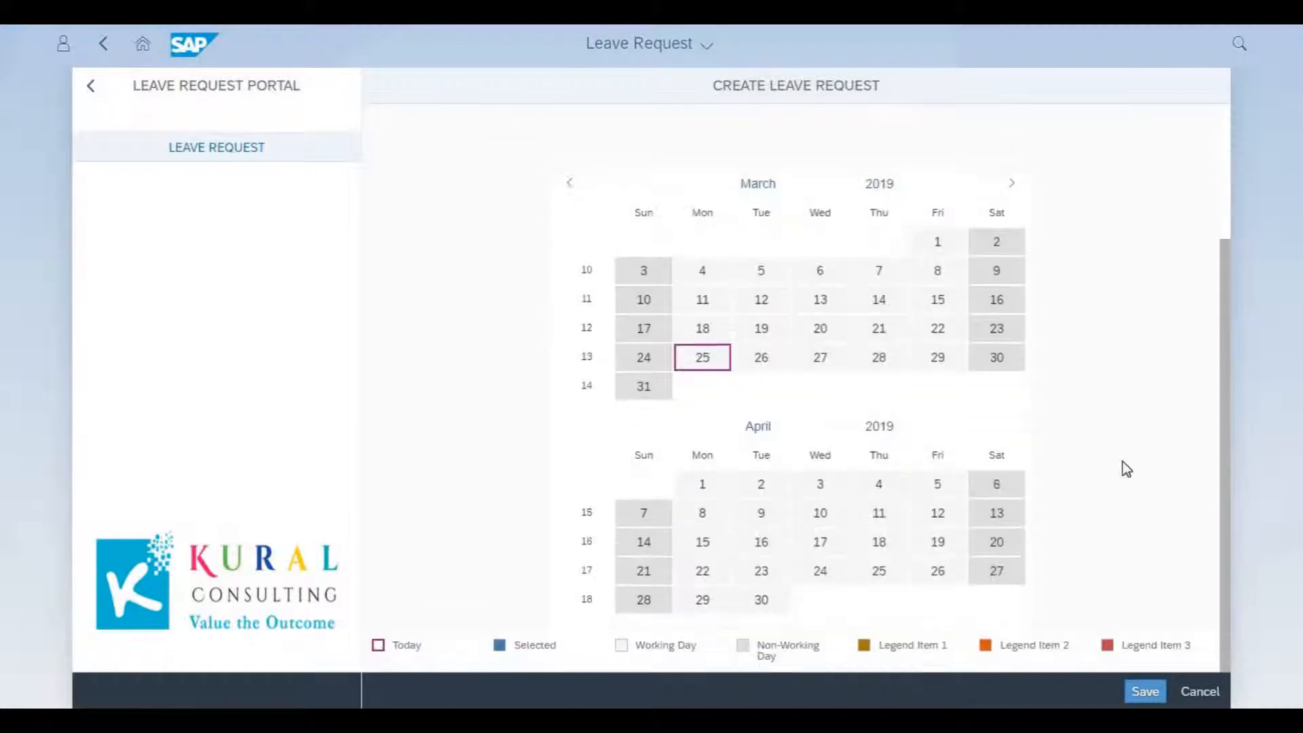
{"action": "left_click", "coordinate": [760, 356]}
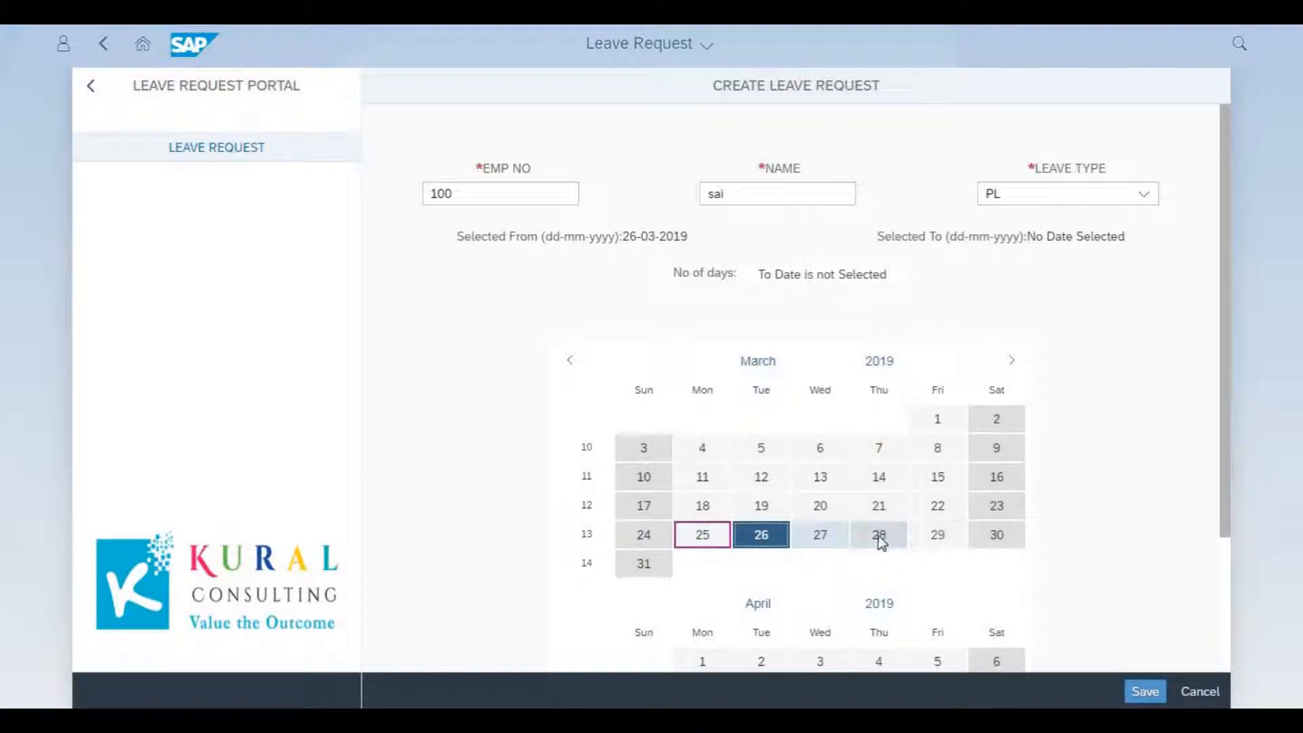
{"action": "left_click", "coordinate": [878, 534]}
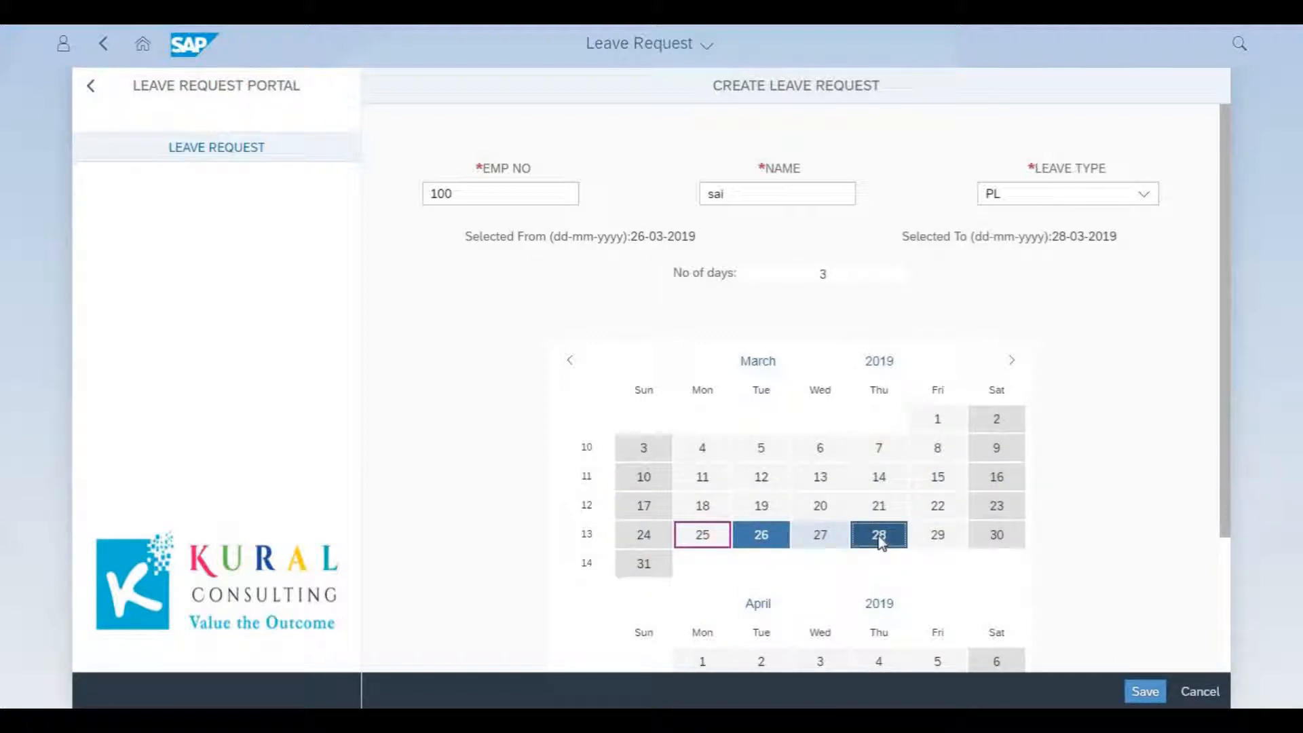
{"action": "mouse_move", "coordinate": [710, 402]}
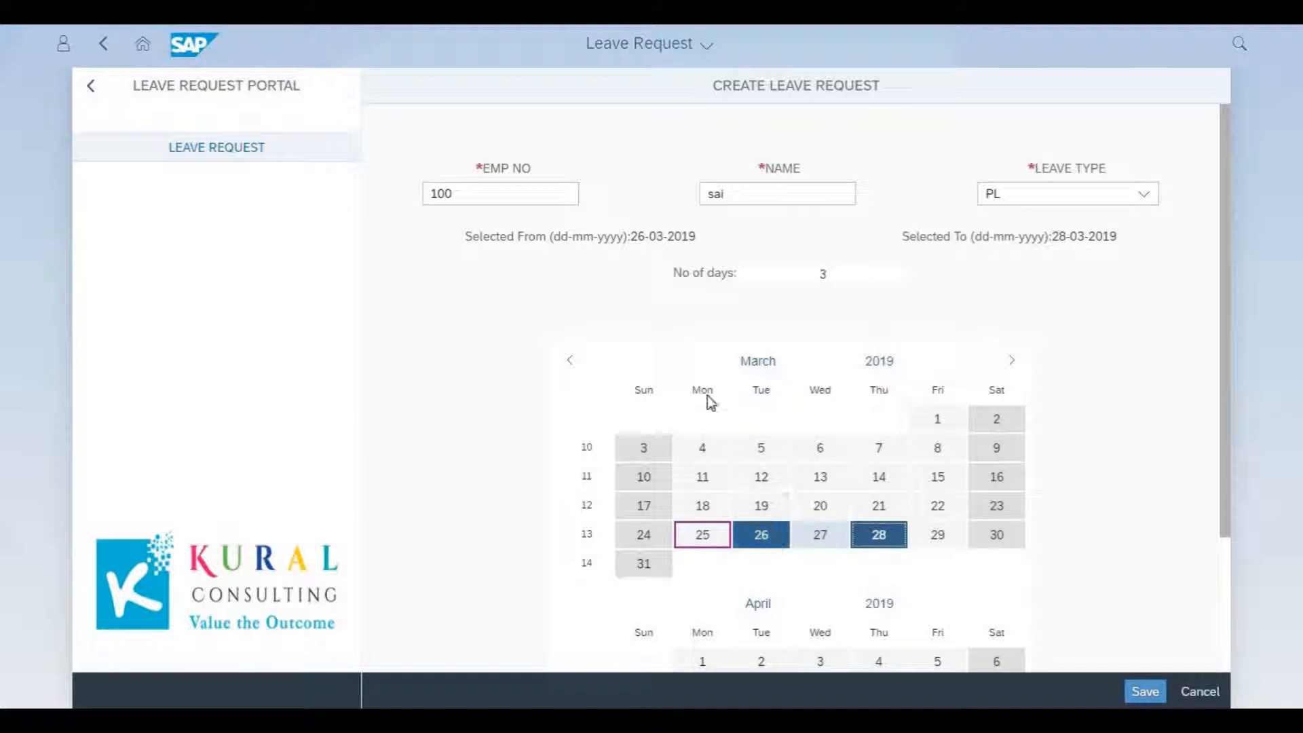
{"action": "mouse_move", "coordinate": [1058, 397]}
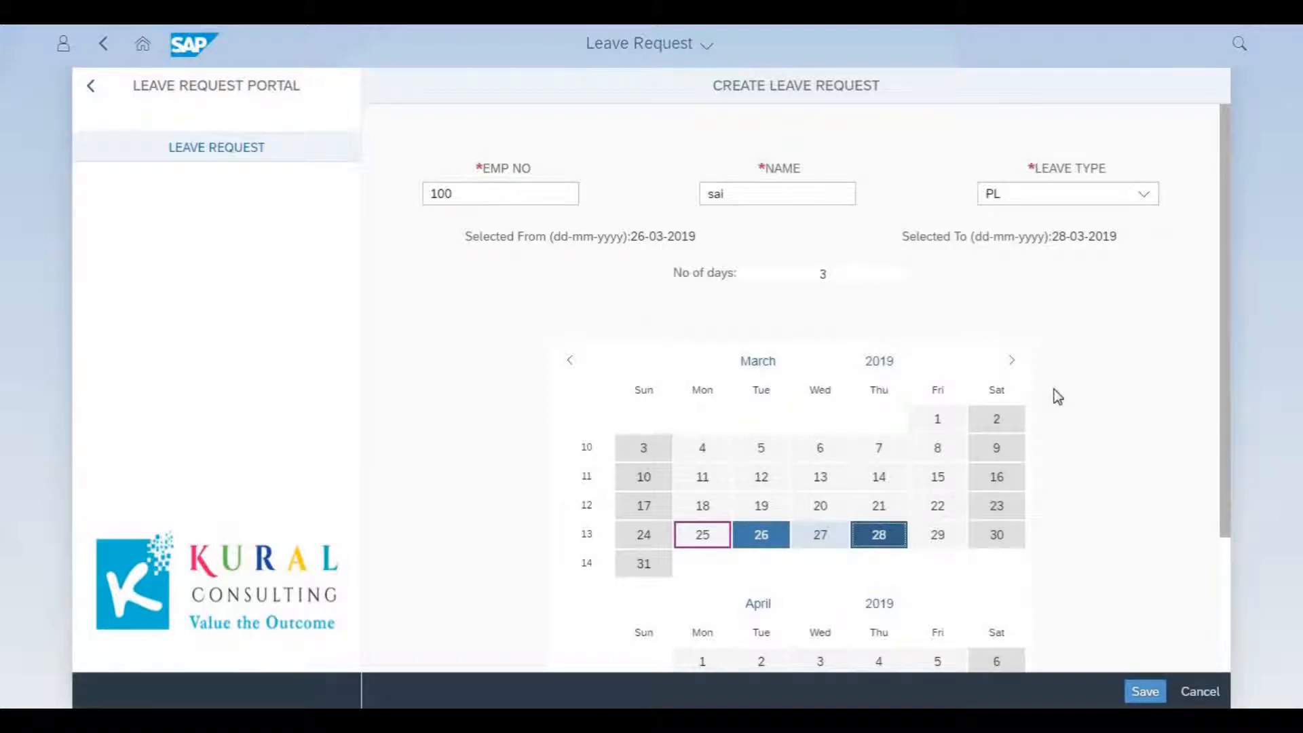
Scroll past the calendar and save sai's 26–28 March PL request
{"action": "scroll", "scroll_direction": "down", "scroll_amount": 3}
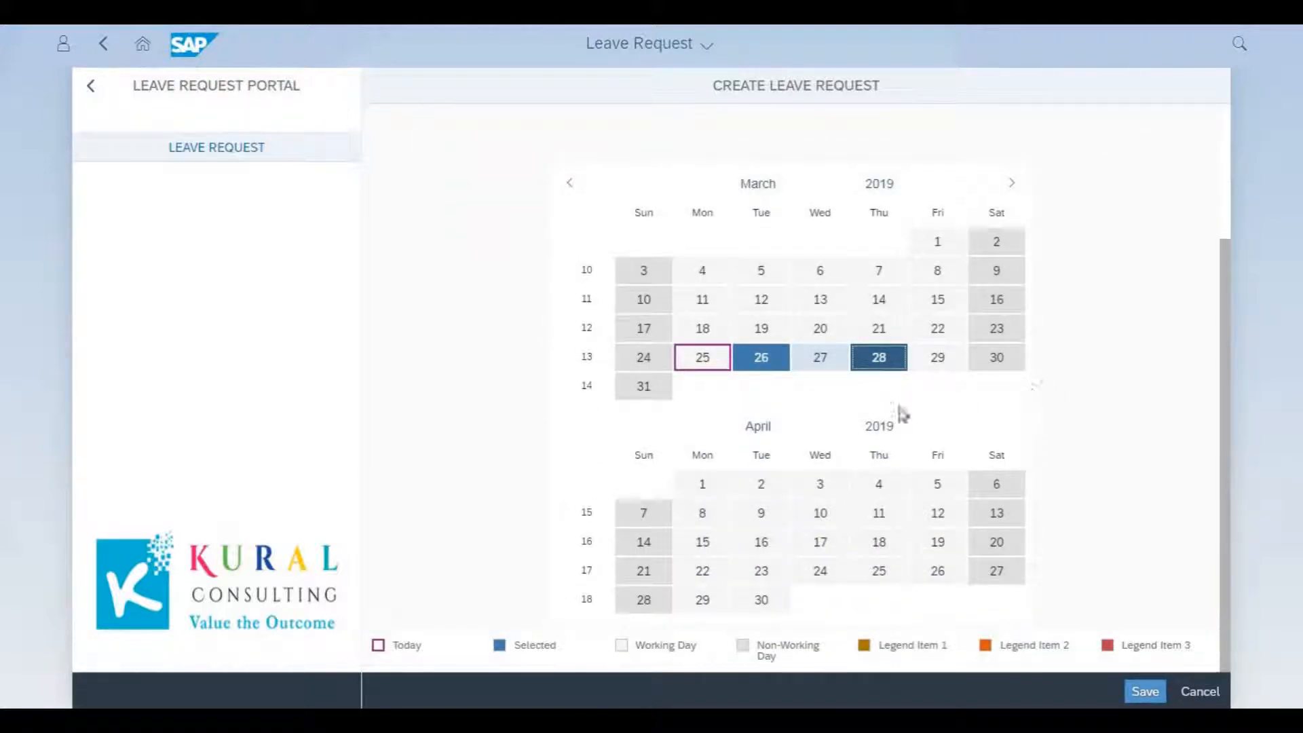
{"action": "mouse_move", "coordinate": [511, 655]}
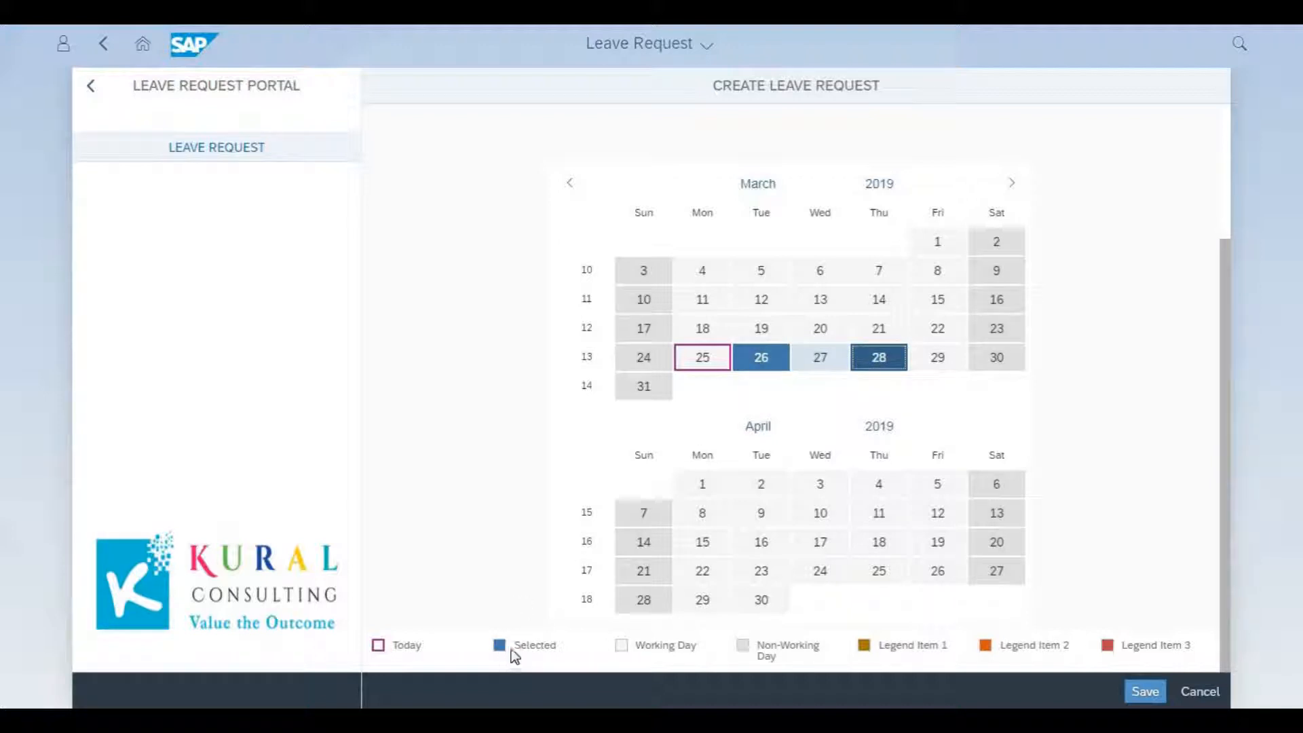
{"action": "mouse_move", "coordinate": [1155, 651]}
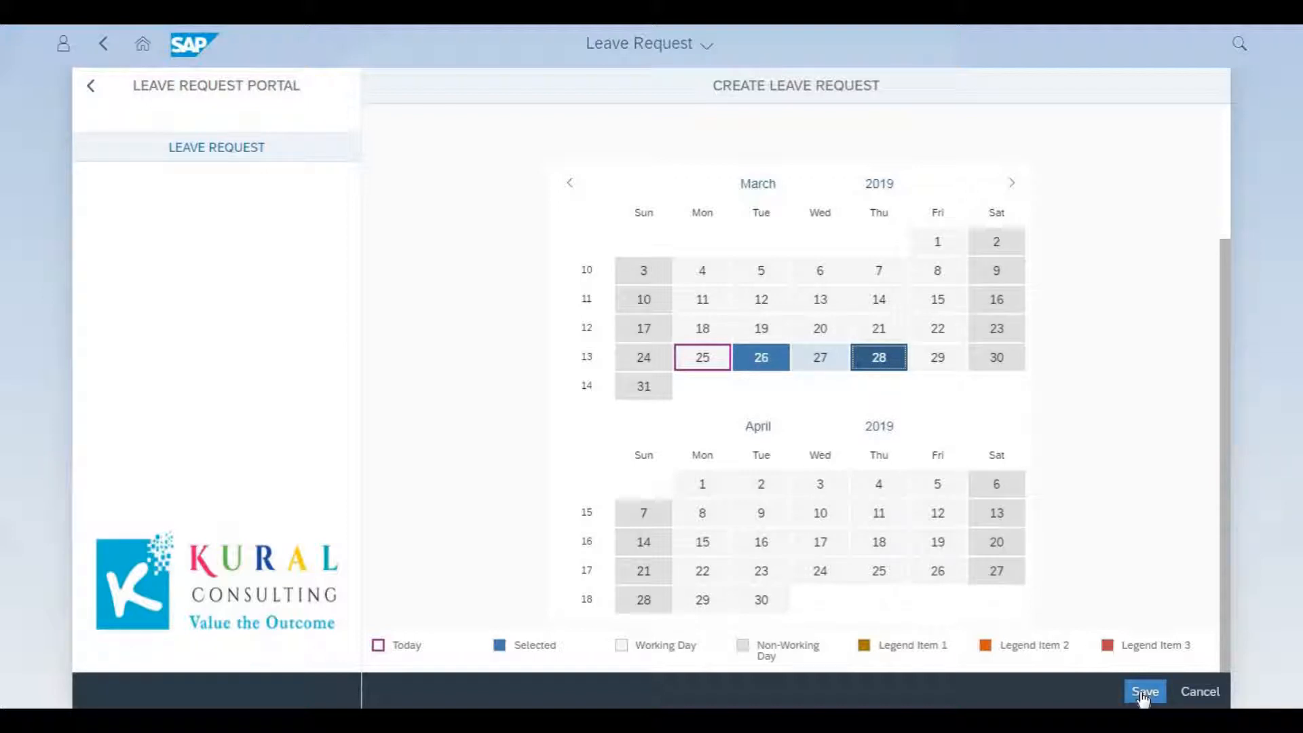
{"action": "mouse_move", "coordinate": [1147, 661]}
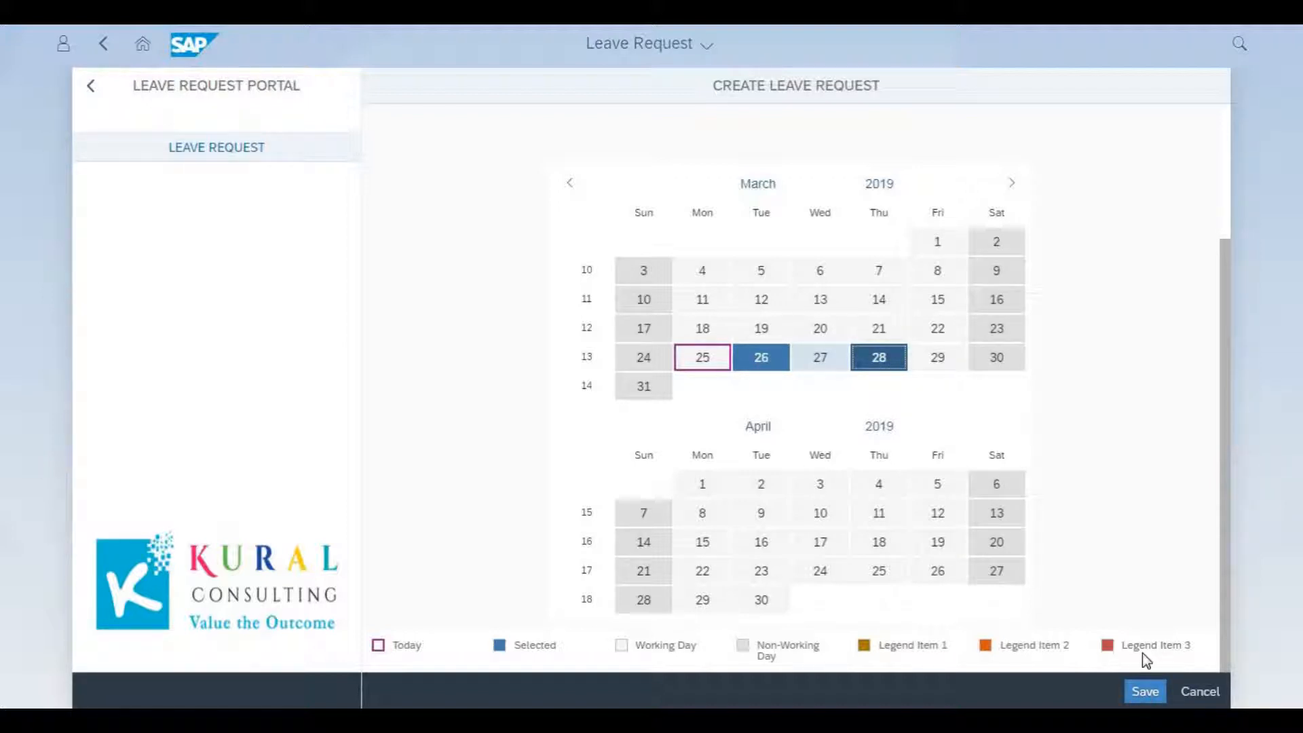
{"action": "left_click", "coordinate": [1144, 691]}
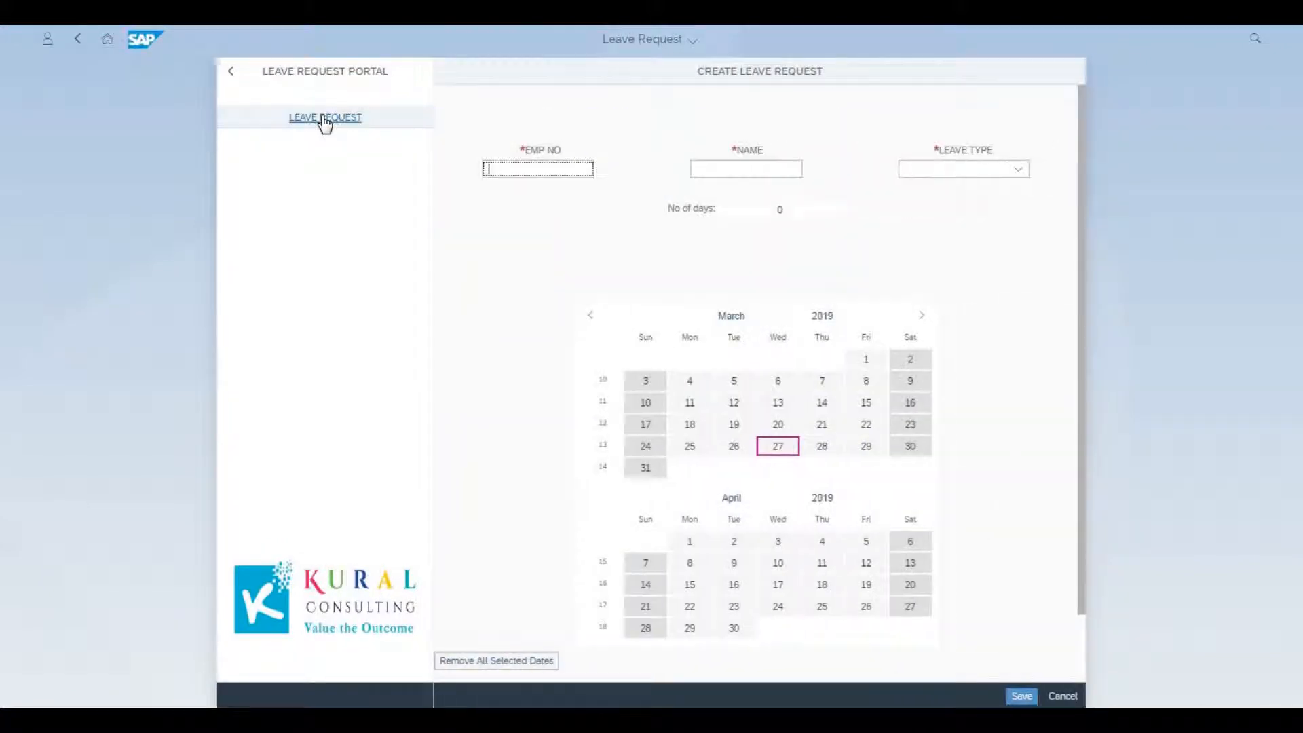
Enter EMP NO 120 and name arun on the new leave request
{"action": "type", "text": "120"}
{"action": "left_click", "coordinate": [746, 168]}
{"action": "type", "text": "a"}
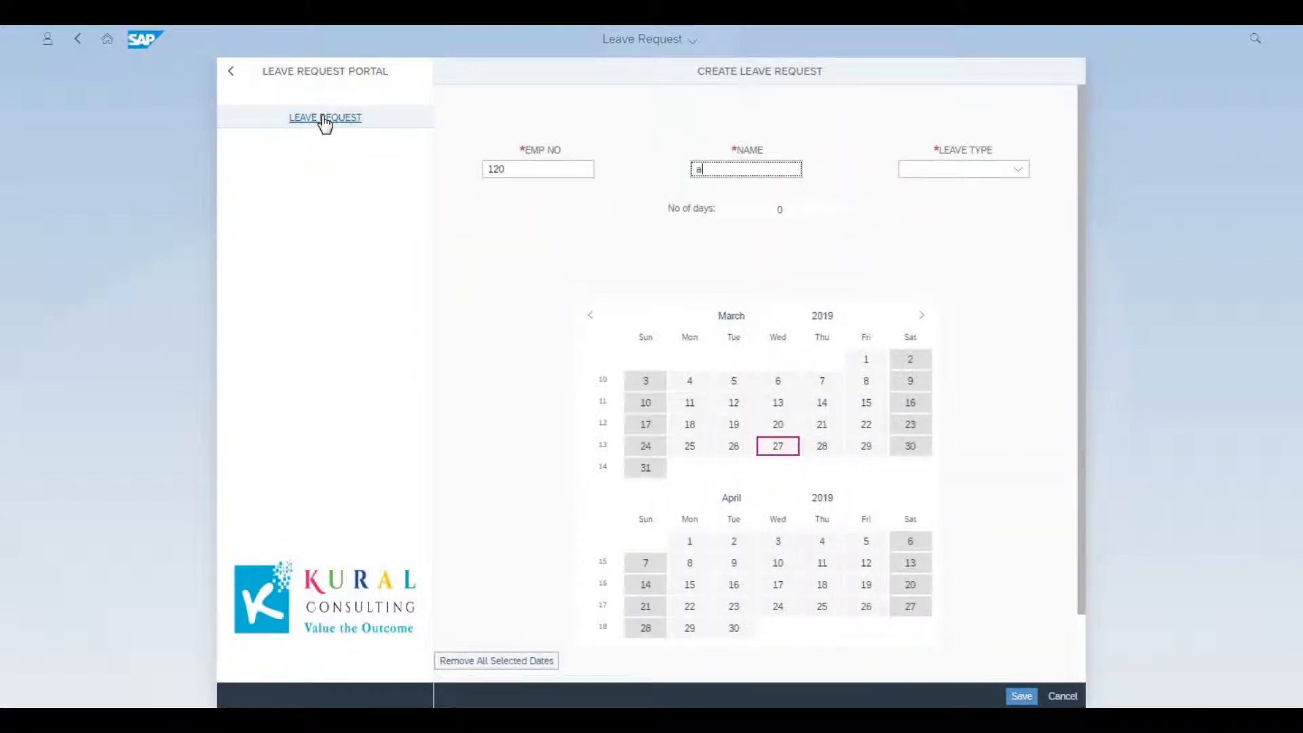
{"action": "type", "text": "r"}
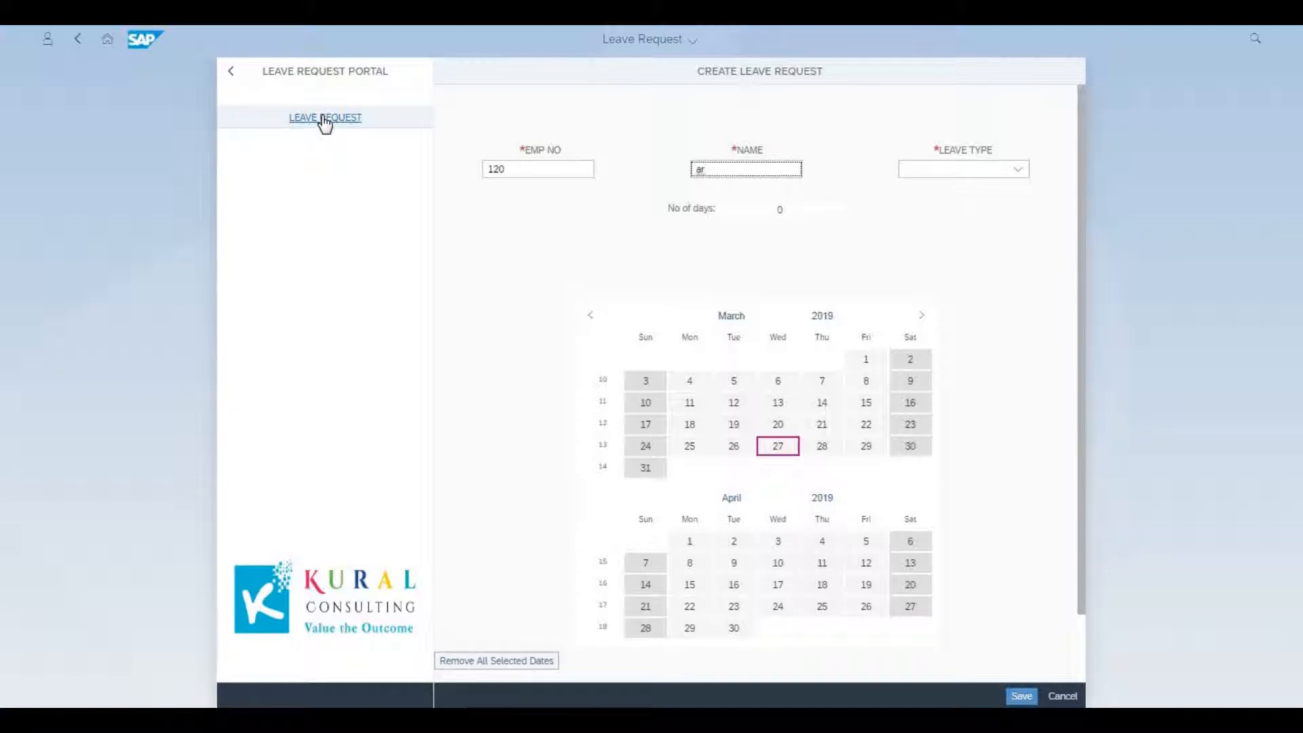
{"action": "type", "text": "un"}
{"action": "left_click", "coordinate": [963, 169]}
{"action": "type", "text": "PL"}
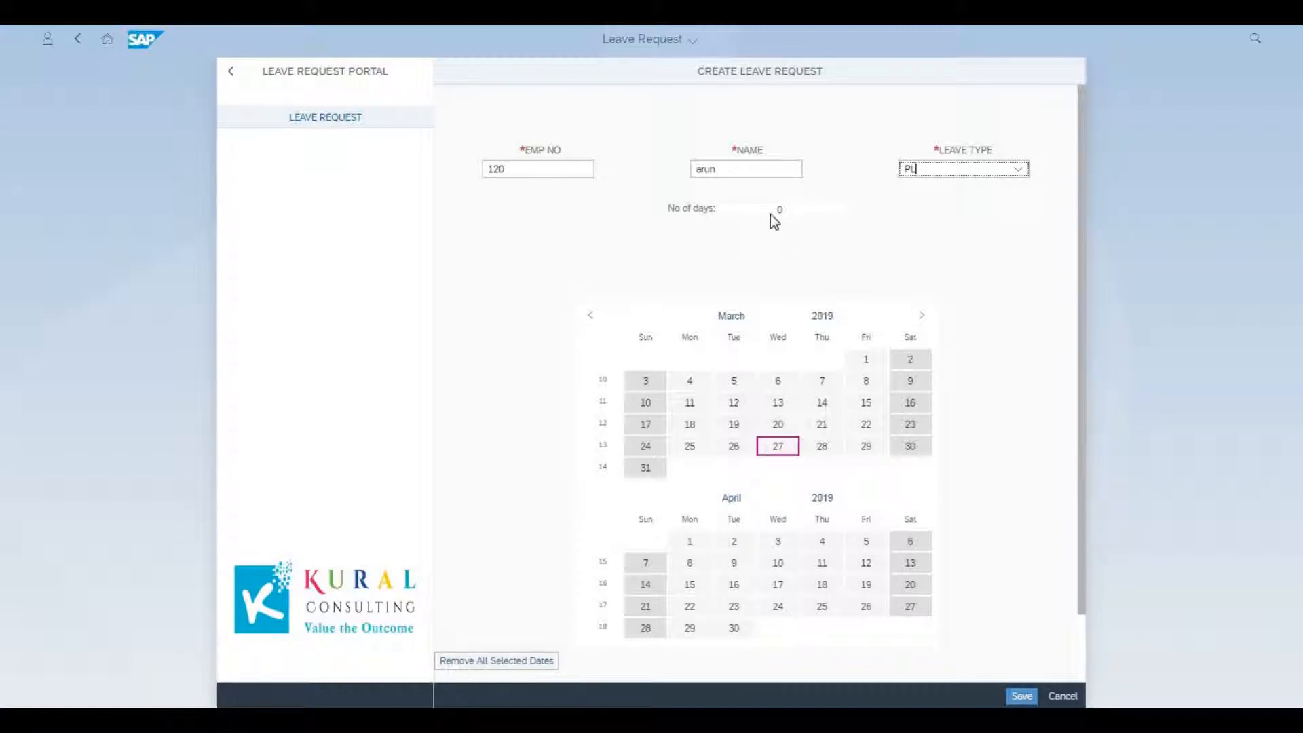
{"action": "scroll", "scroll_direction": "down", "scroll_amount": 3}
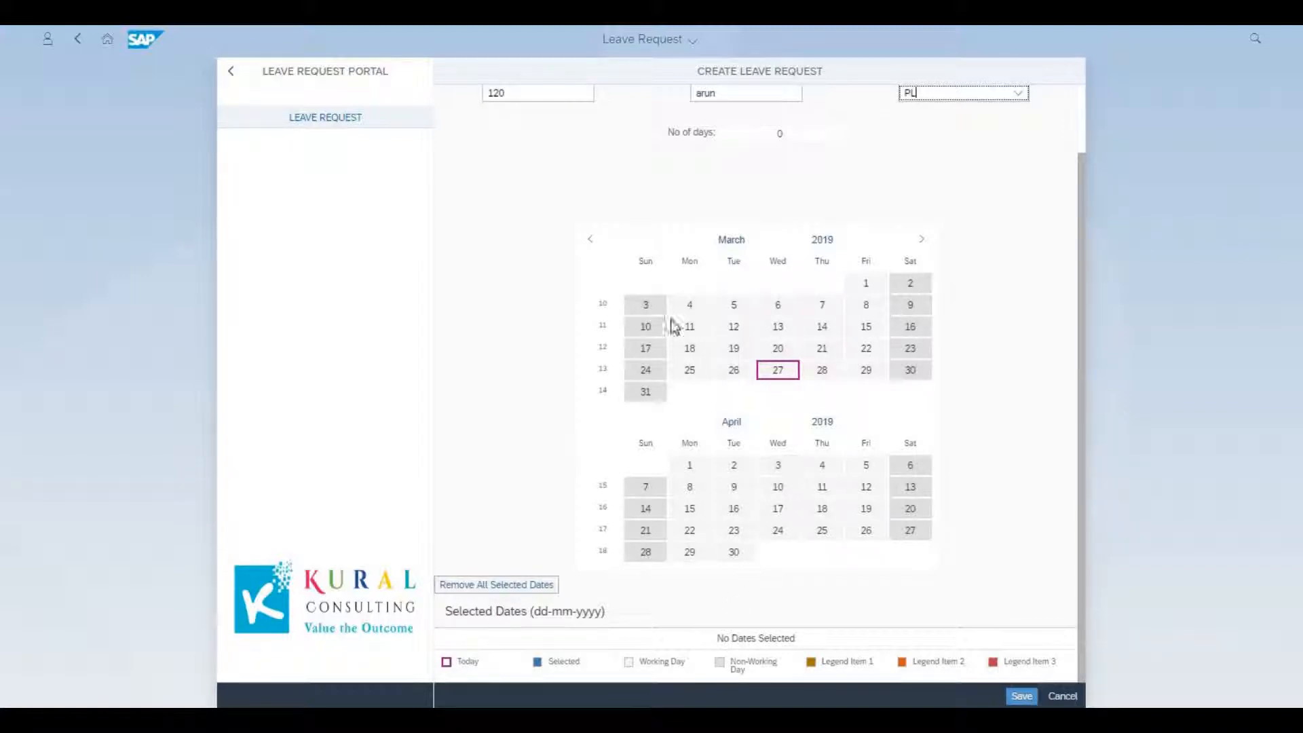
{"action": "mouse_move", "coordinate": [636, 673]}
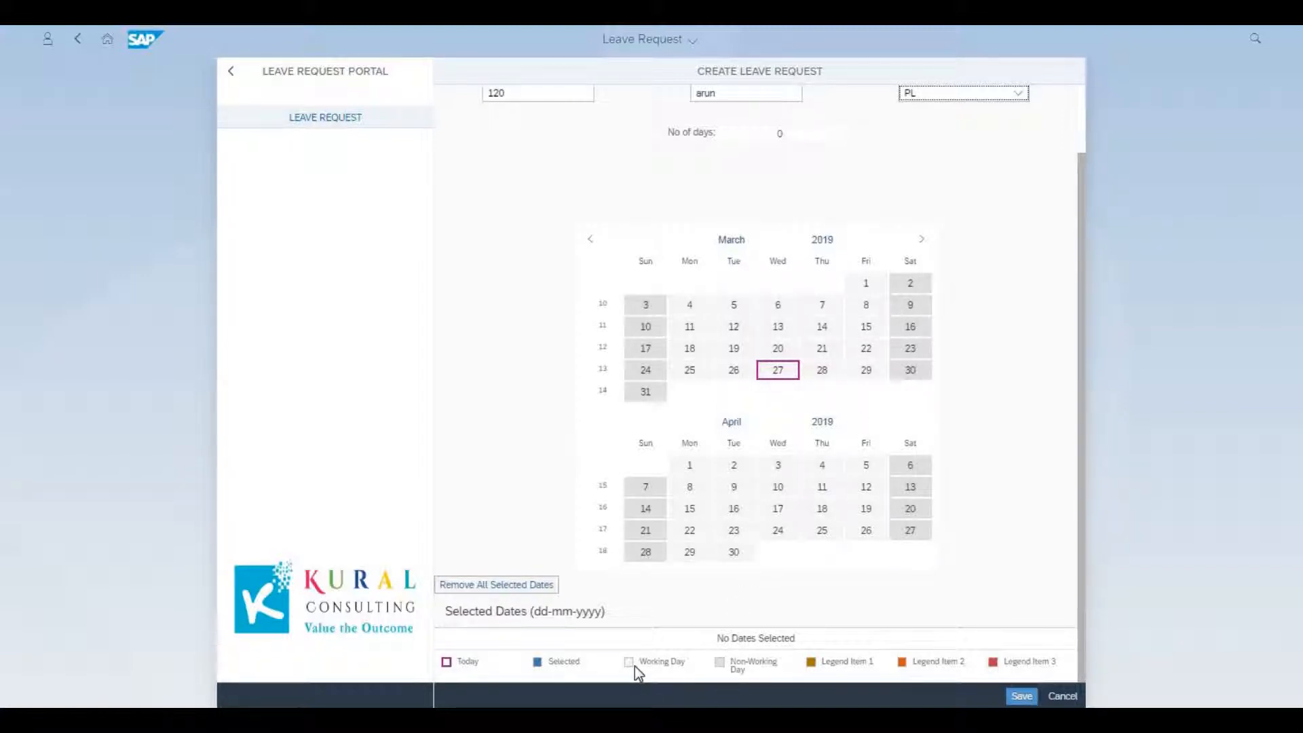
{"action": "mouse_move", "coordinate": [777, 397]}
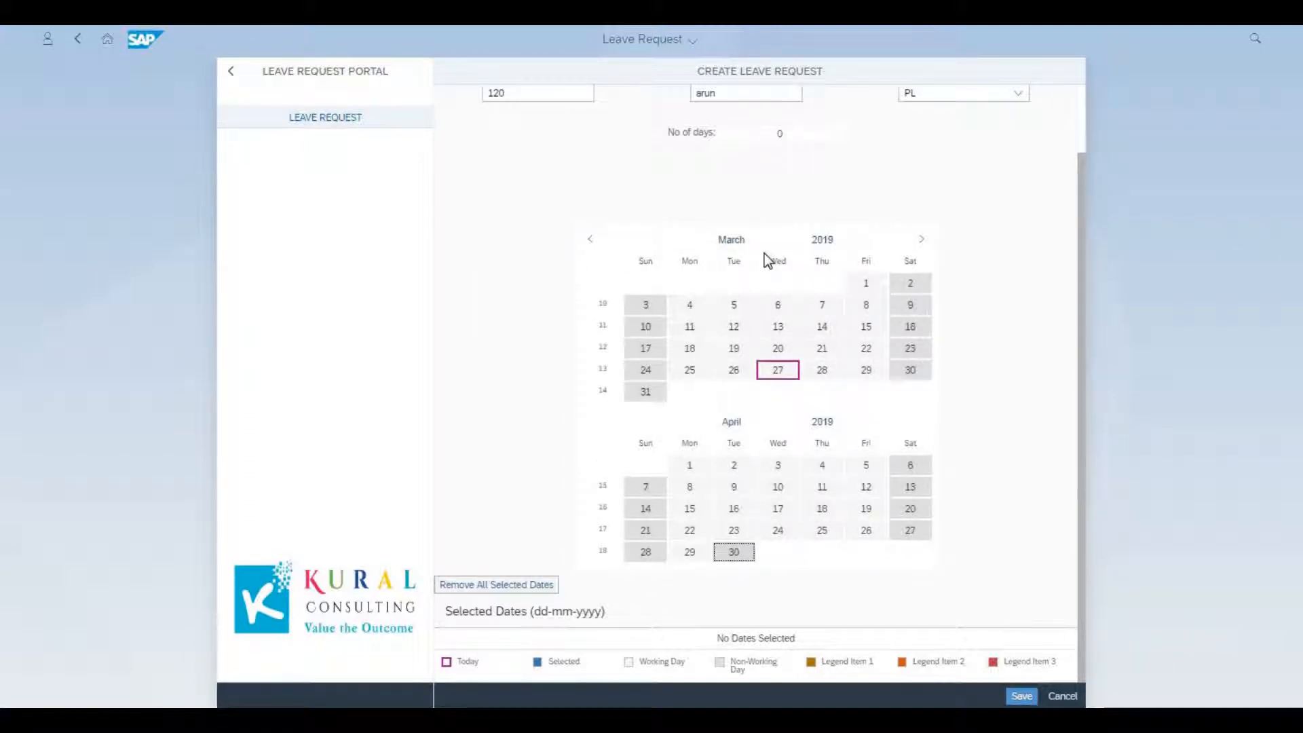
{"action": "mouse_move", "coordinate": [936, 274]}
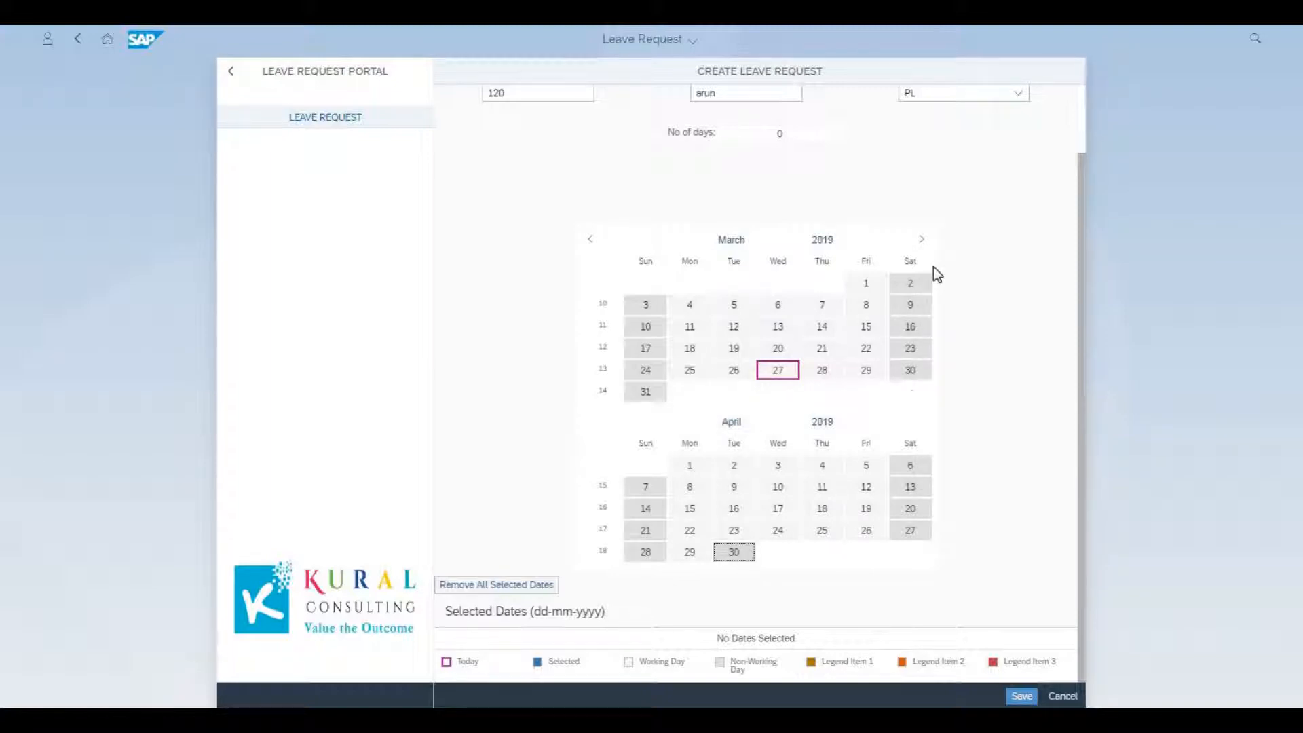
{"action": "mouse_move", "coordinate": [689, 464]}
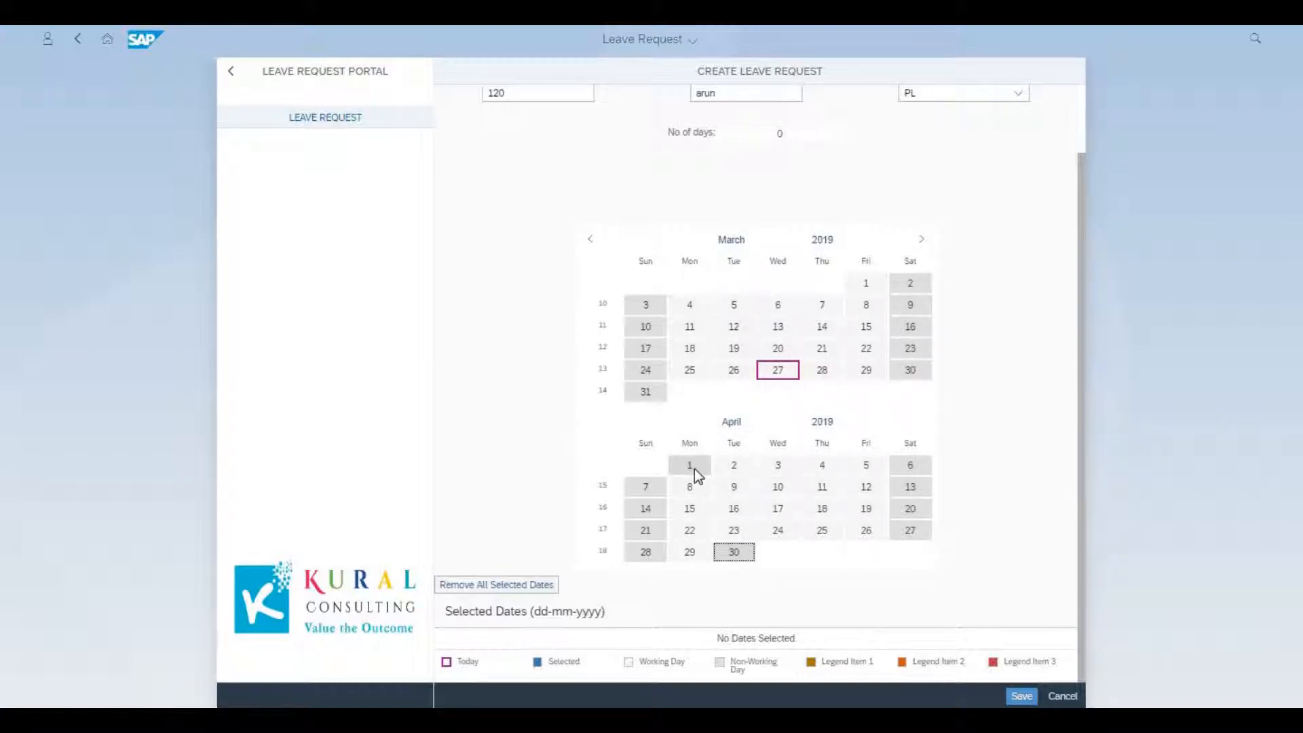
{"action": "left_click", "coordinate": [689, 464]}
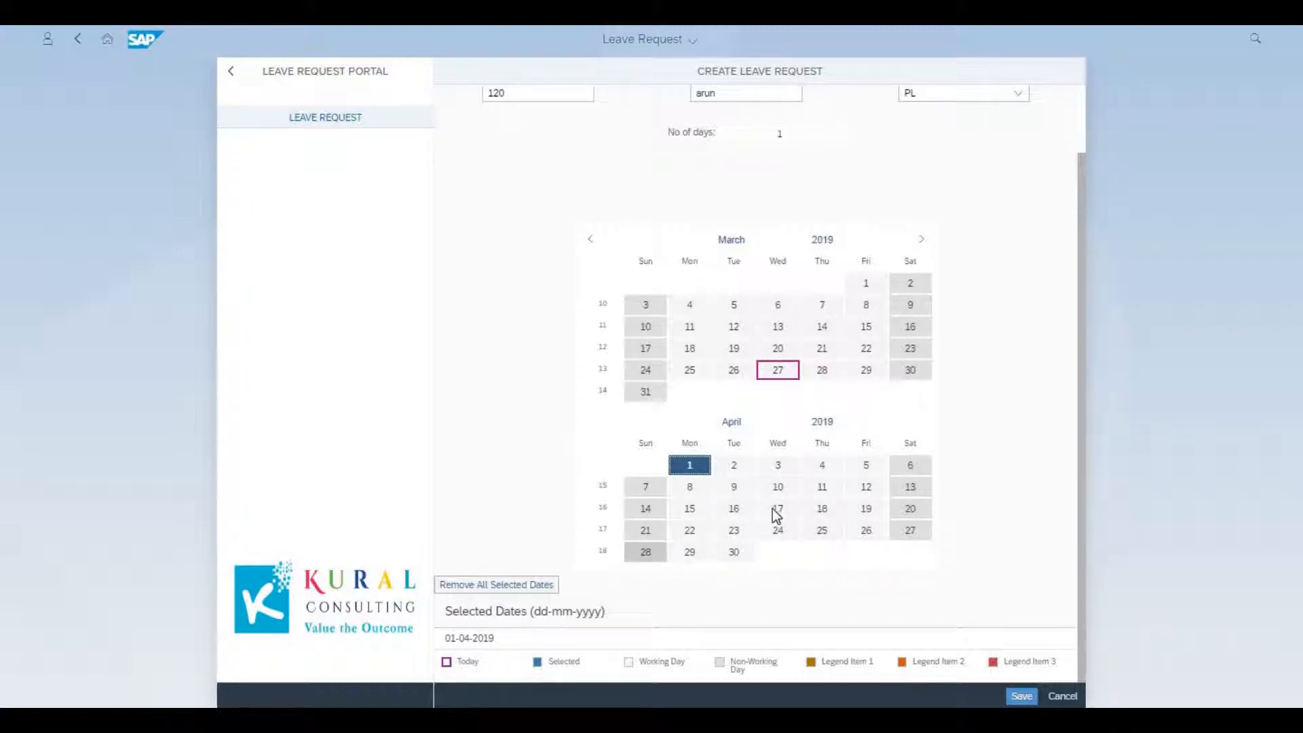
{"action": "mouse_move", "coordinate": [718, 475]}
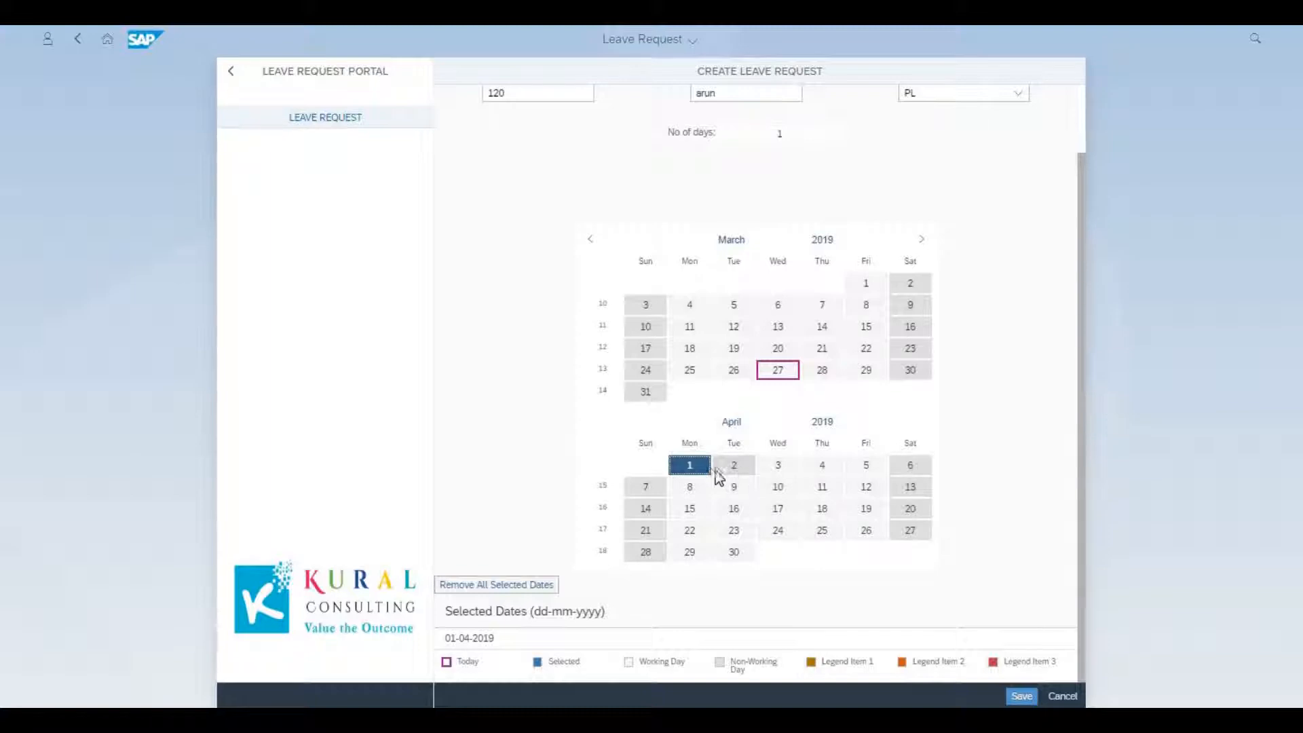
{"action": "mouse_move", "coordinate": [683, 486]}
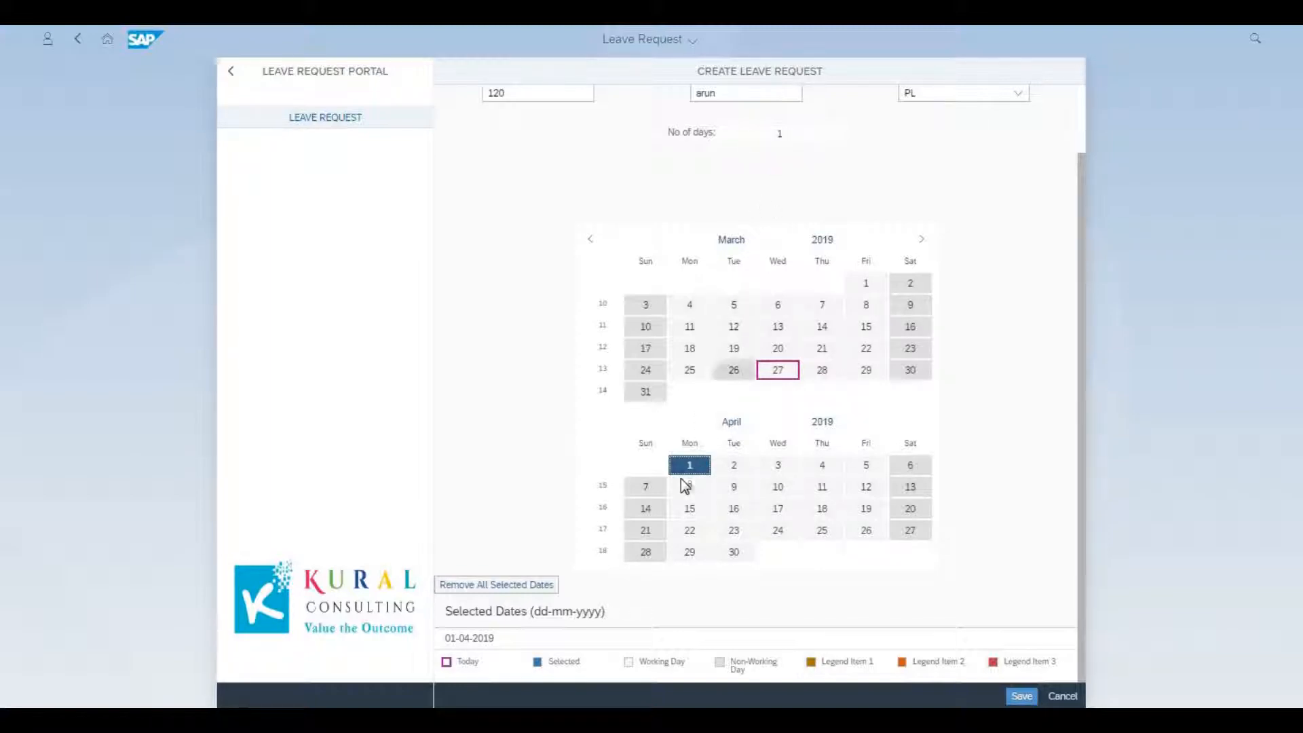
{"action": "left_click", "coordinate": [689, 464]}
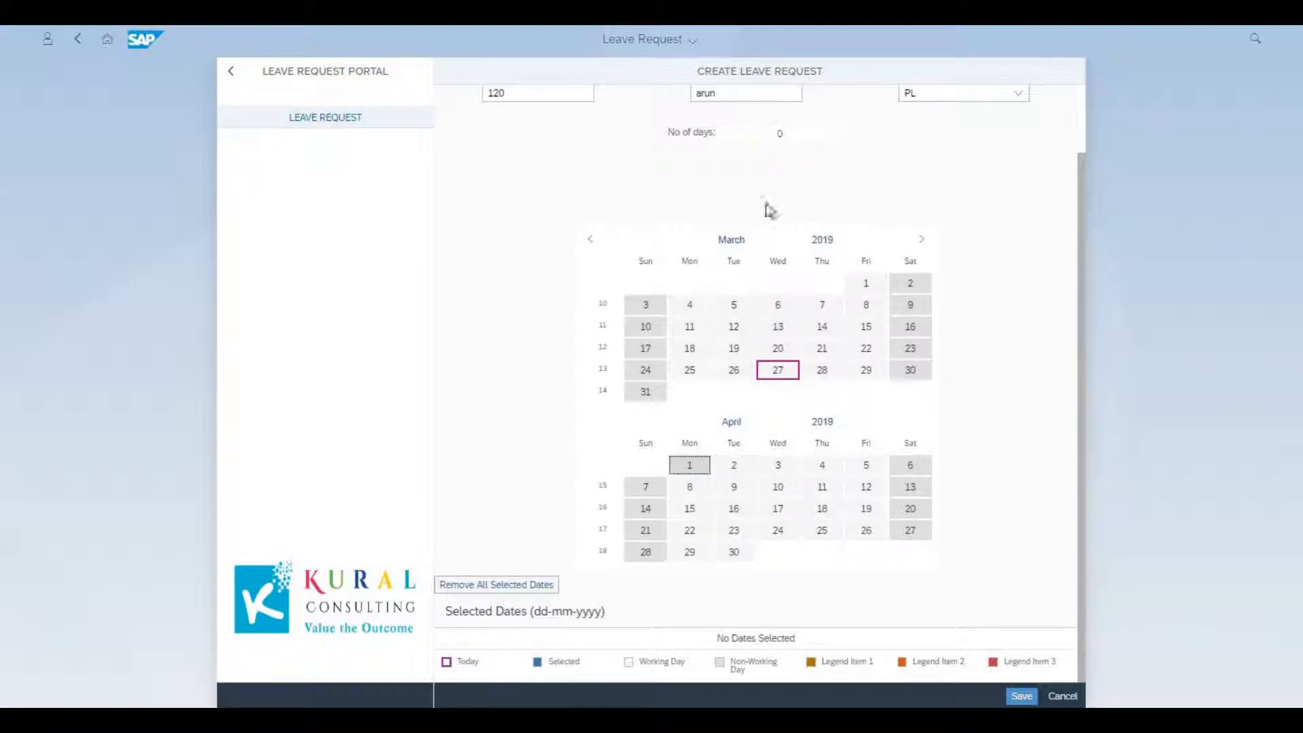
{"action": "mouse_move", "coordinate": [455, 643]}
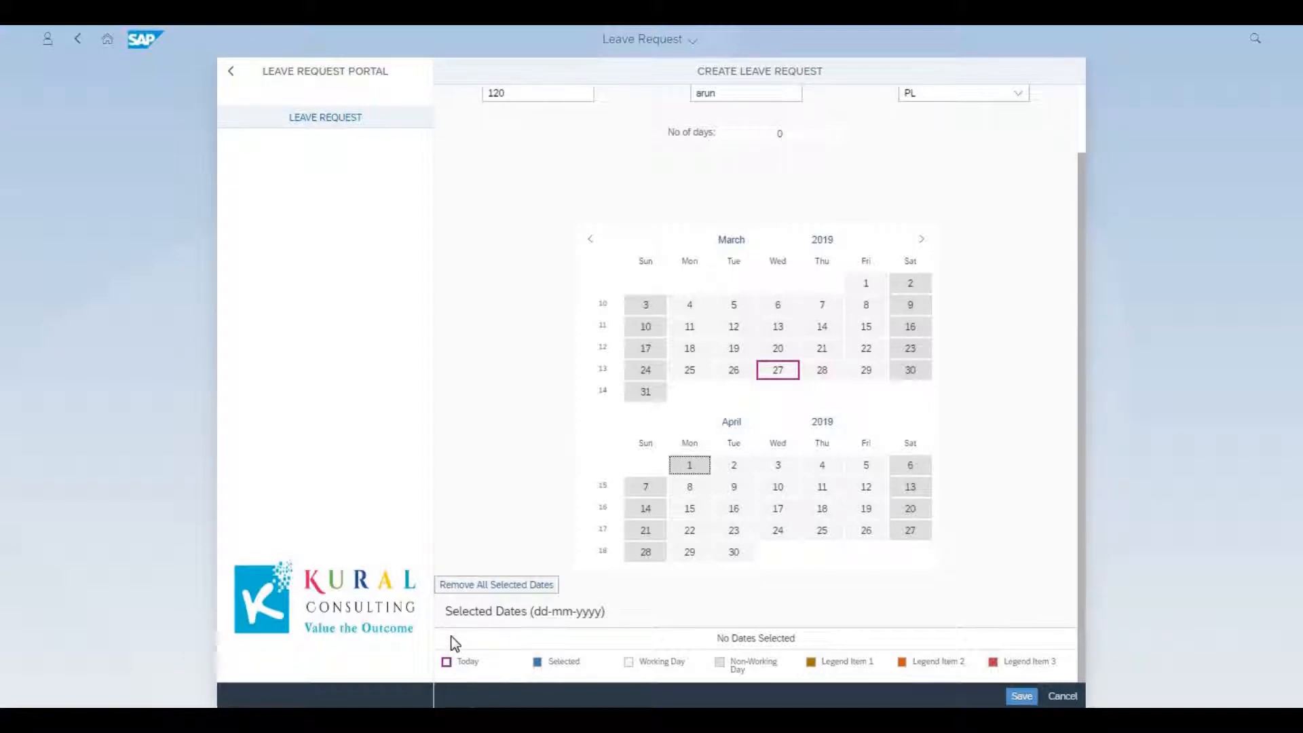
{"action": "mouse_move", "coordinate": [769, 528]}
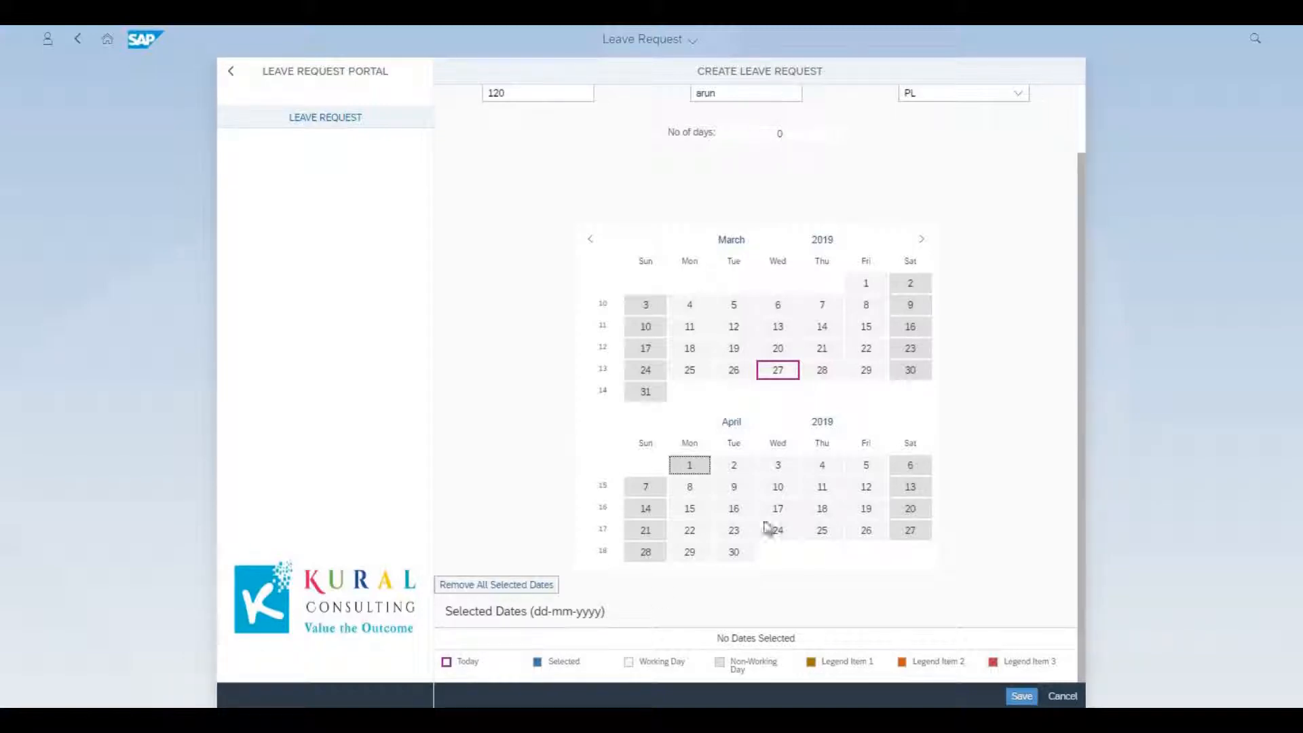
{"action": "left_click", "coordinate": [822, 465]}
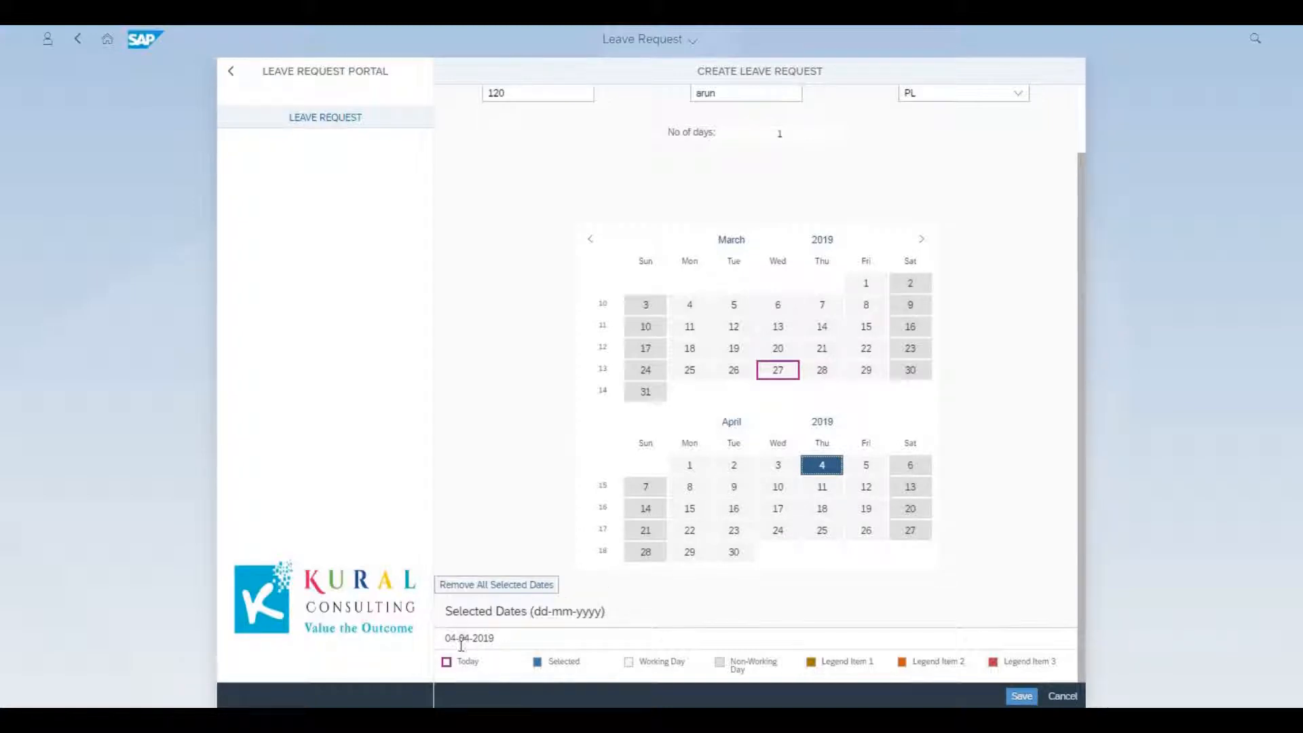
{"action": "mouse_move", "coordinate": [773, 275]}
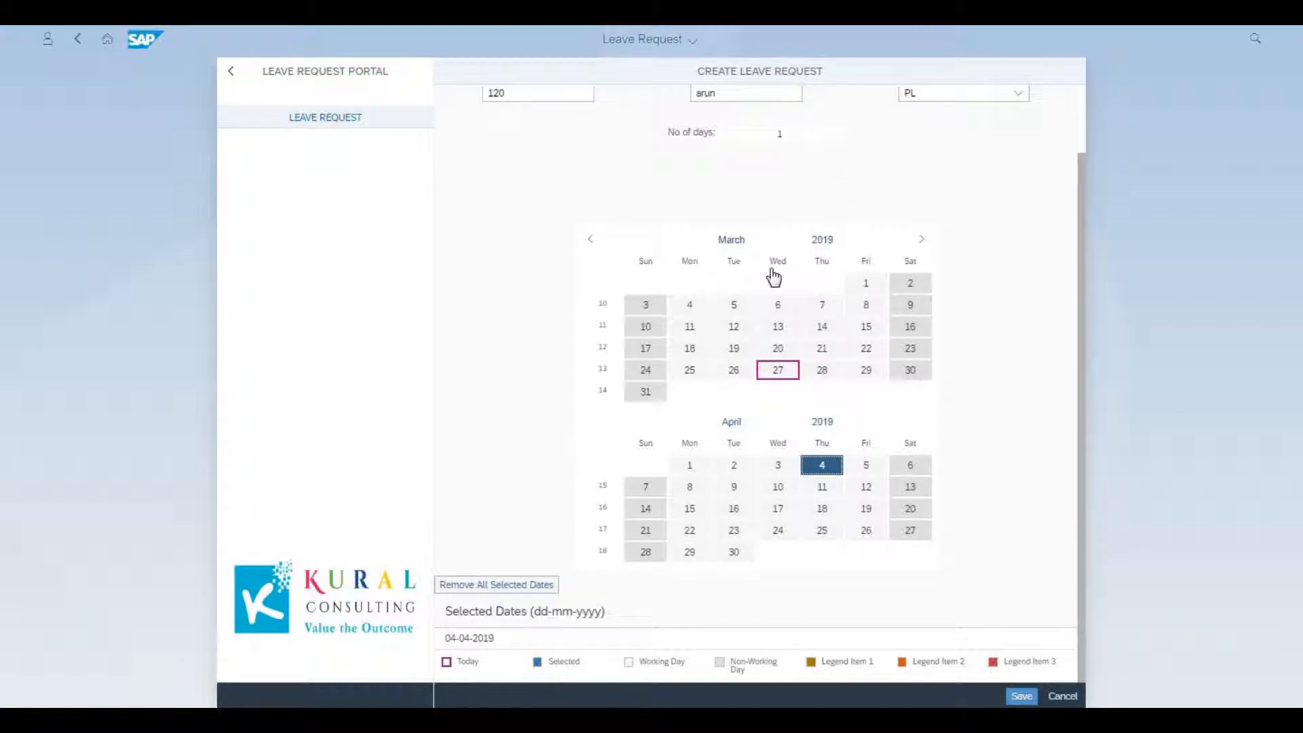
{"action": "mouse_move", "coordinate": [496, 585]}
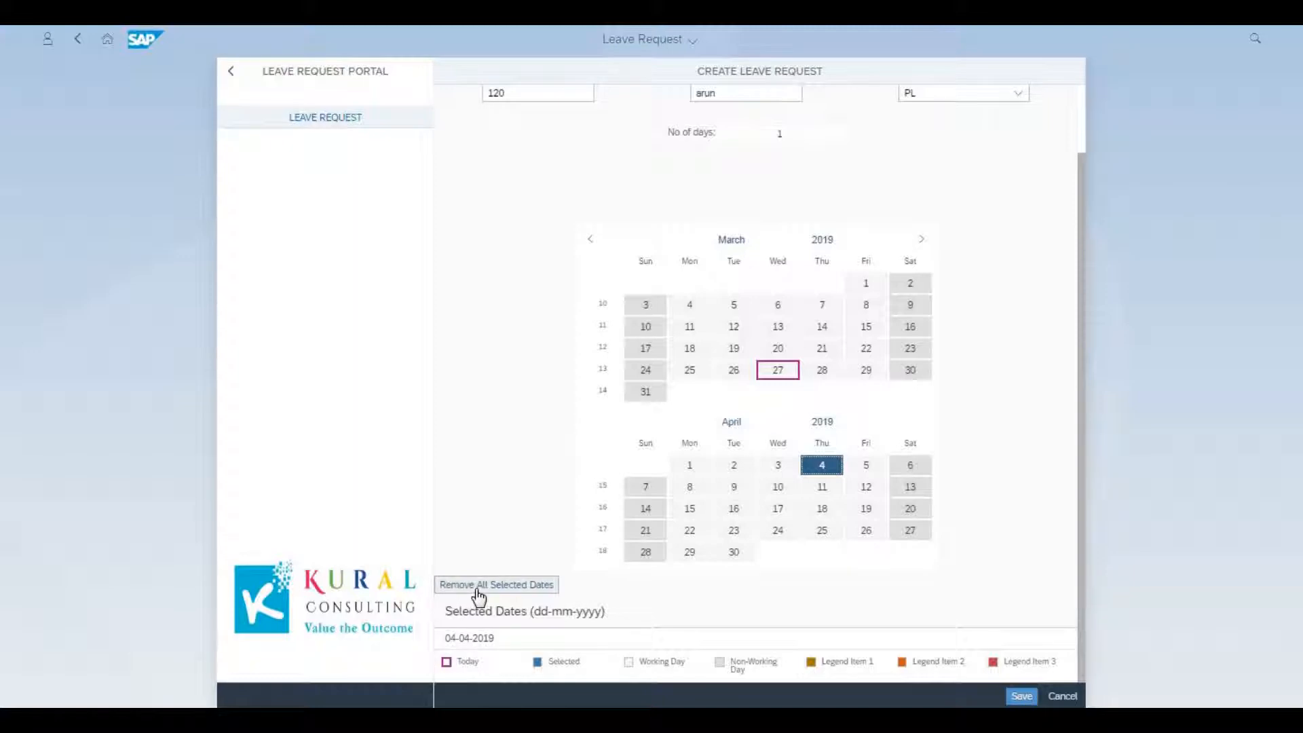
{"action": "mouse_move", "coordinate": [866, 464]}
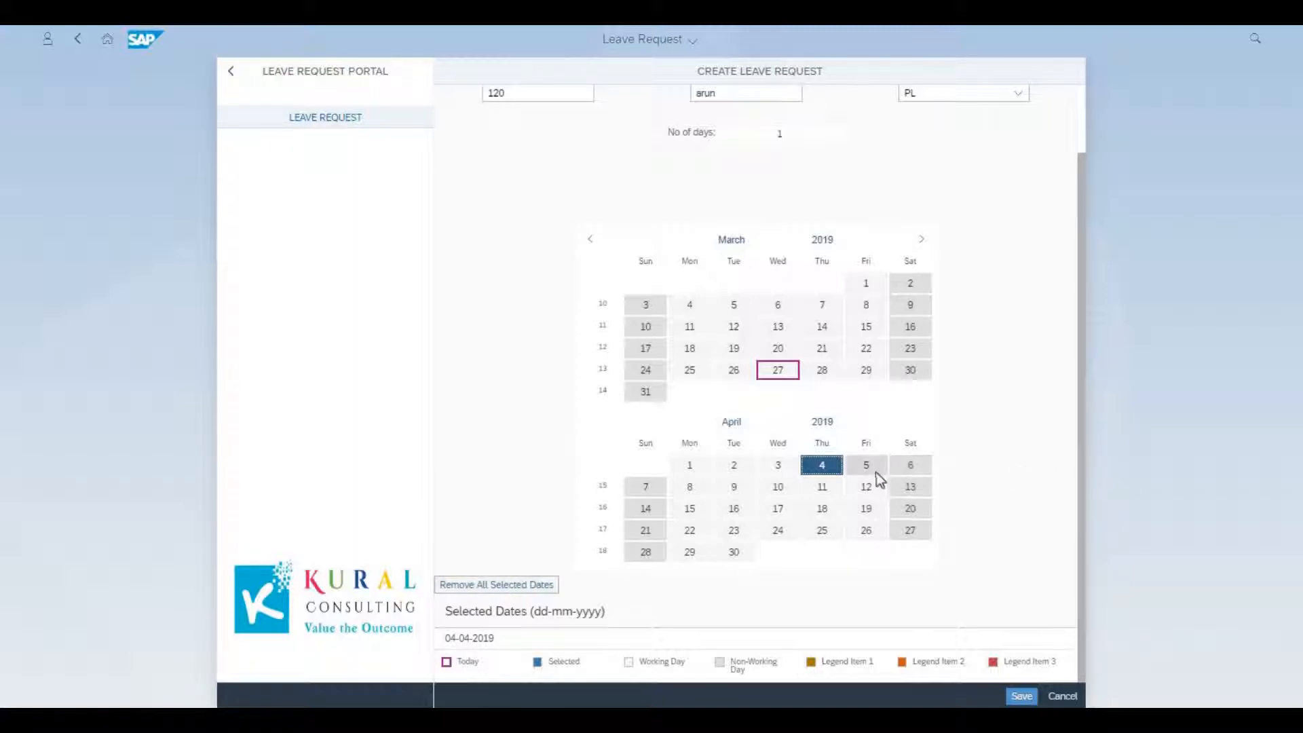
{"action": "left_click", "coordinate": [865, 465]}
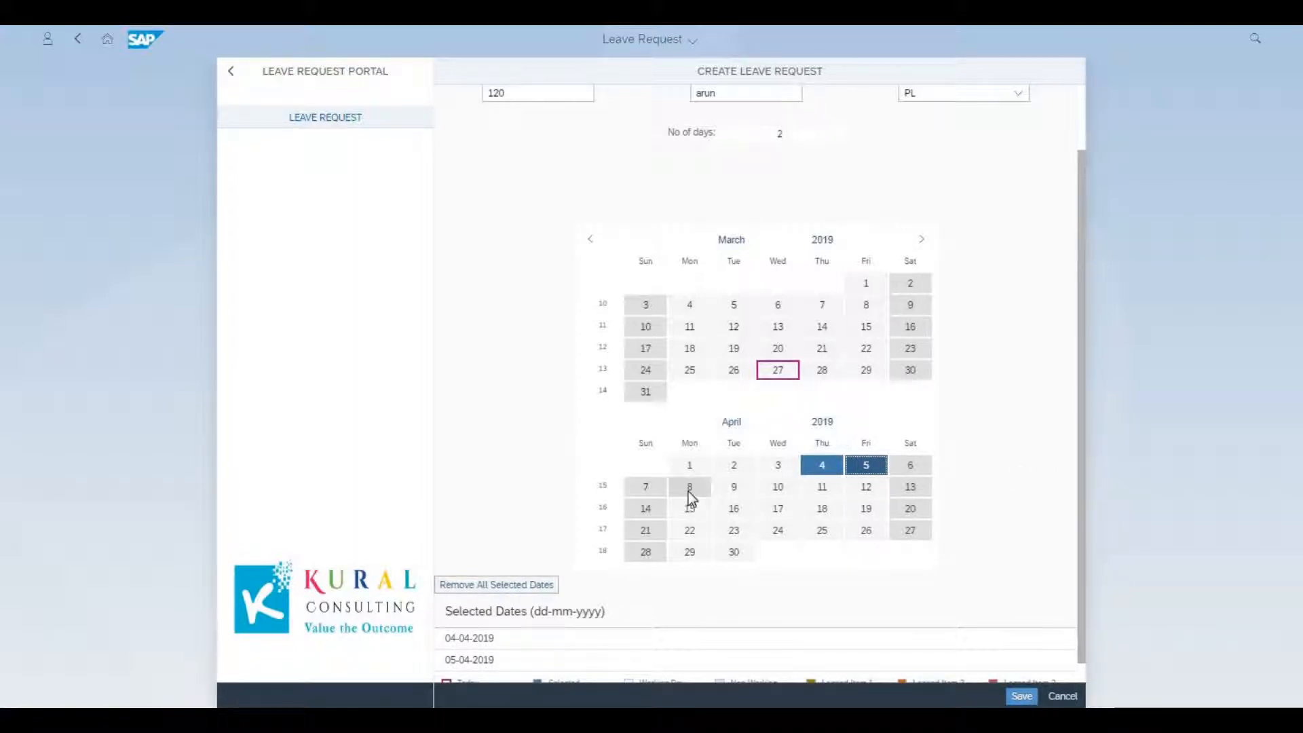
{"action": "left_click", "coordinate": [689, 486]}
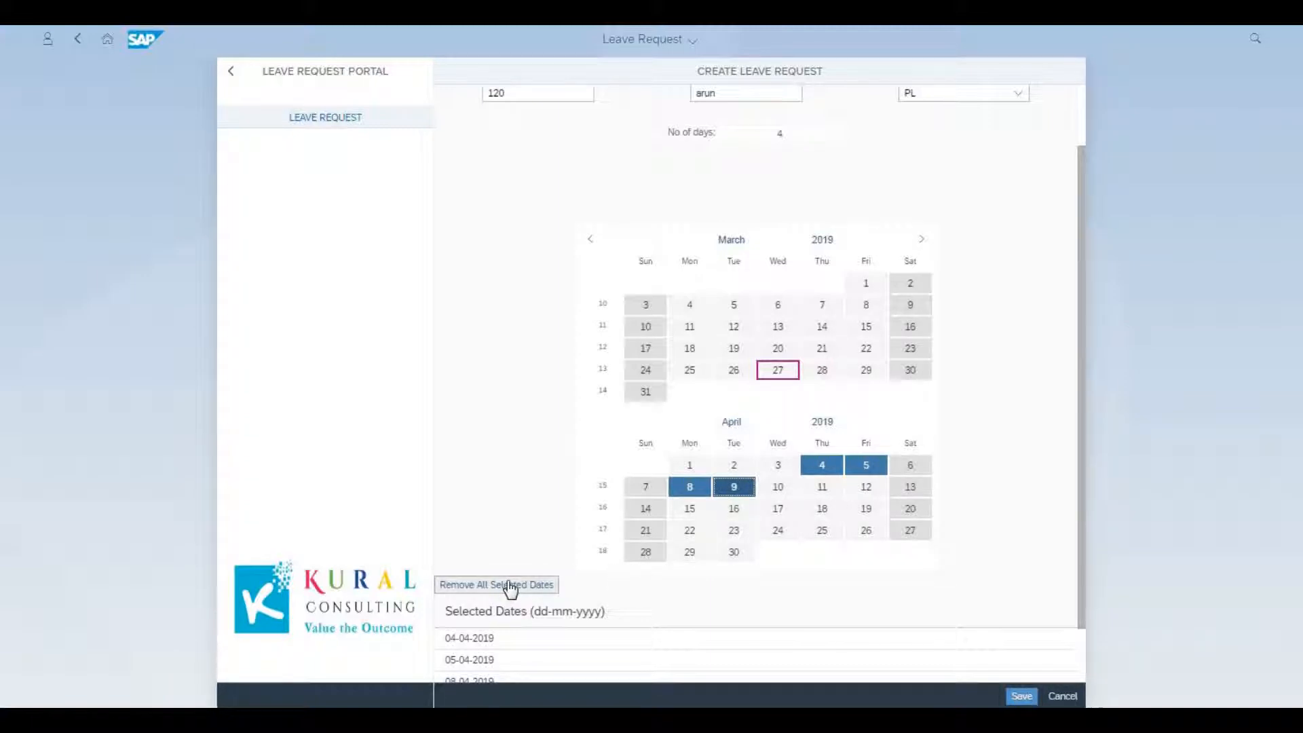
{"action": "mouse_move", "coordinate": [629, 572]}
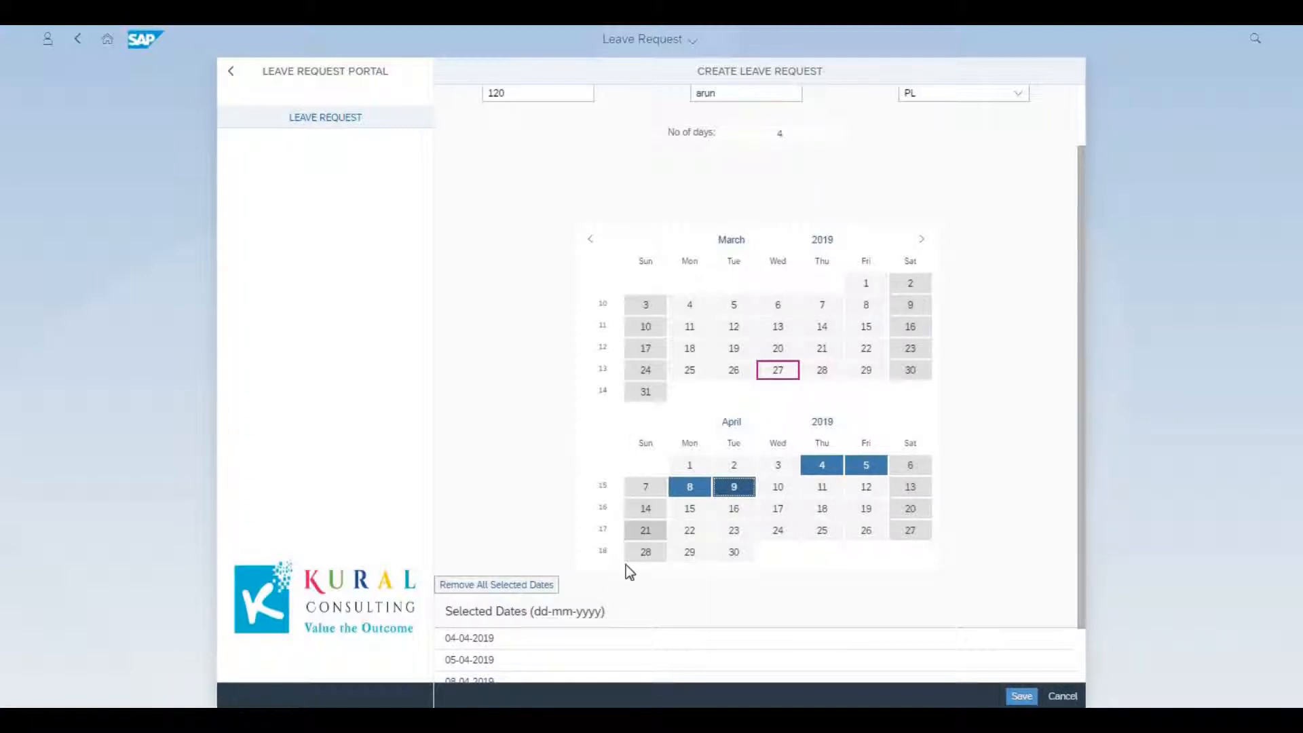
{"action": "left_click", "coordinate": [495, 585]}
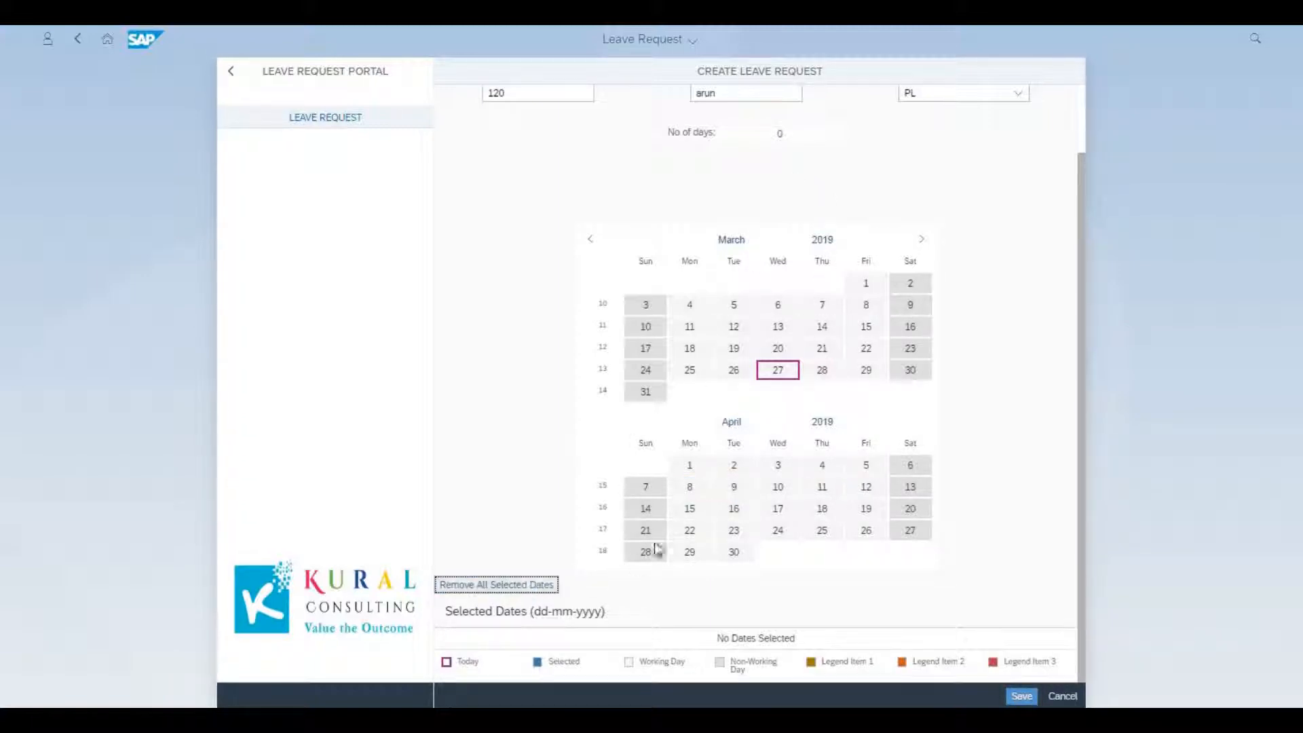
{"action": "mouse_move", "coordinate": [733, 508]}
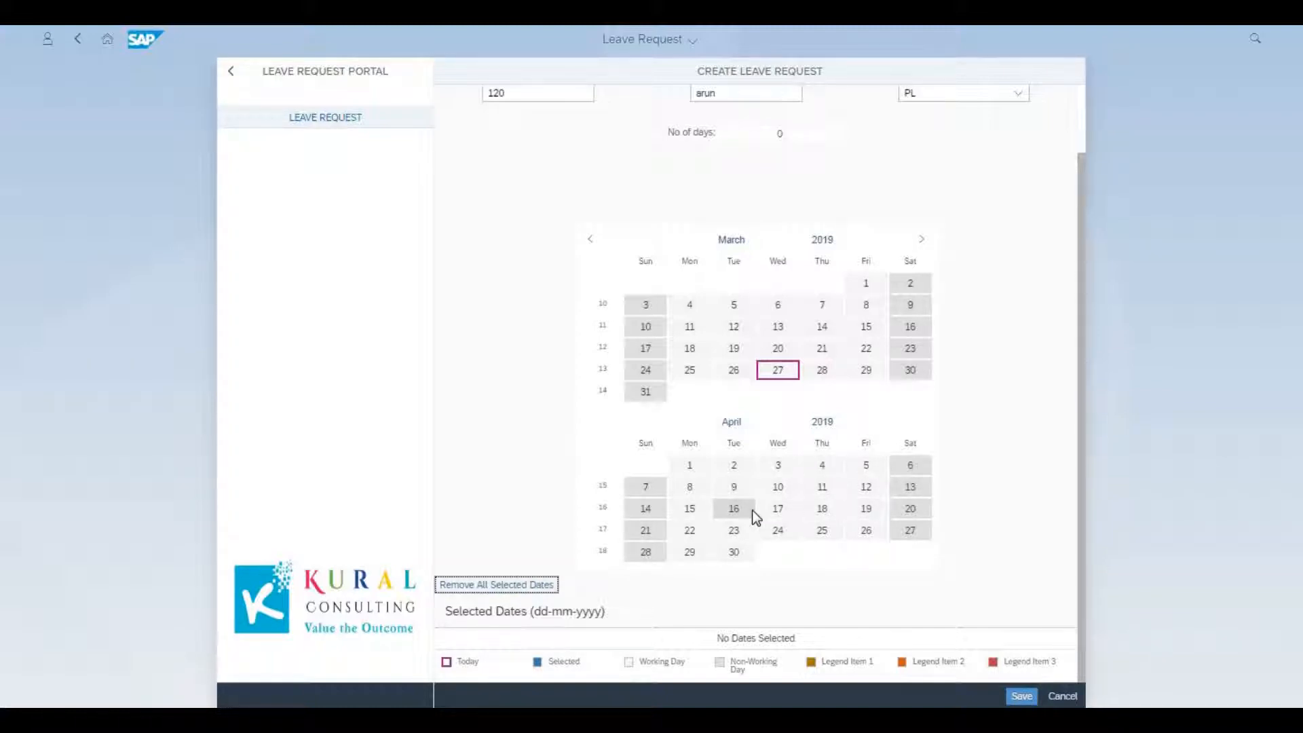
{"action": "mouse_move", "coordinate": [821, 486]}
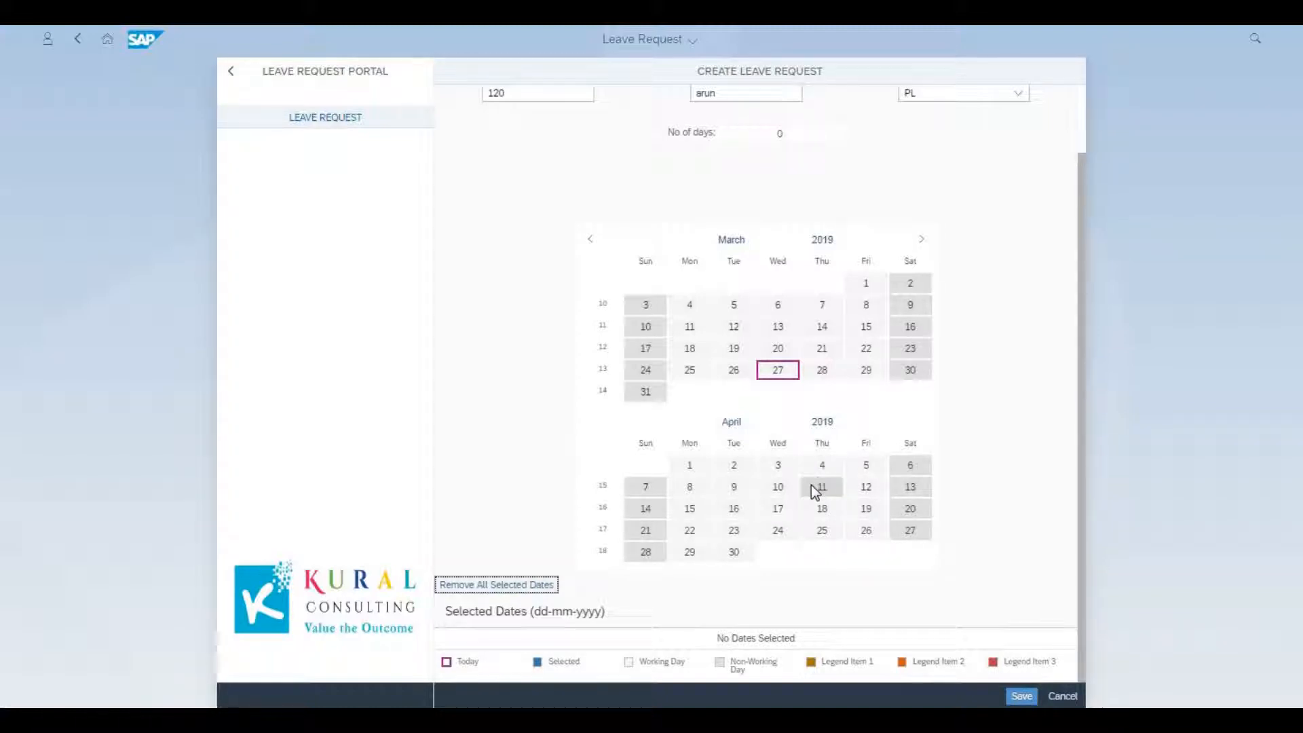
Pick April 4 and 5 as leave days and save arun's PL request
{"action": "left_click", "coordinate": [821, 465]}
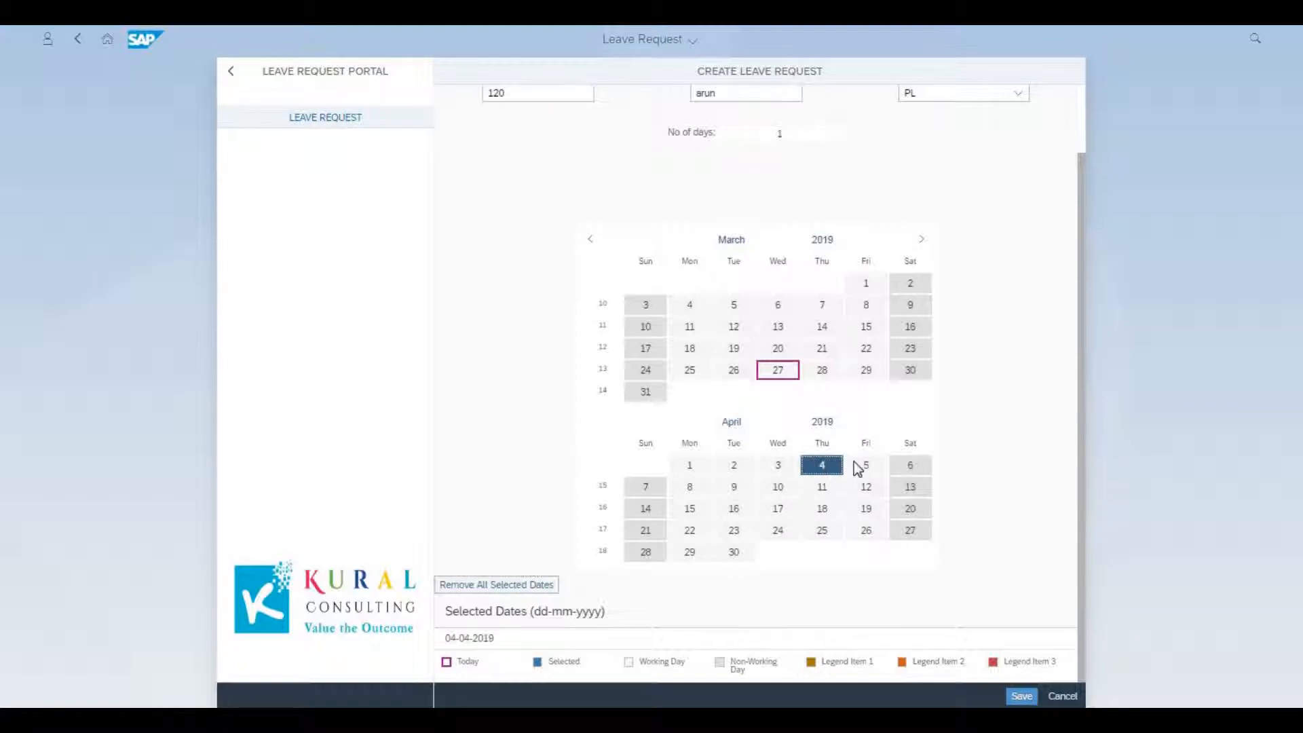
{"action": "left_click", "coordinate": [866, 465]}
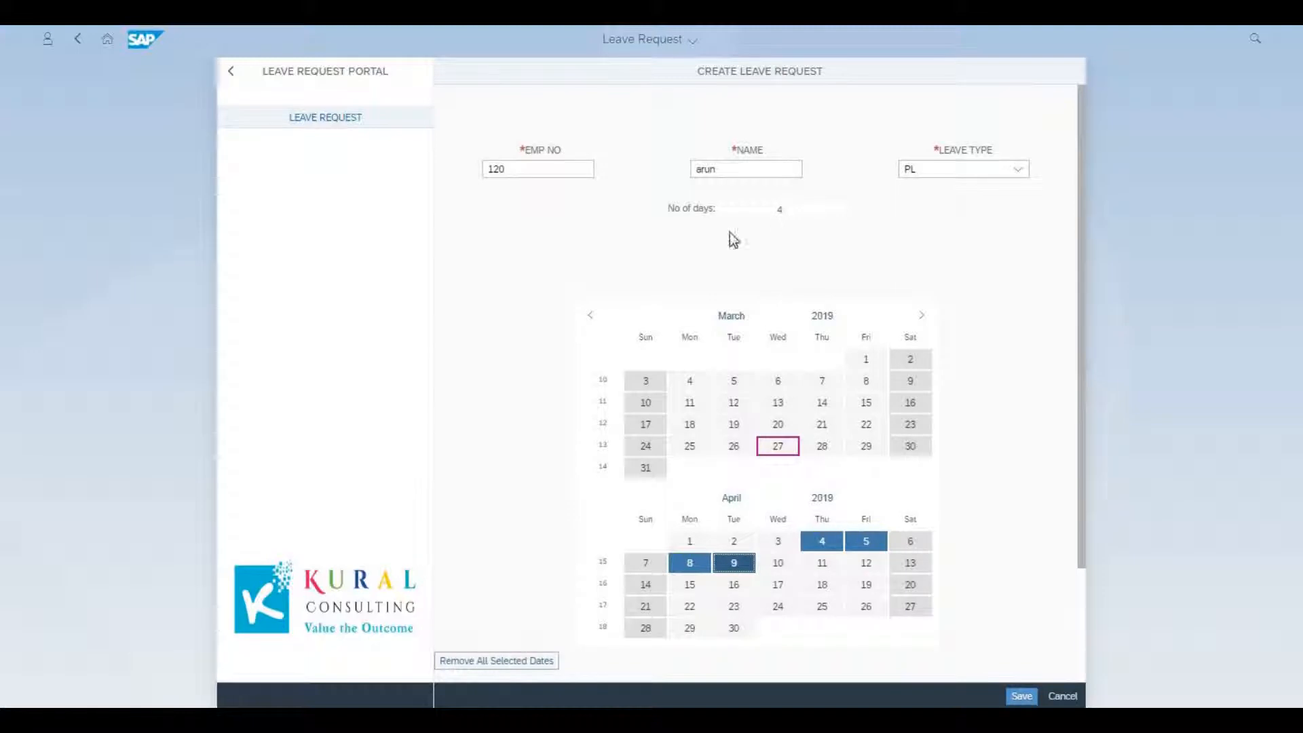
{"action": "scroll", "scroll_direction": "down", "scroll_amount": 3}
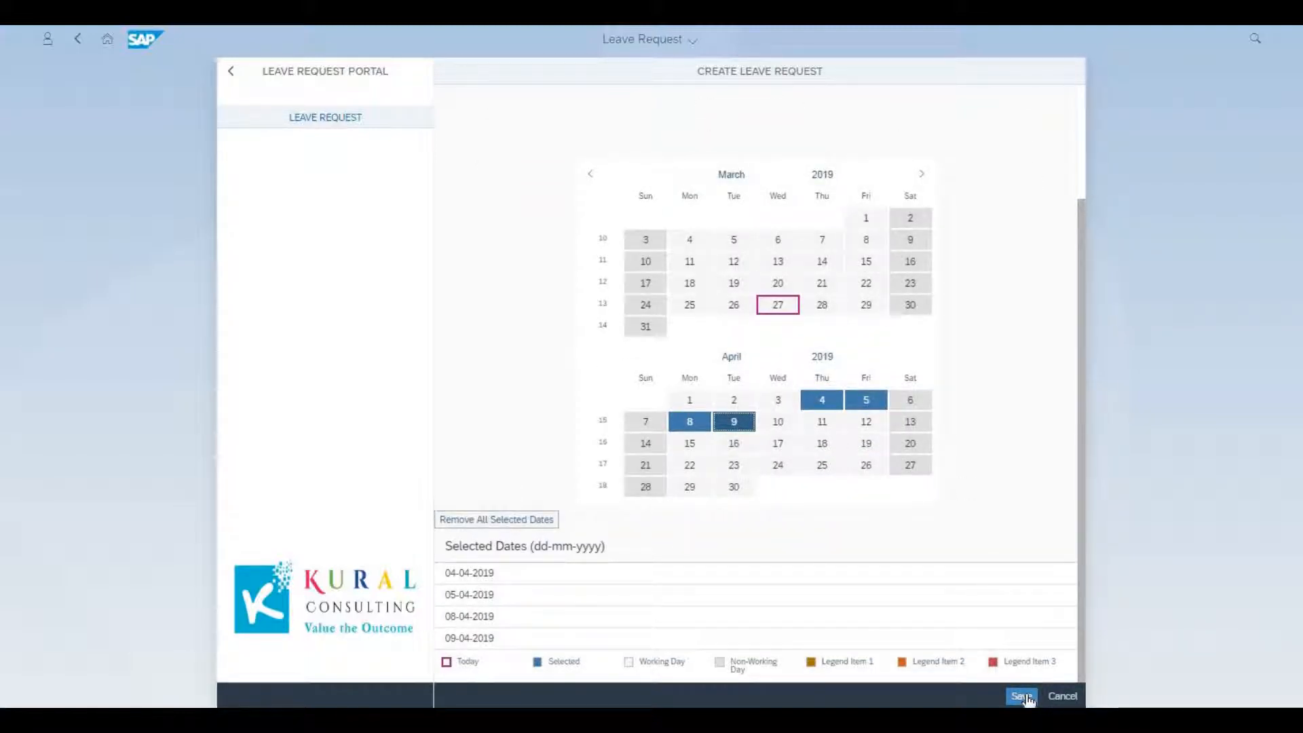
{"action": "left_click", "coordinate": [1021, 696]}
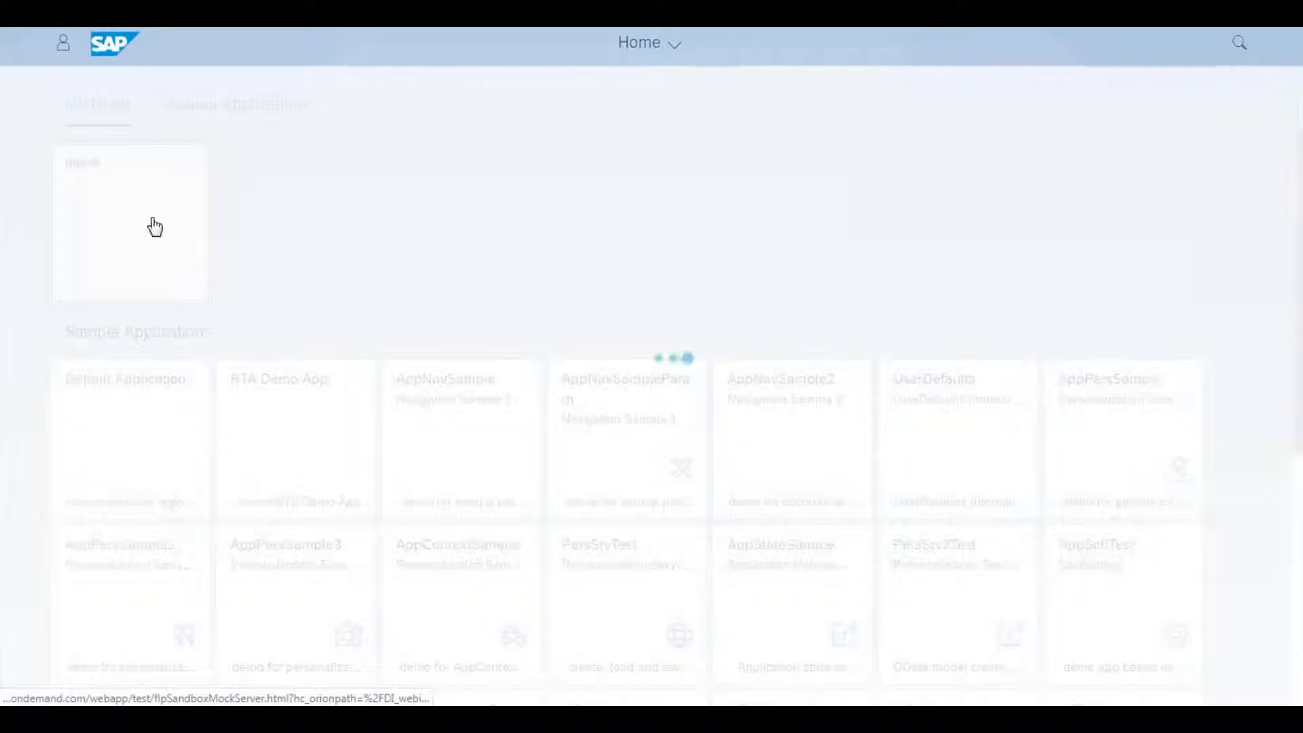
Open Approve Leave, view SAI's and RAJ's requests, and re-sort the list
{"action": "left_click", "coordinate": [130, 224]}
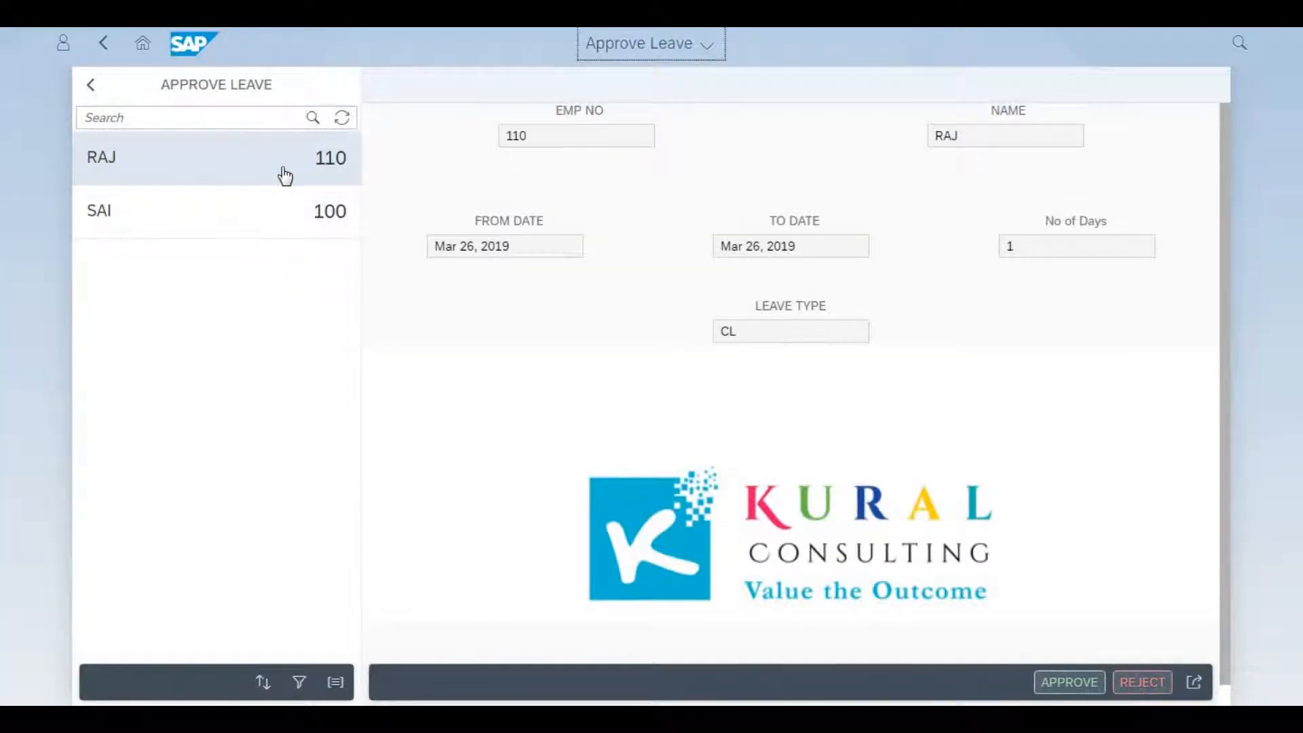
{"action": "mouse_move", "coordinate": [281, 212]}
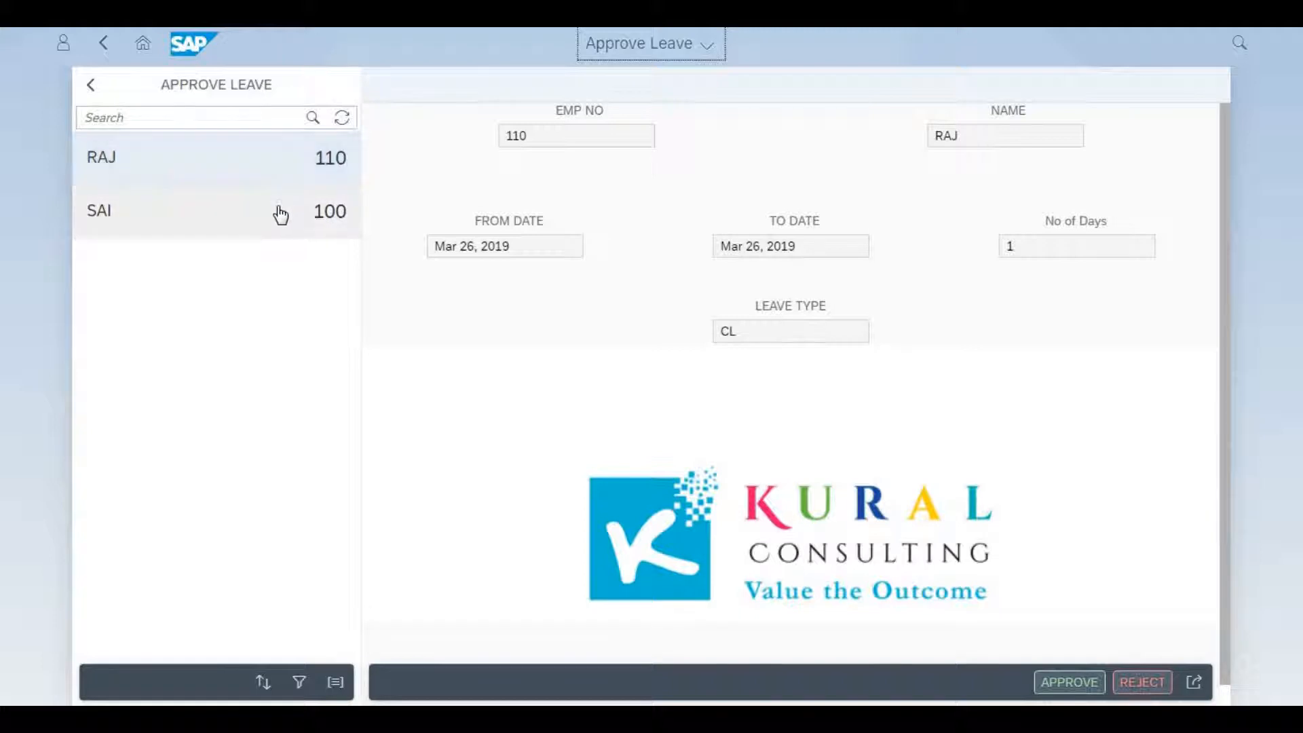
{"action": "left_click", "coordinate": [216, 210]}
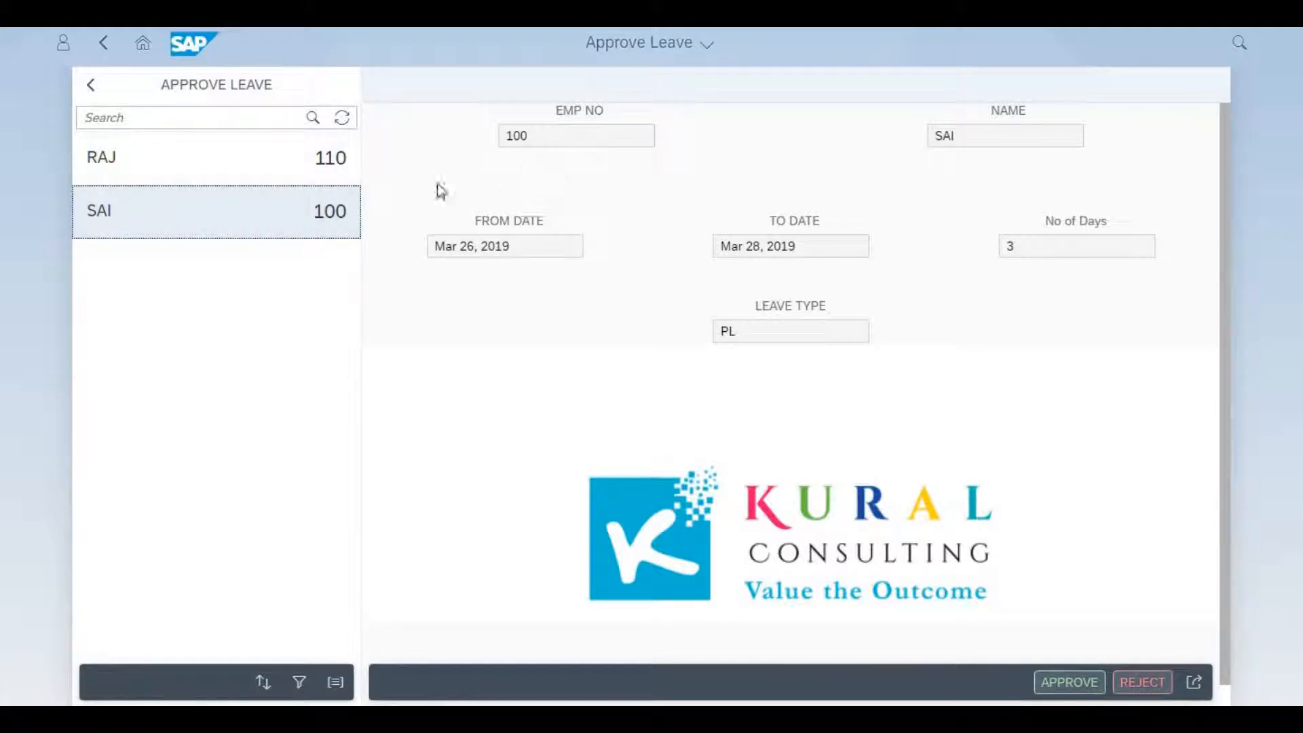
{"action": "left_click", "coordinate": [215, 157]}
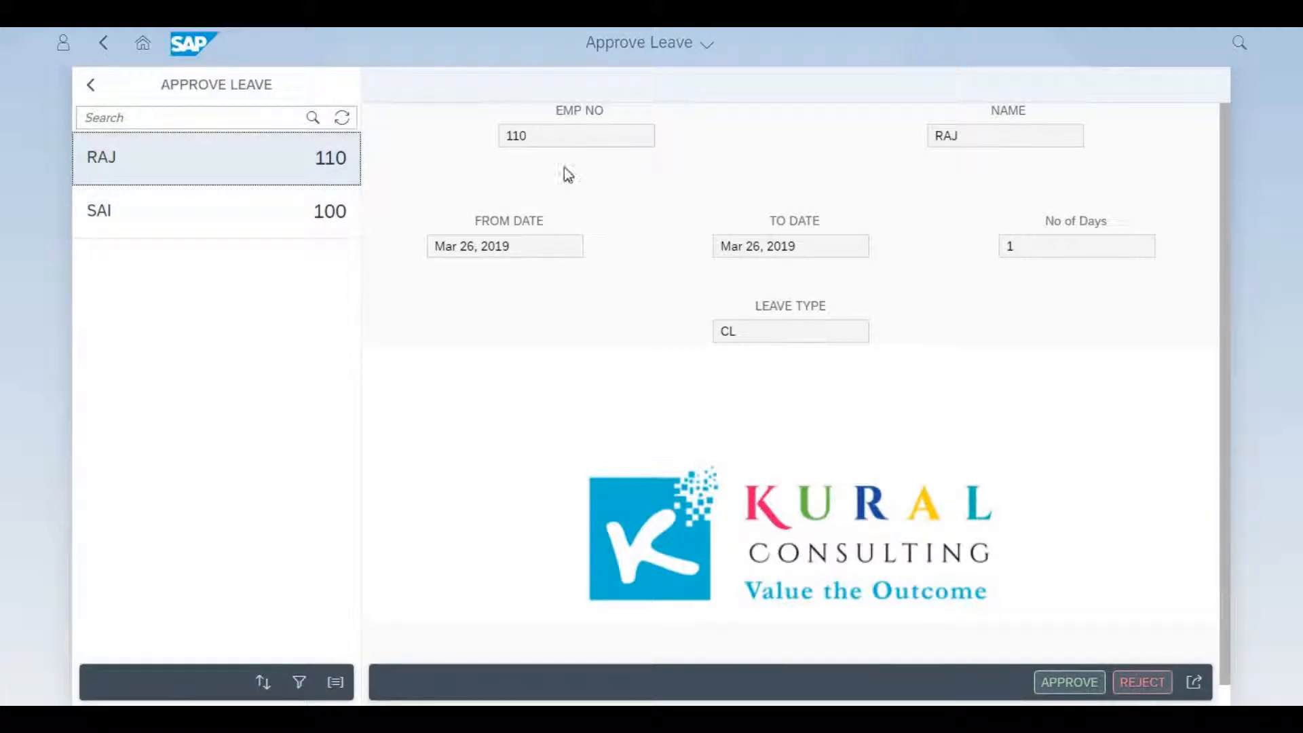
{"action": "mouse_move", "coordinate": [310, 598]}
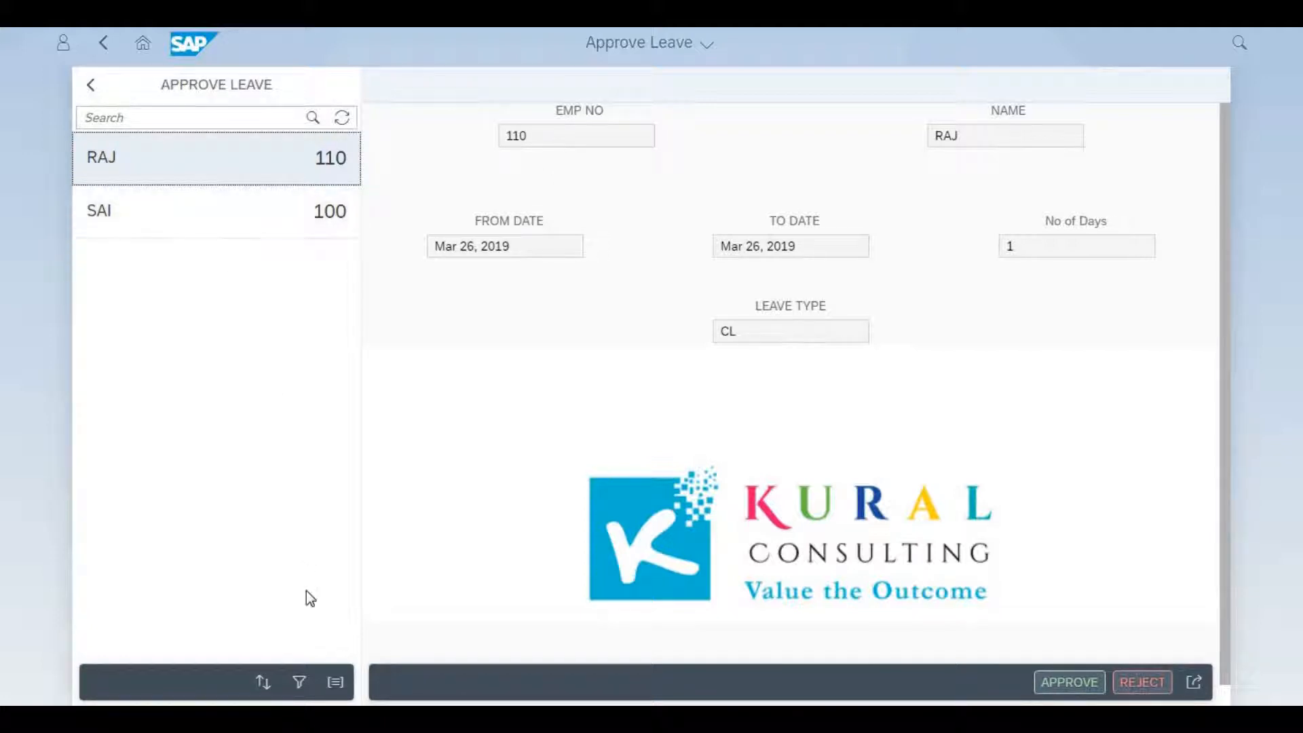
{"action": "left_click", "coordinate": [263, 681]}
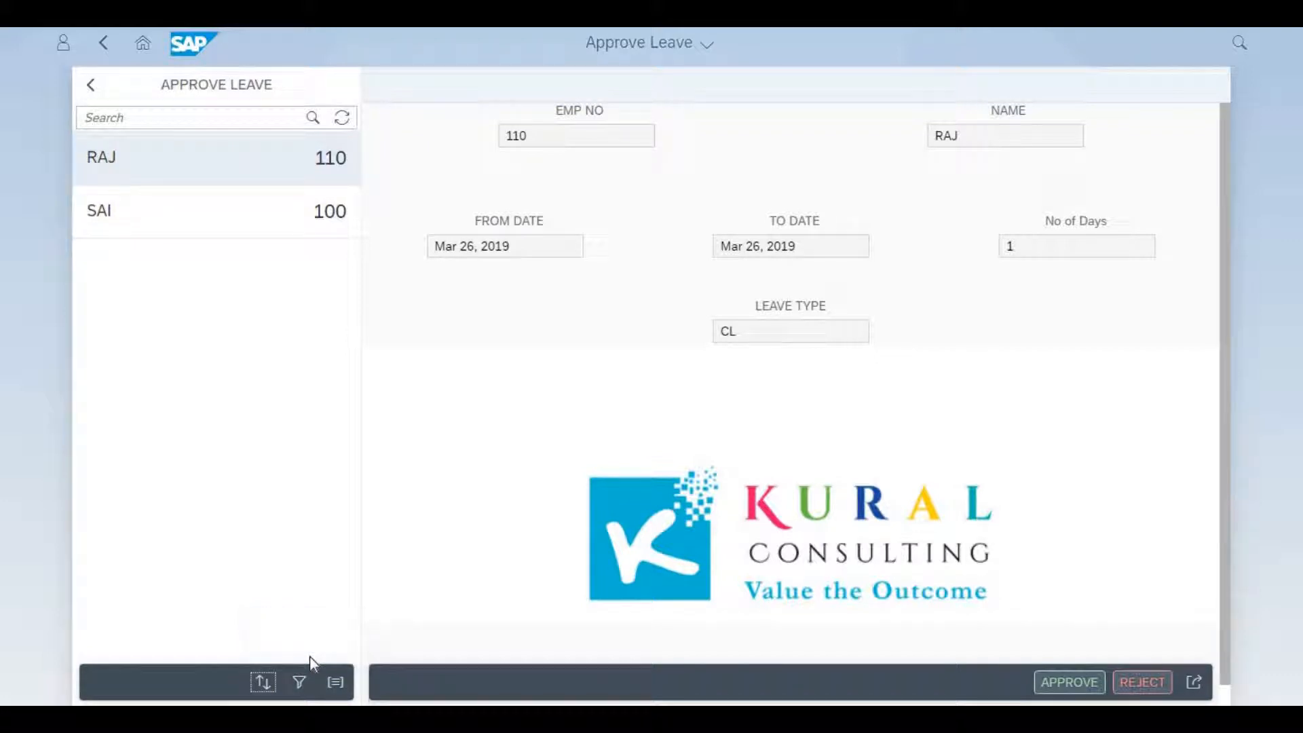
{"action": "left_click", "coordinate": [262, 682]}
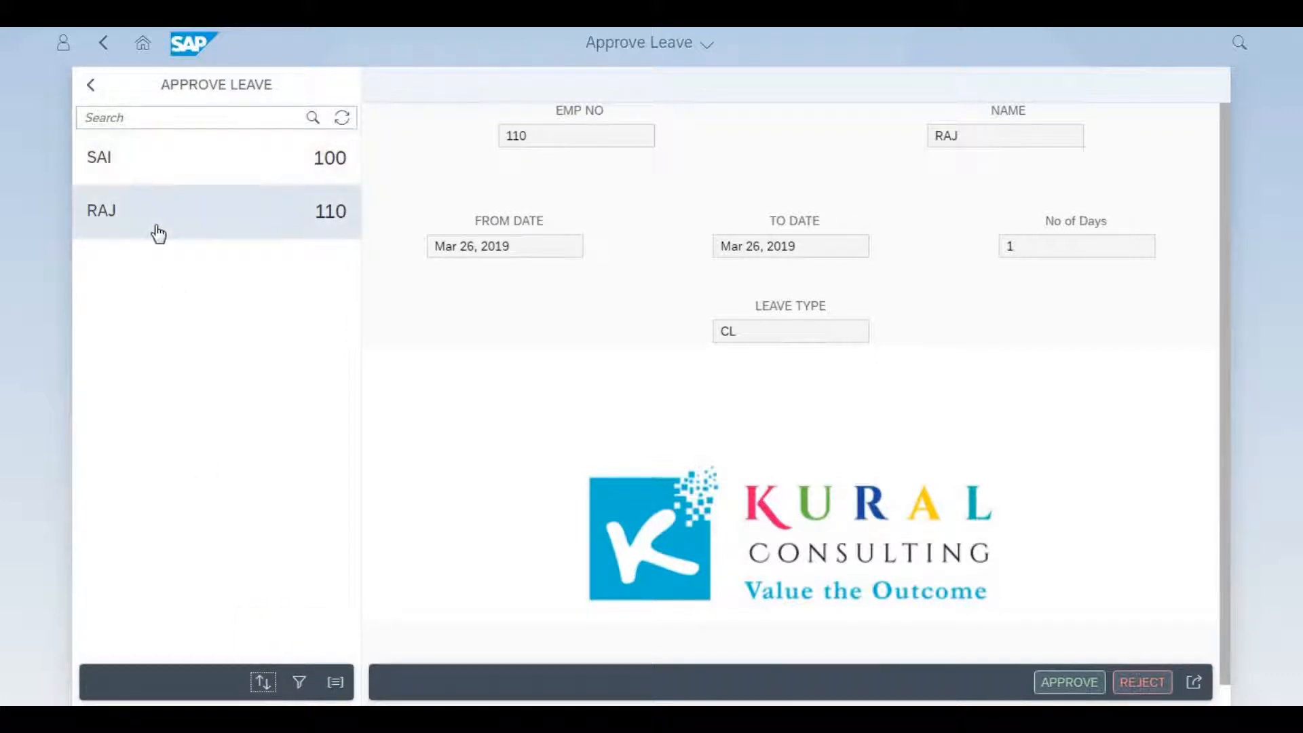
Sort the Approve Leave list by EmpName and select RAJ's one-day CL request
{"action": "left_click", "coordinate": [263, 682]}
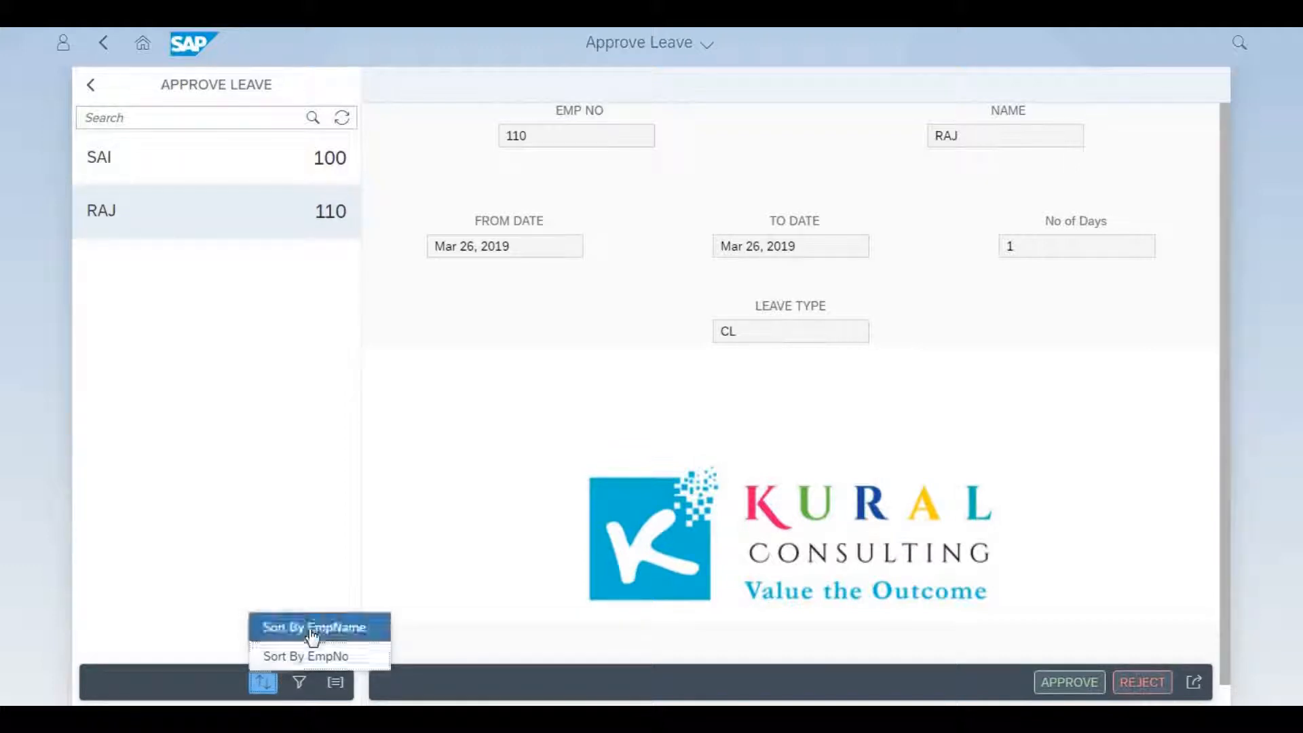
{"action": "left_click", "coordinate": [315, 627]}
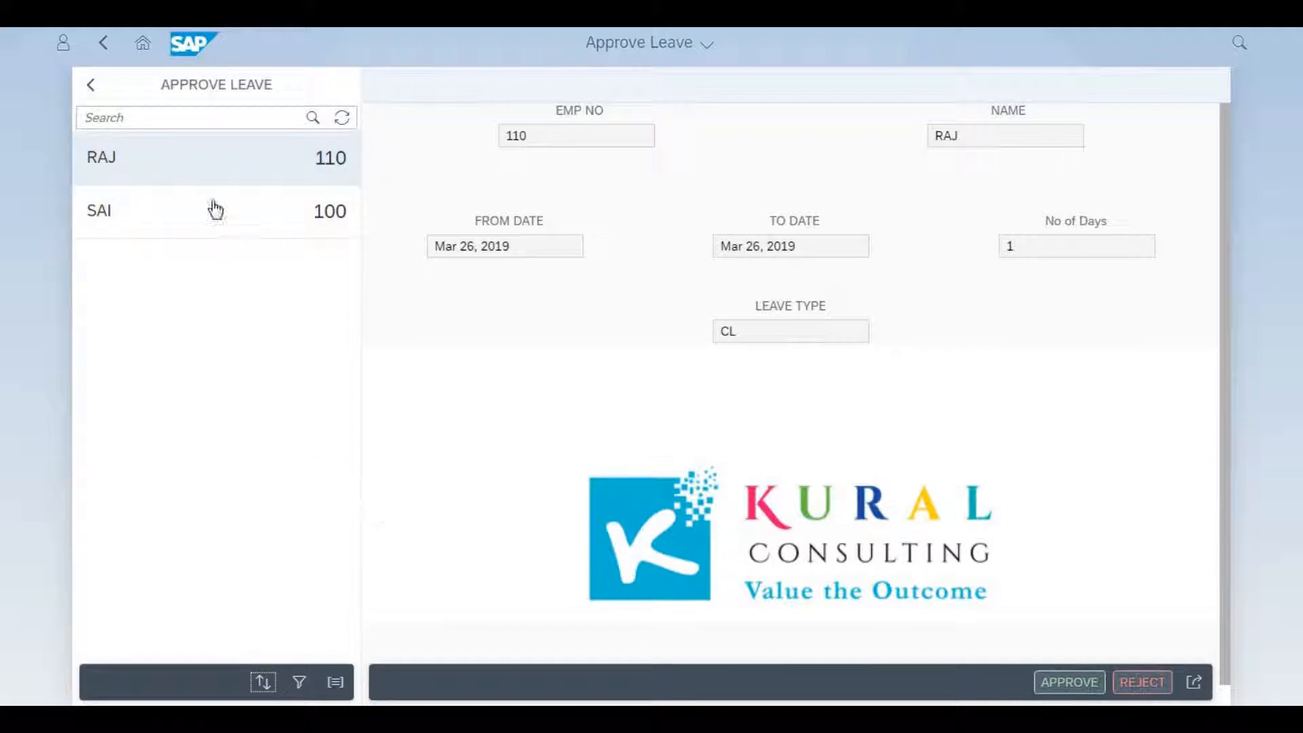
{"action": "left_click", "coordinate": [216, 158]}
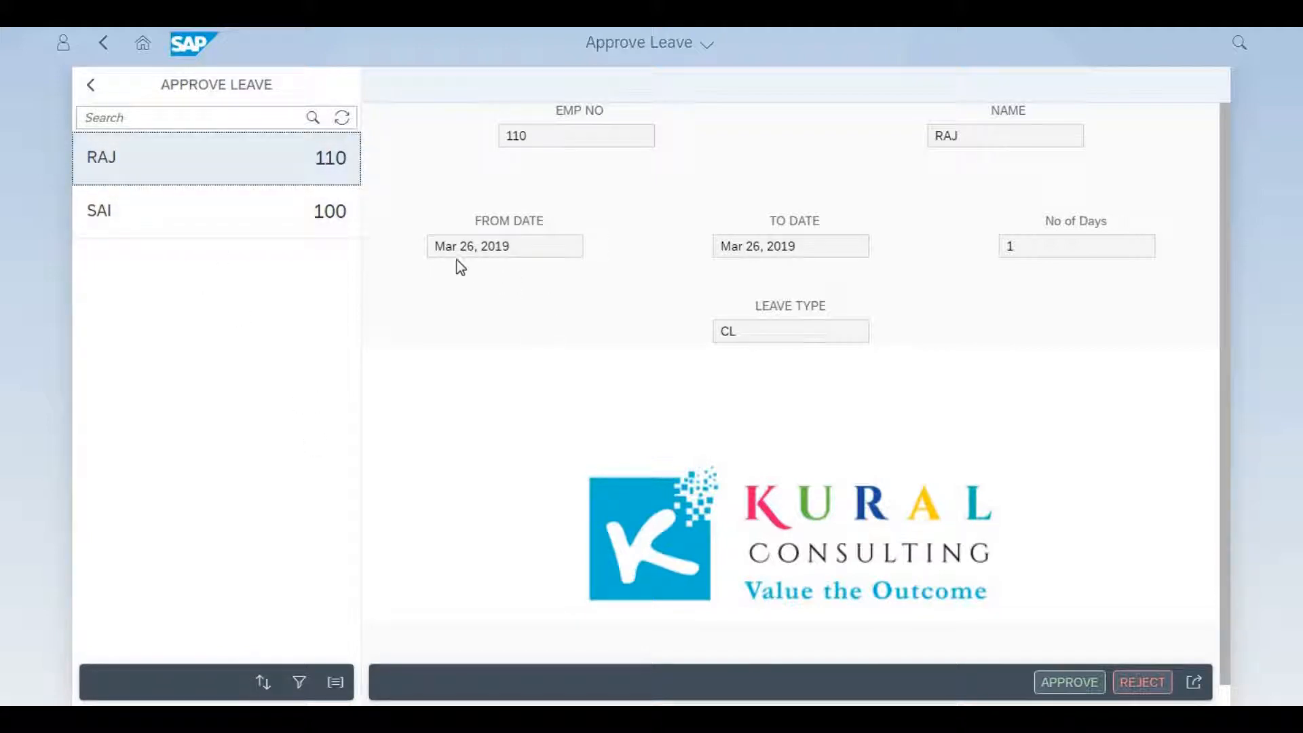
{"action": "left_click", "coordinate": [216, 210]}
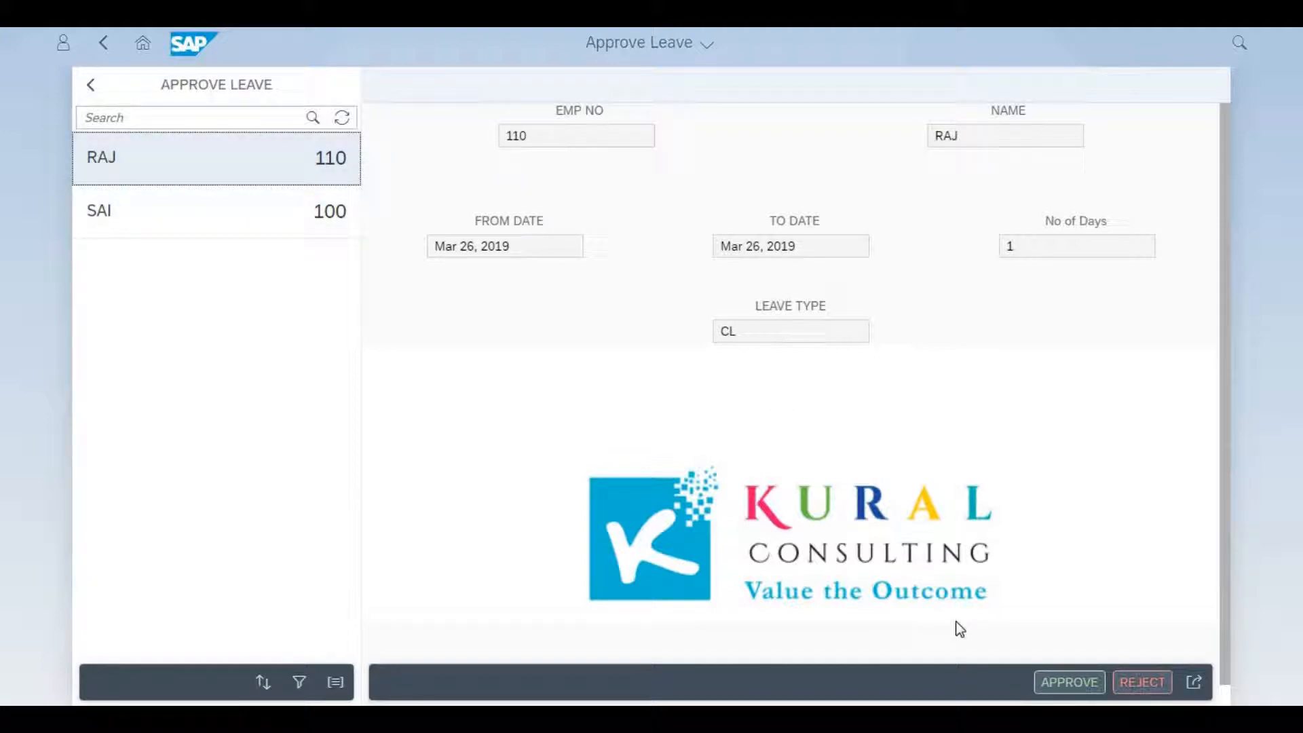
Approve RAJ's one-day CL leave request and confirm with OK
{"action": "left_click", "coordinate": [1069, 683]}
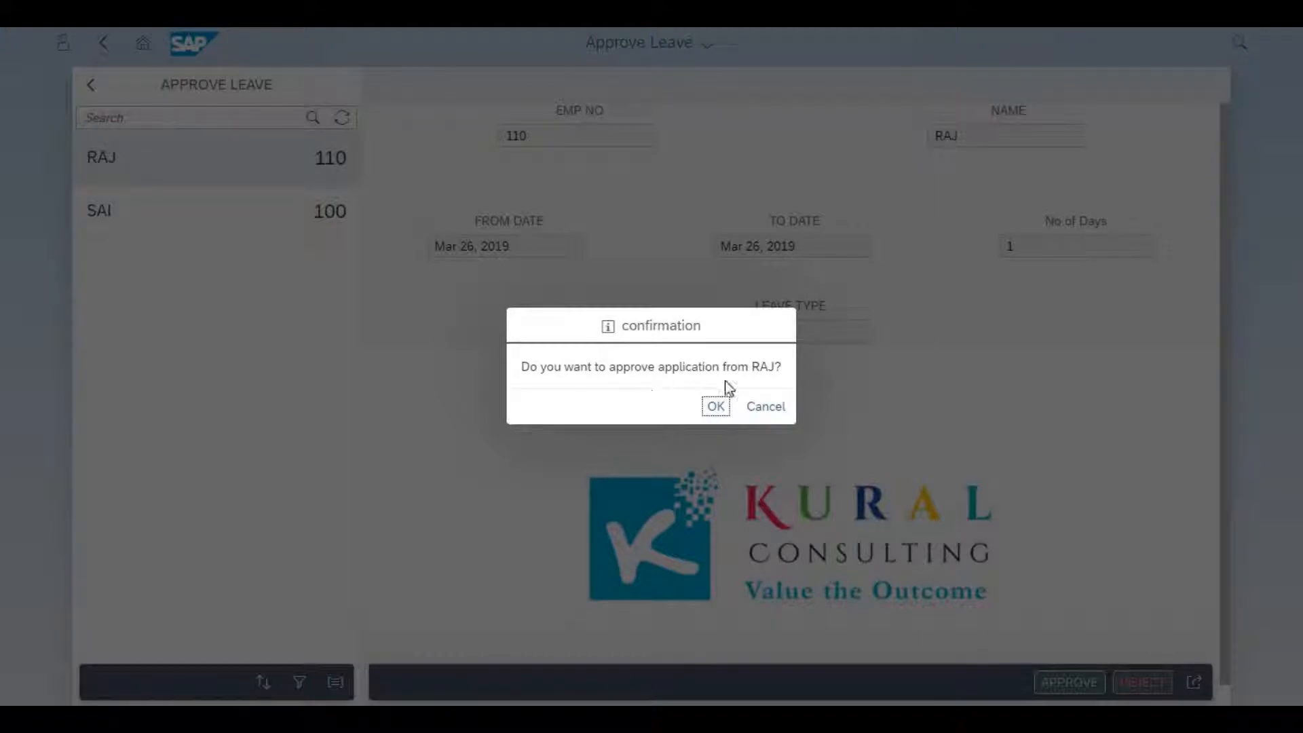
{"action": "left_click", "coordinate": [714, 407]}
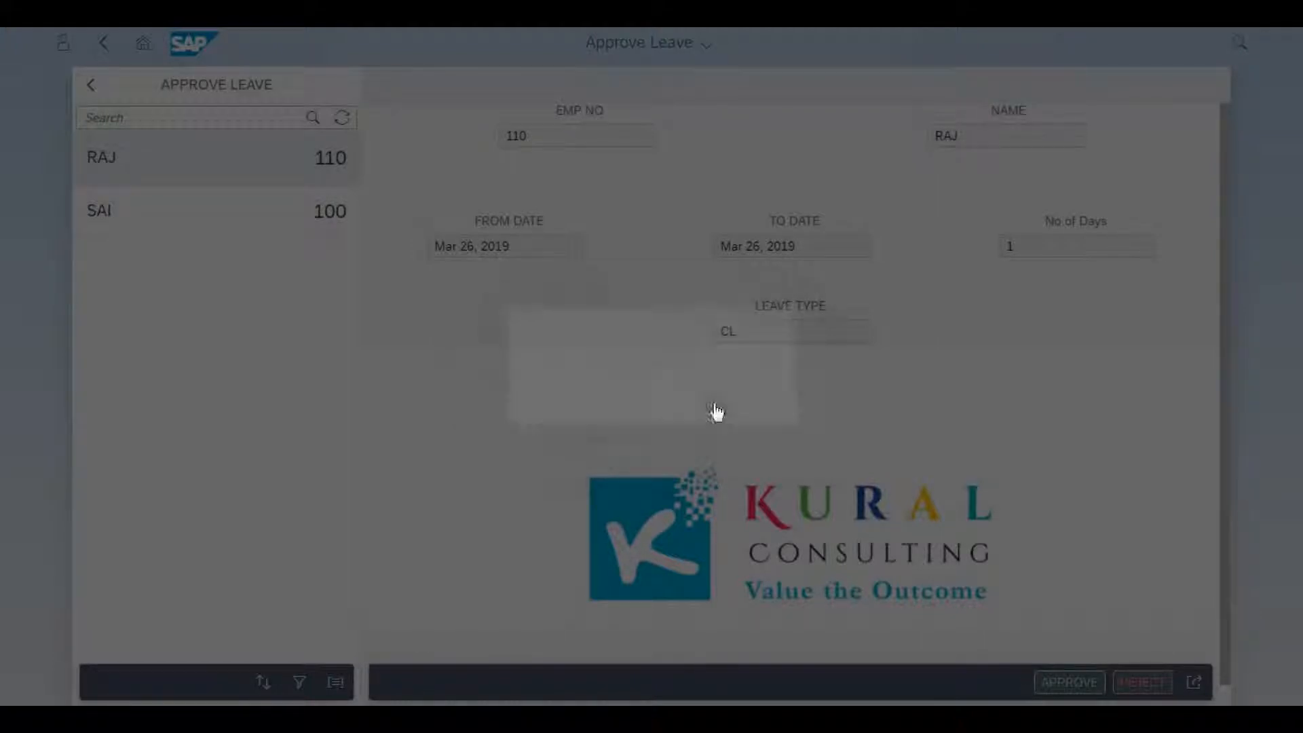
{"action": "left_click", "coordinate": [1070, 682]}
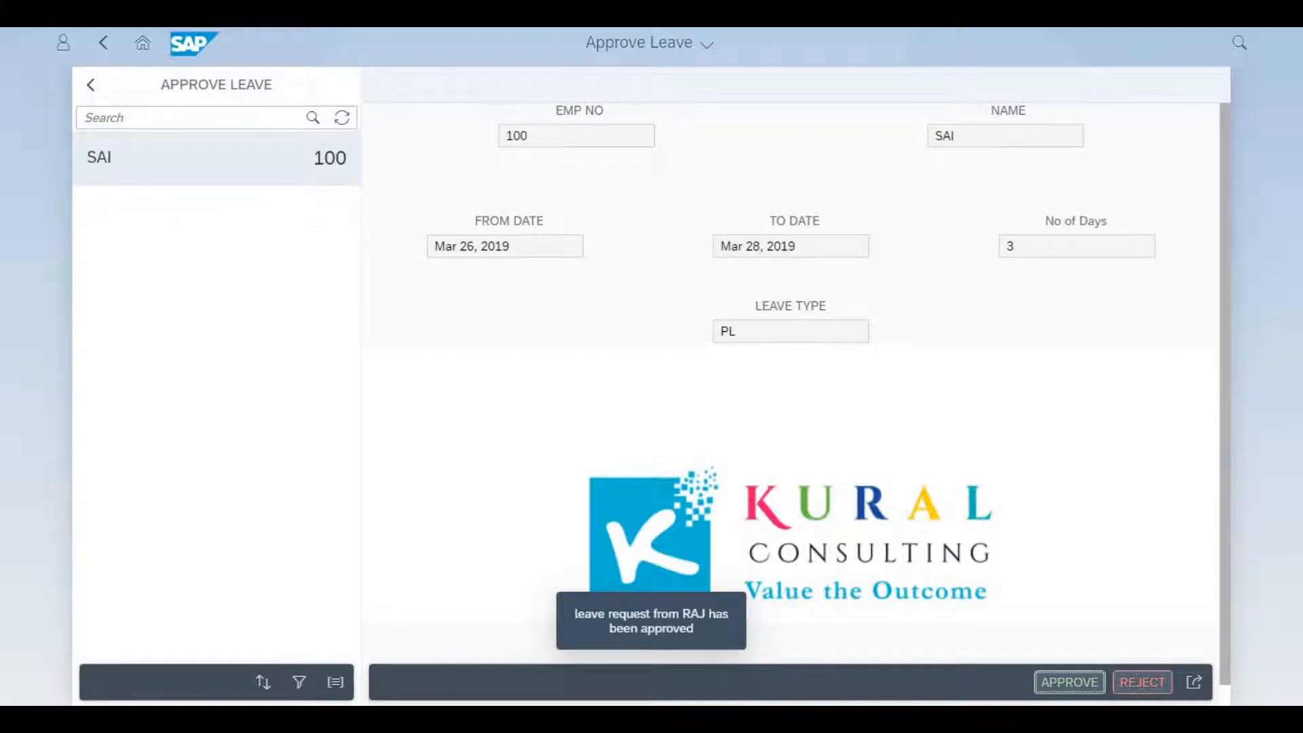
{"action": "mouse_move", "coordinate": [226, 236]}
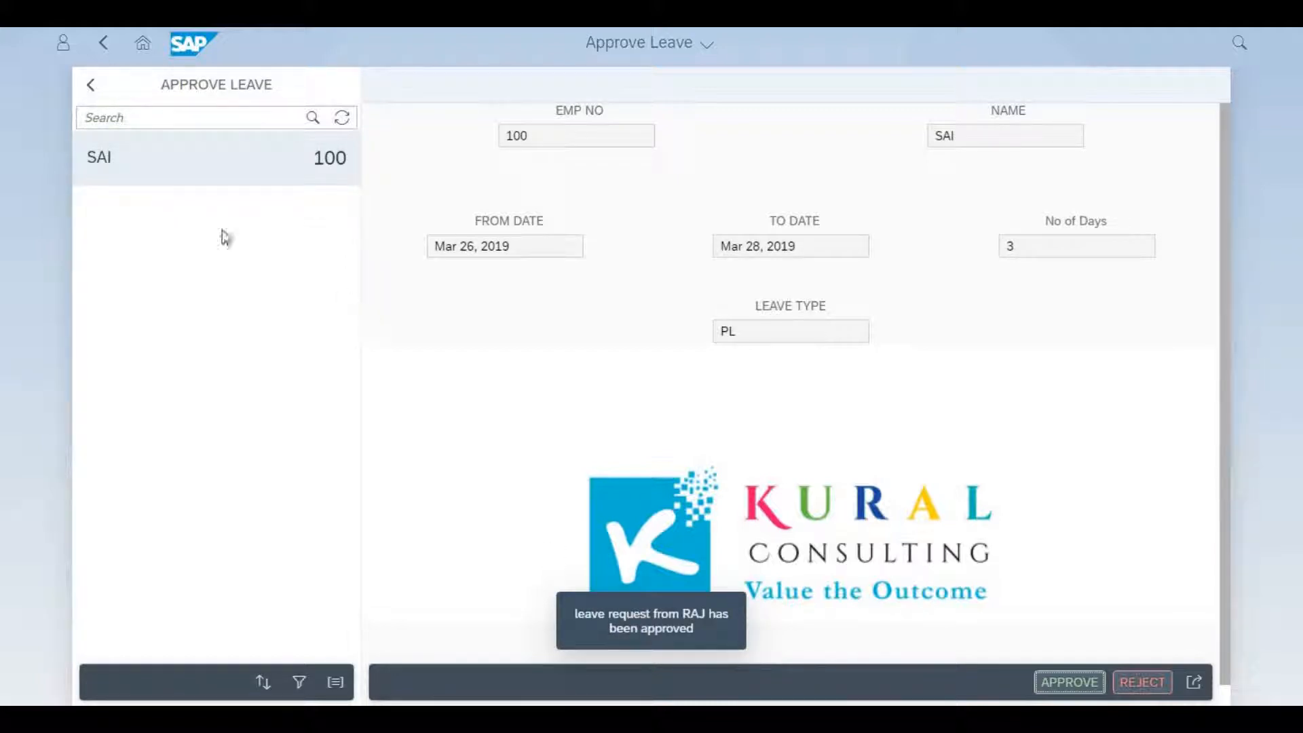
{"action": "mouse_move", "coordinate": [231, 215]}
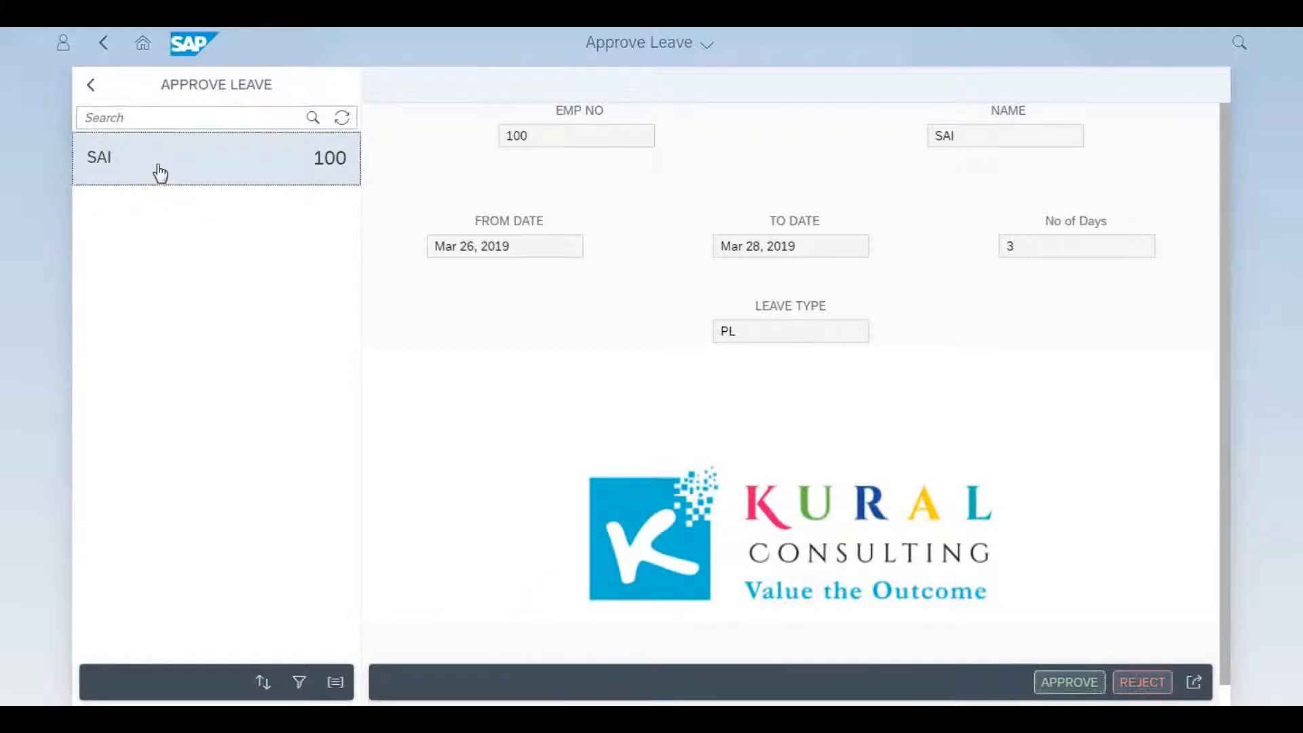
{"action": "mouse_move", "coordinate": [1053, 650]}
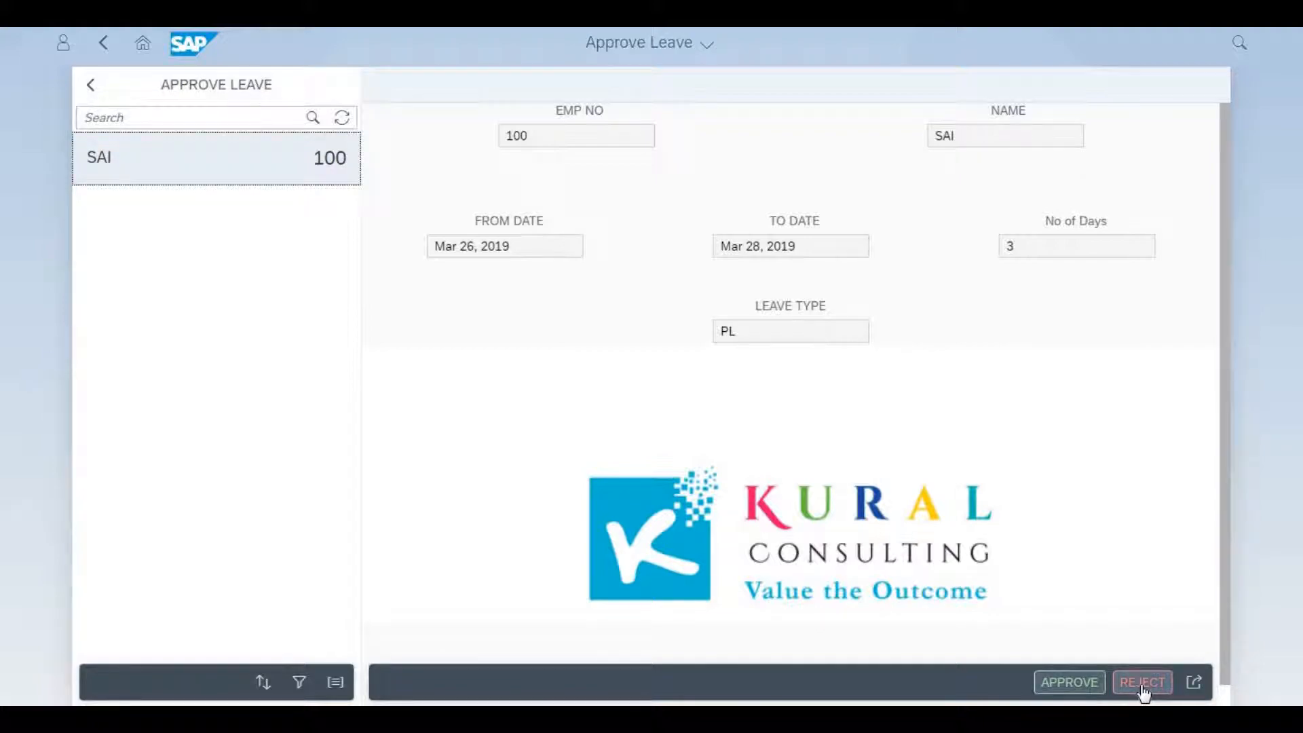
Reject SAI's three-day PL leave request and confirm with OK
{"action": "left_click", "coordinate": [1141, 681]}
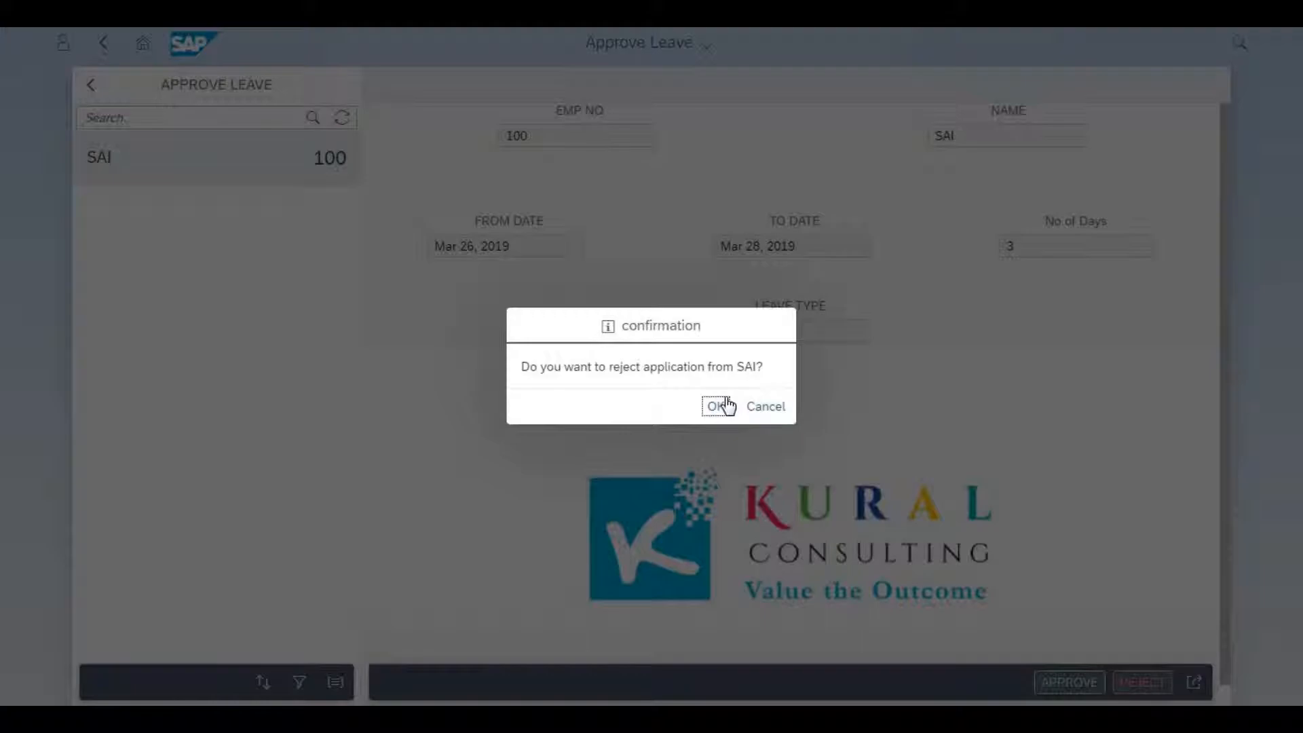
{"action": "left_click", "coordinate": [716, 407]}
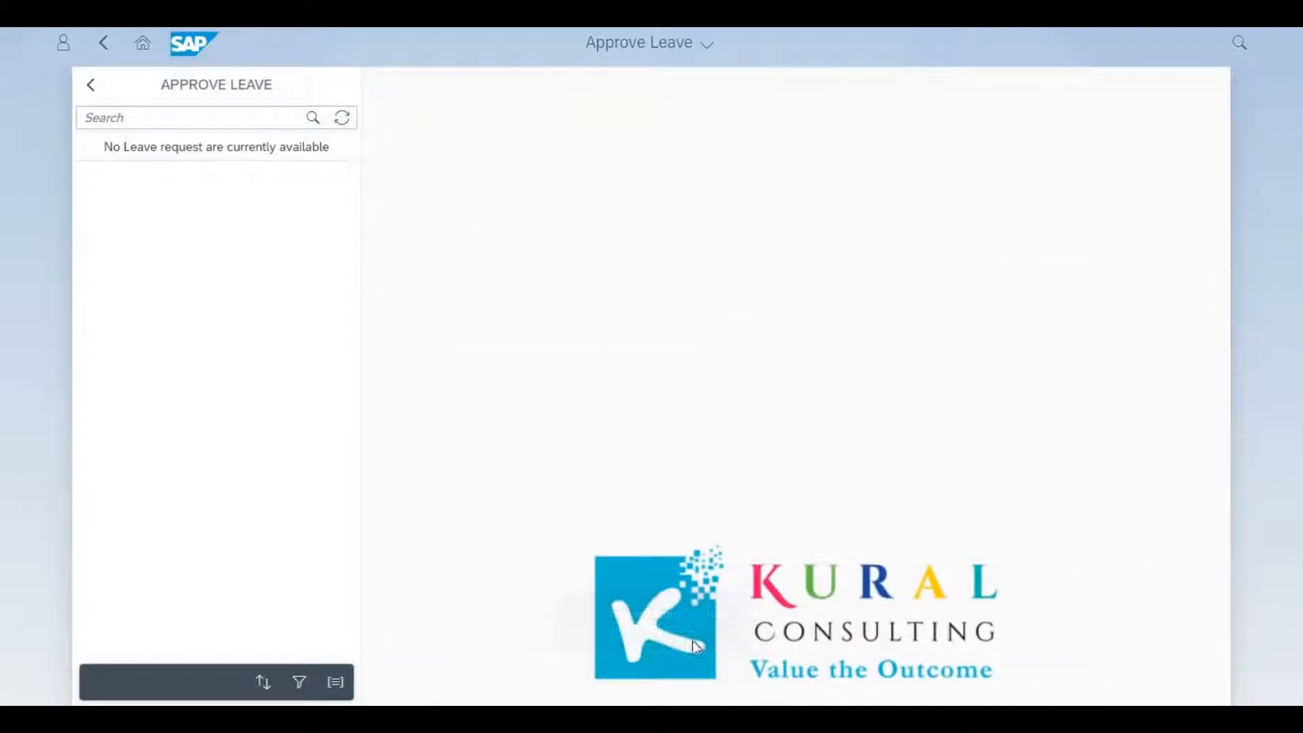
{"action": "mouse_move", "coordinate": [267, 169]}
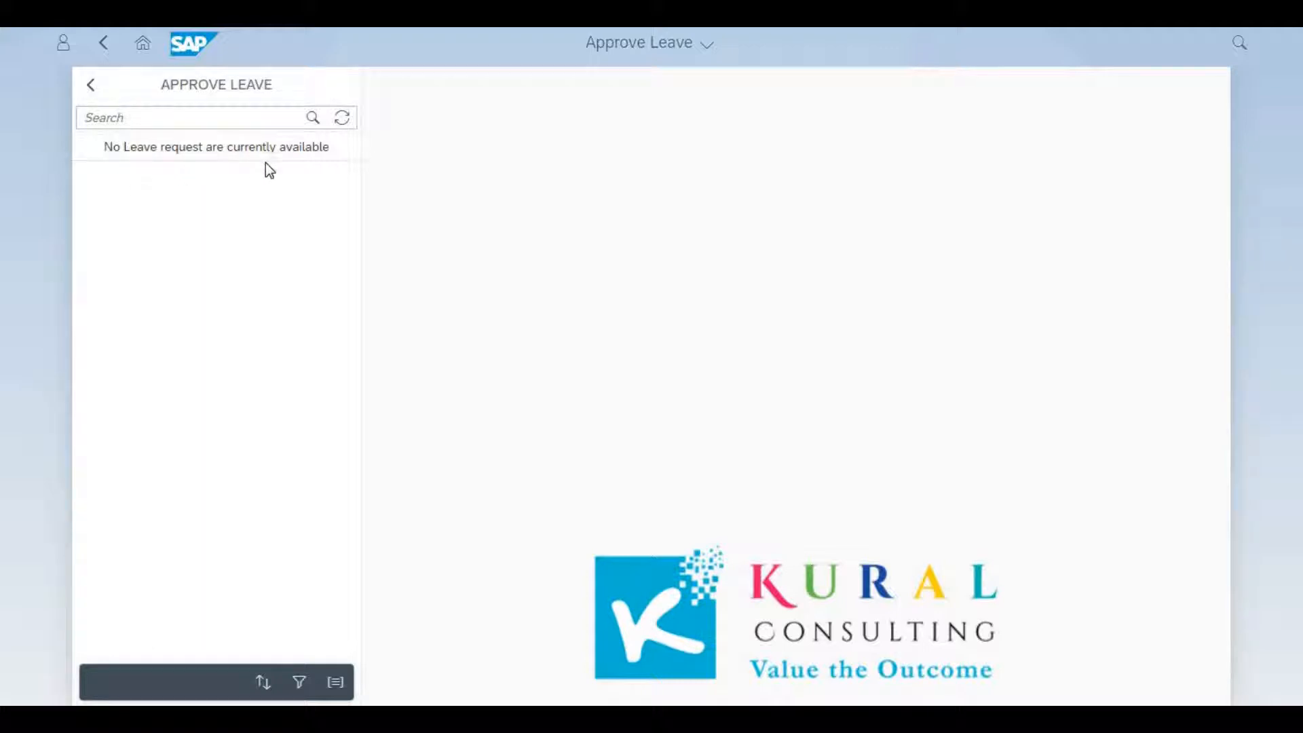
{"action": "mouse_move", "coordinate": [255, 199]}
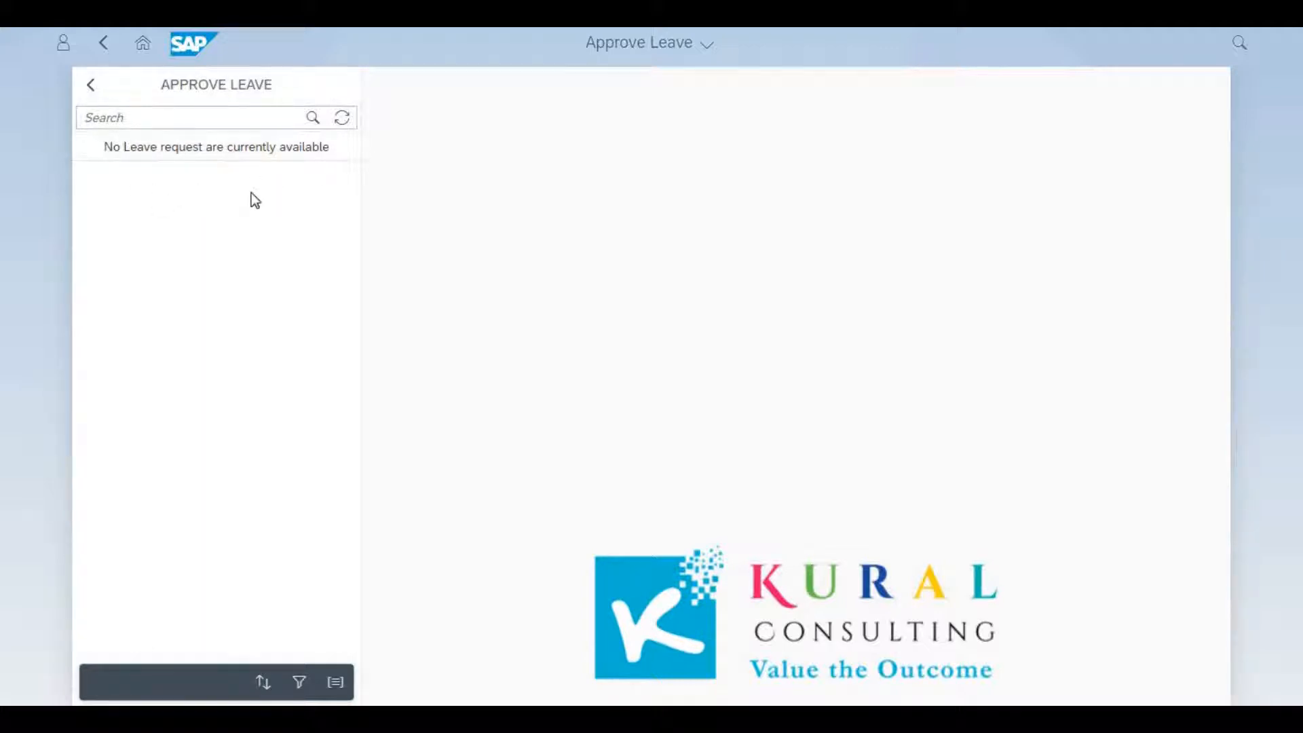
{"action": "mouse_move", "coordinate": [266, 41]}
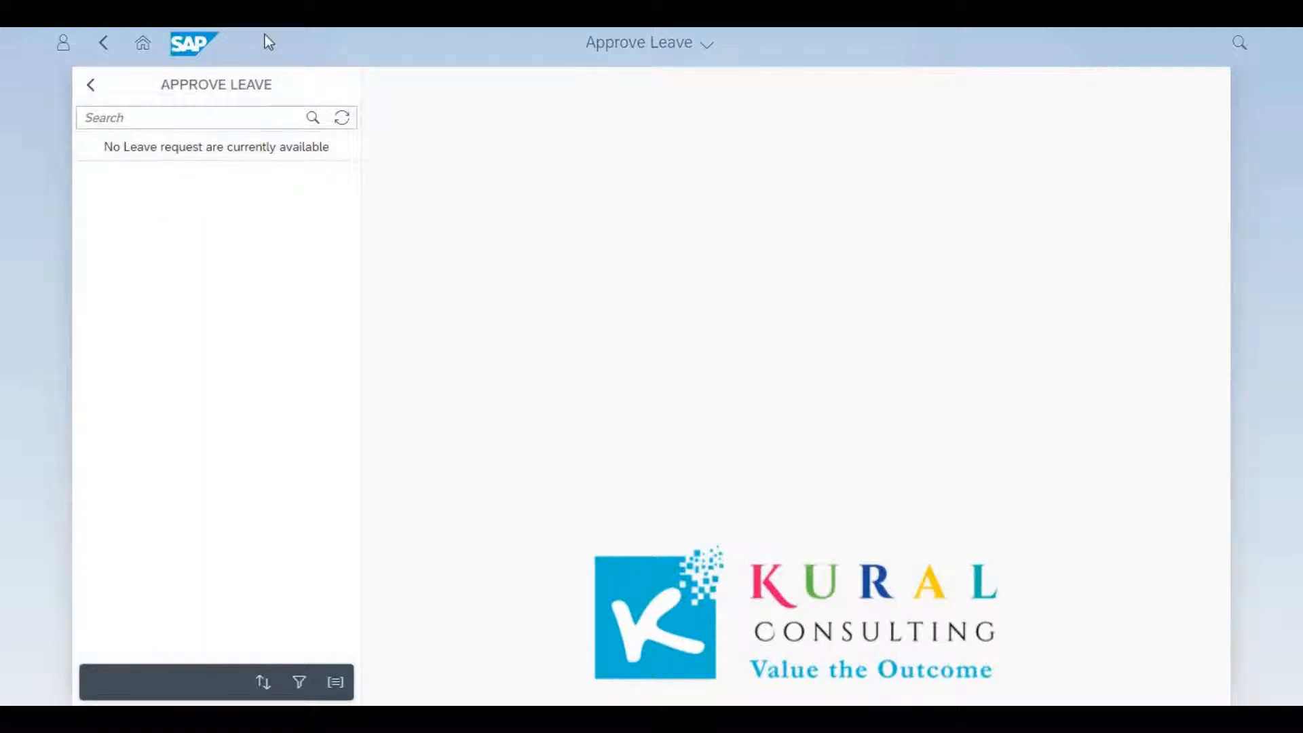